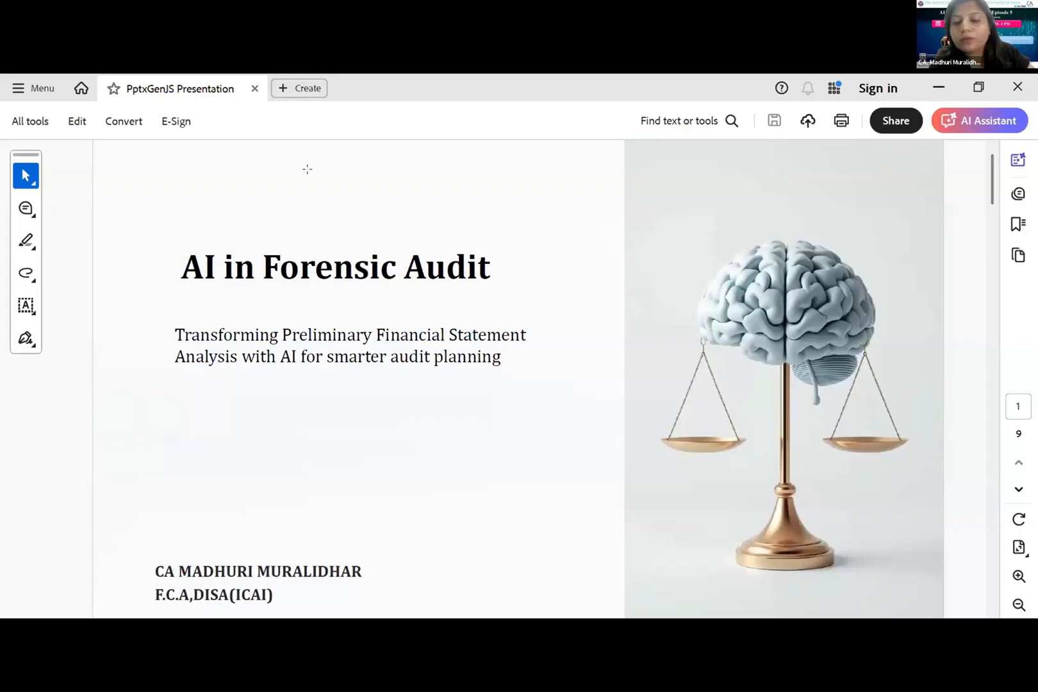
pyautogui.moveTo(326, 175)
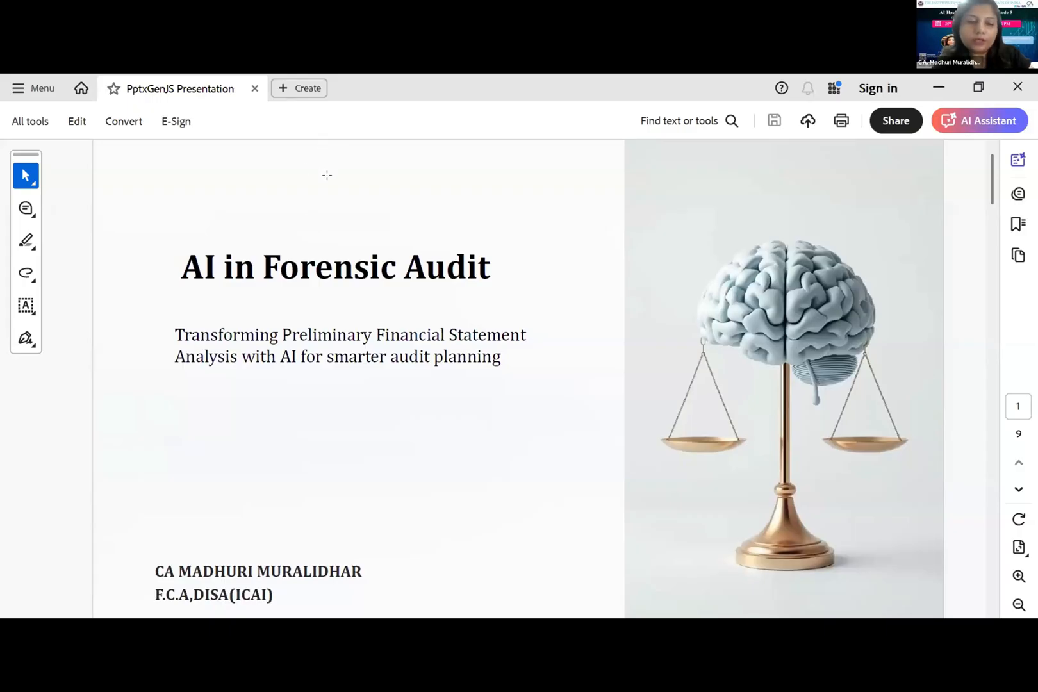
pyautogui.moveTo(376, 285)
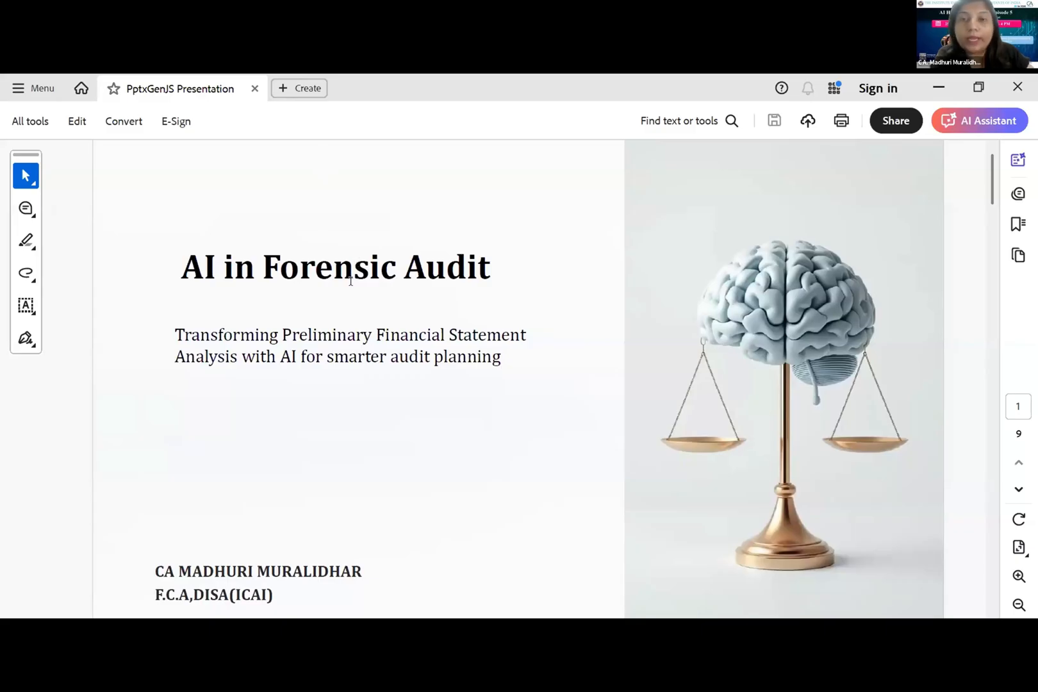
pyautogui.moveTo(357, 283)
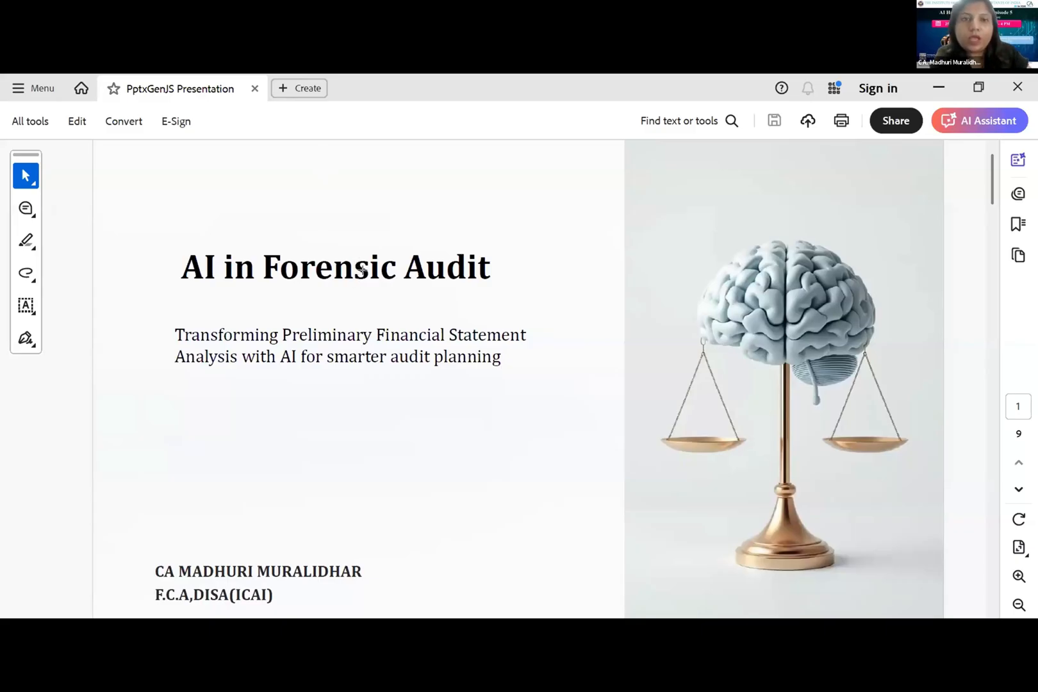
# Advance the presentation to page 3, the AI-Driven Audit Use Case slide
pyautogui.click(1017, 488)
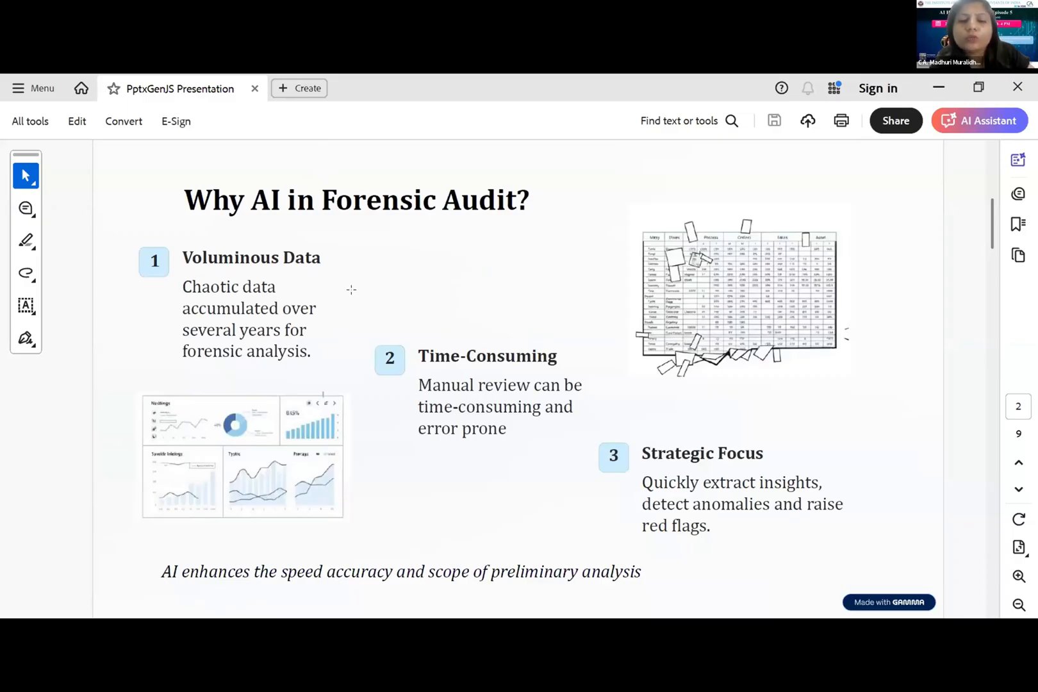
pyautogui.moveTo(329, 331)
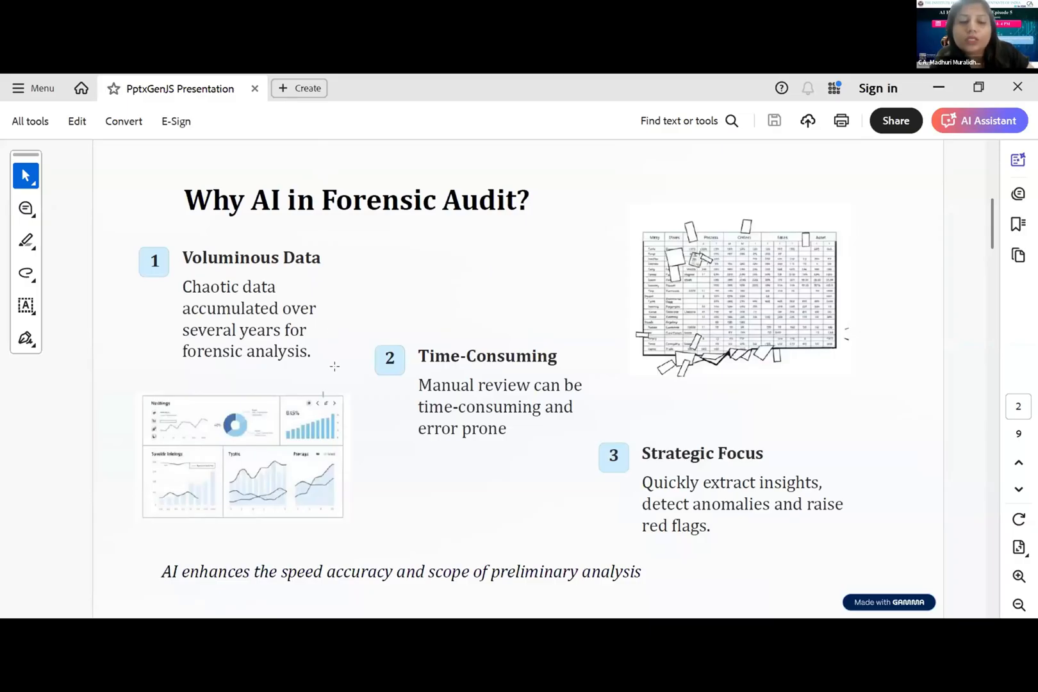
pyautogui.moveTo(337, 375)
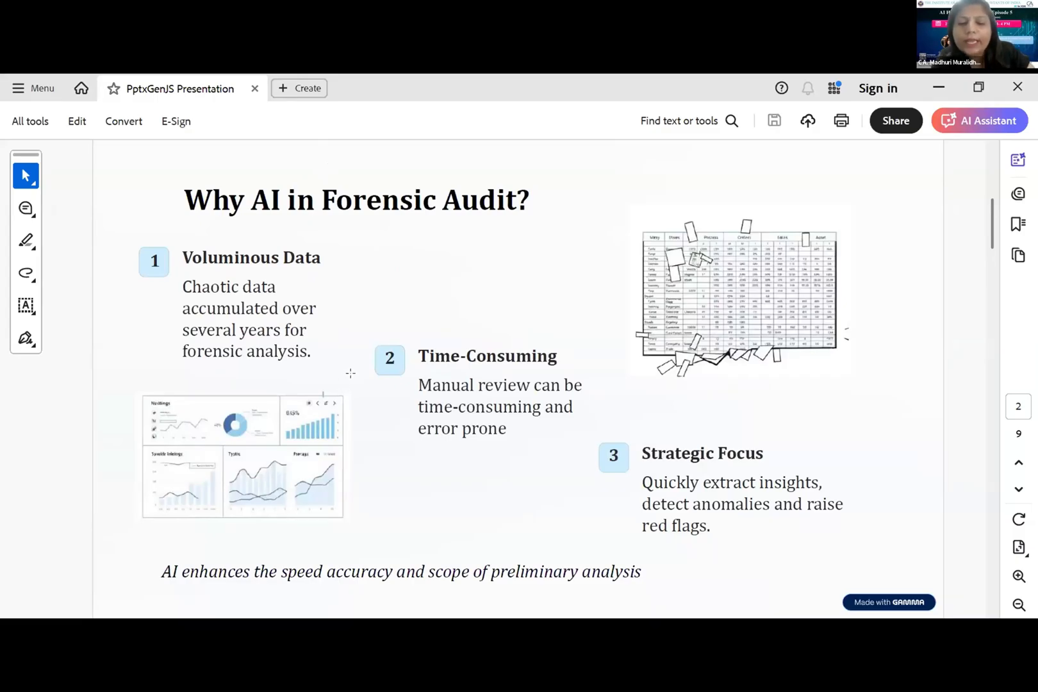
pyautogui.moveTo(356, 360)
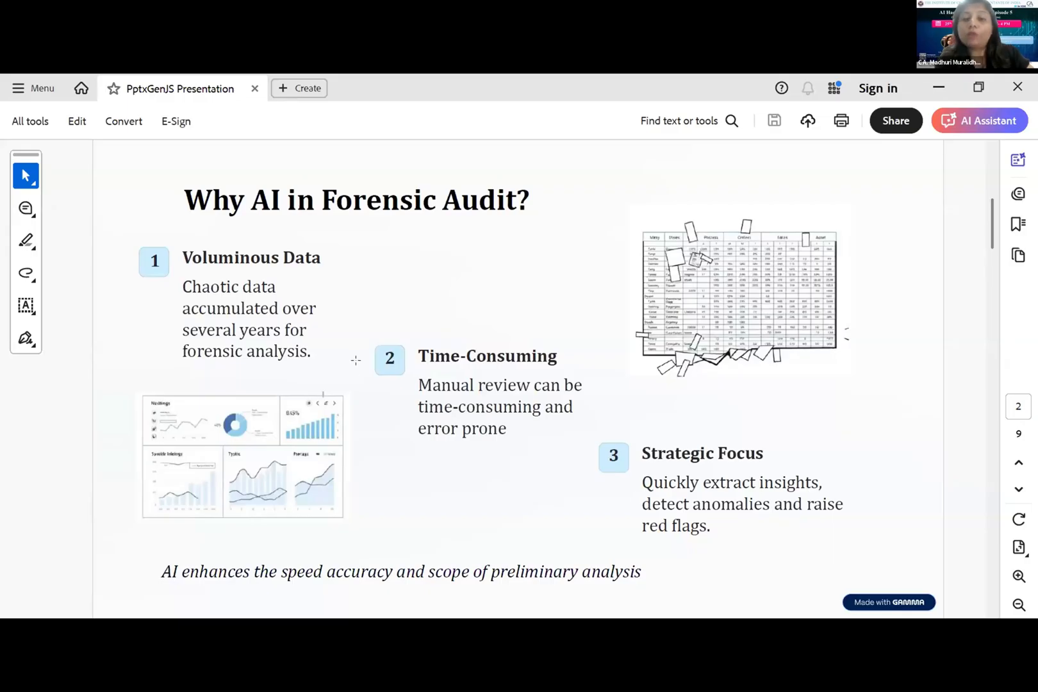
pyautogui.moveTo(362, 351)
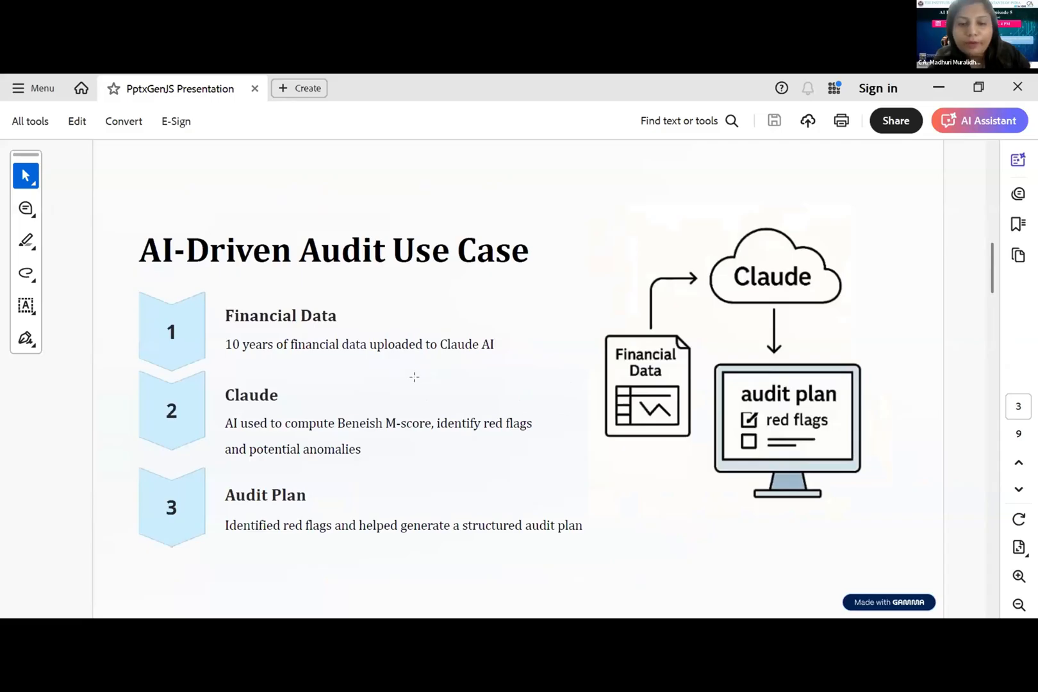
pyautogui.moveTo(393, 78)
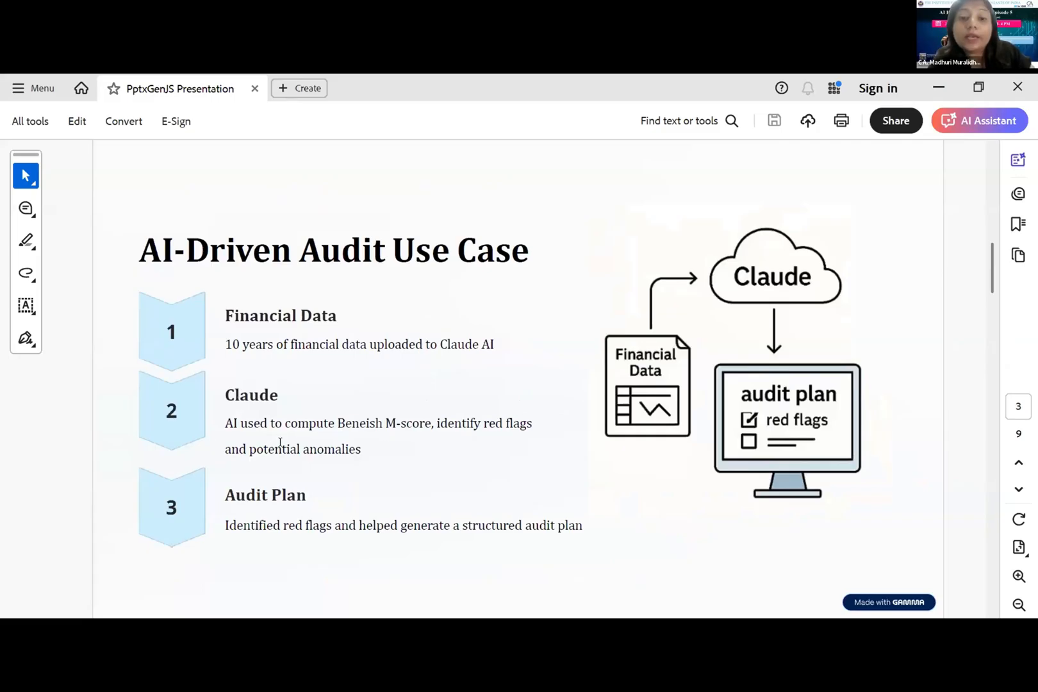
pyautogui.moveTo(289, 444)
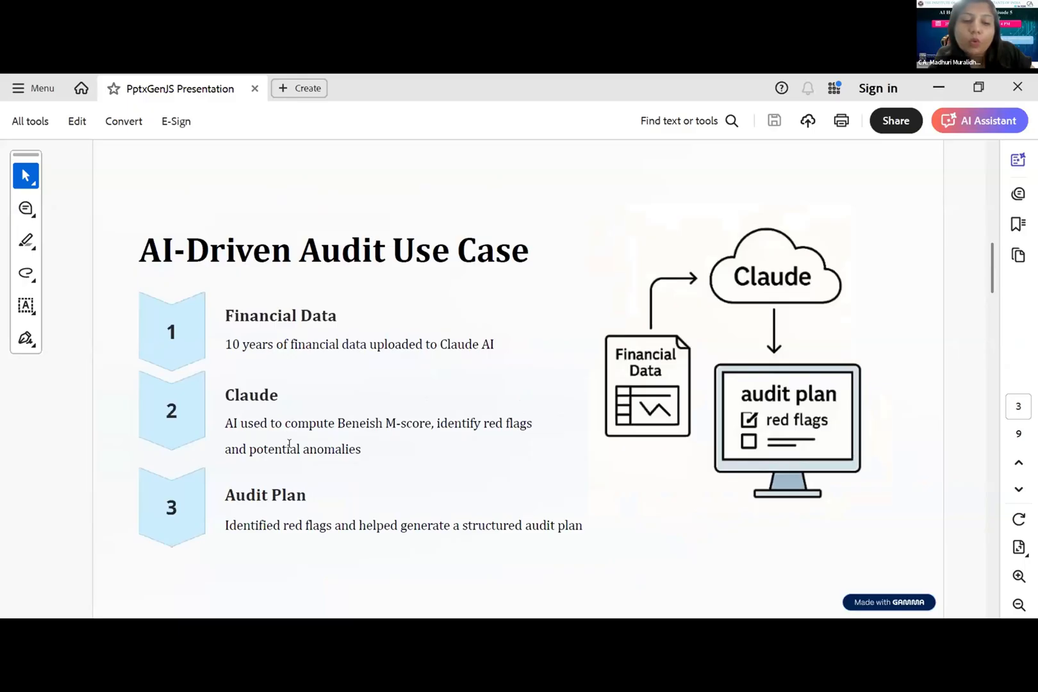
pyautogui.click(978, 121)
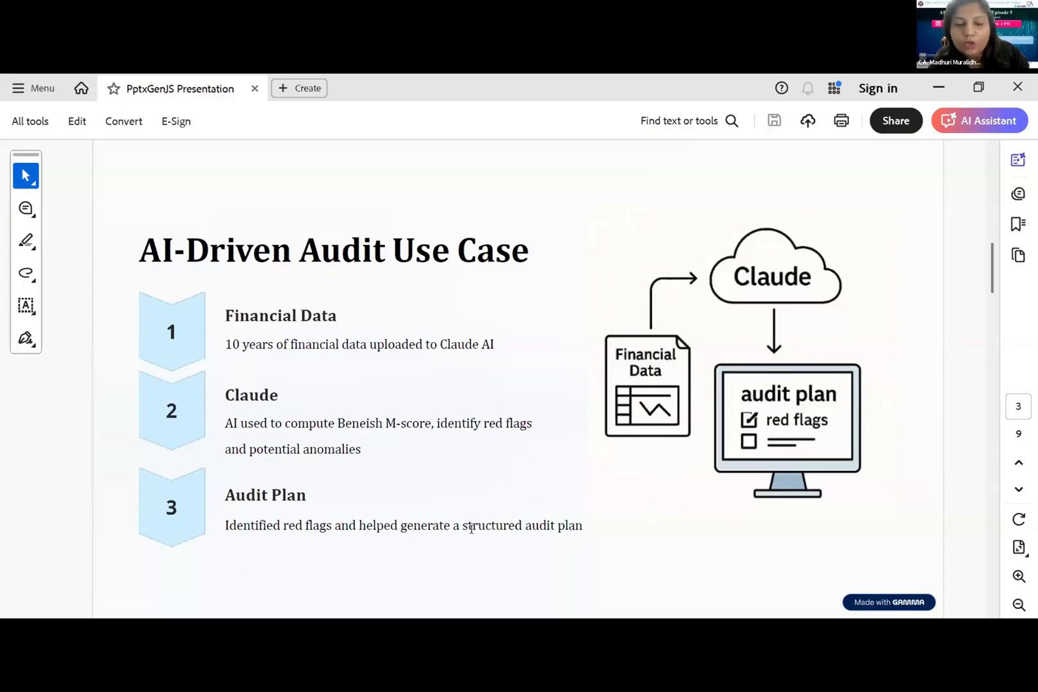
pyautogui.moveTo(775, 511)
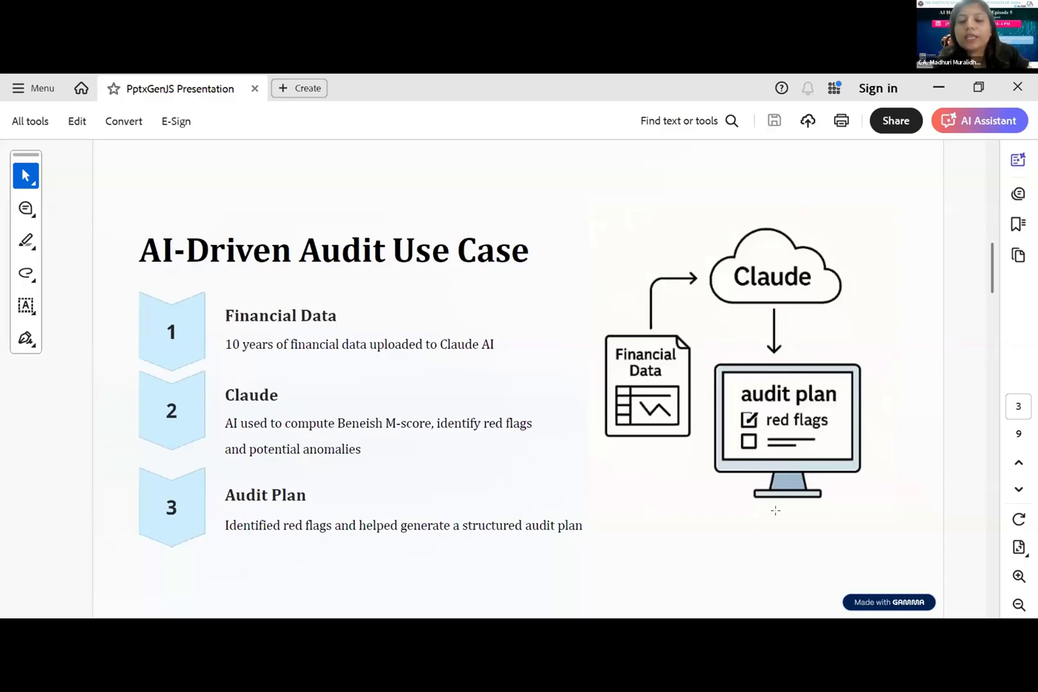
pyautogui.moveTo(706, 527)
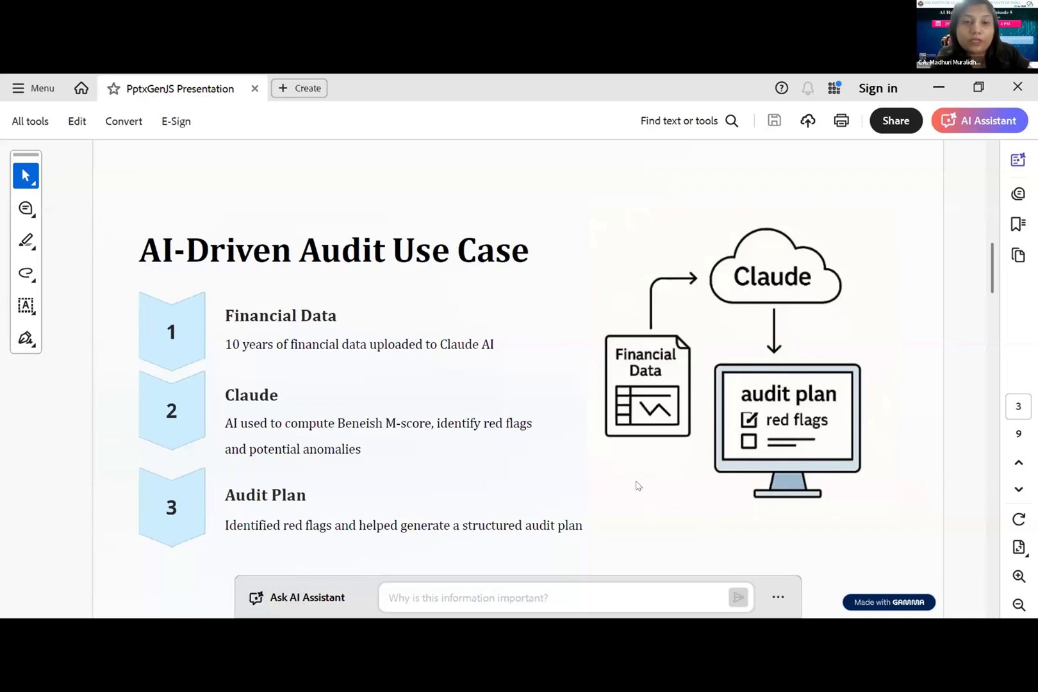
# Advance to page 4, the Detecting Manipulation with Beneish M-Score slide
pyautogui.click(1019, 490)
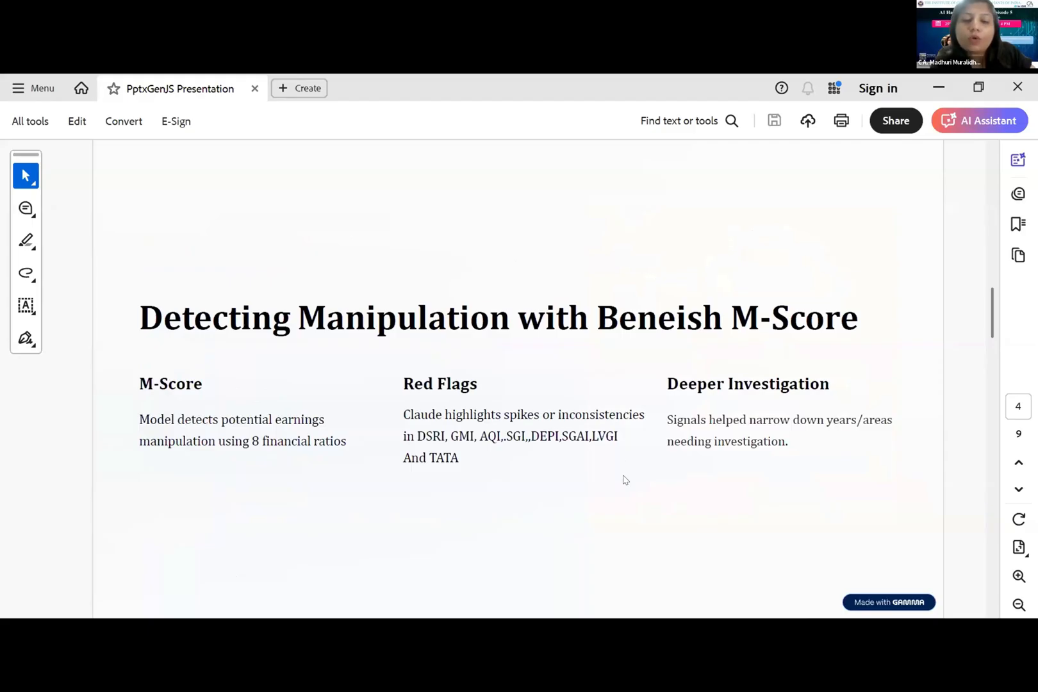
pyautogui.moveTo(629, 467)
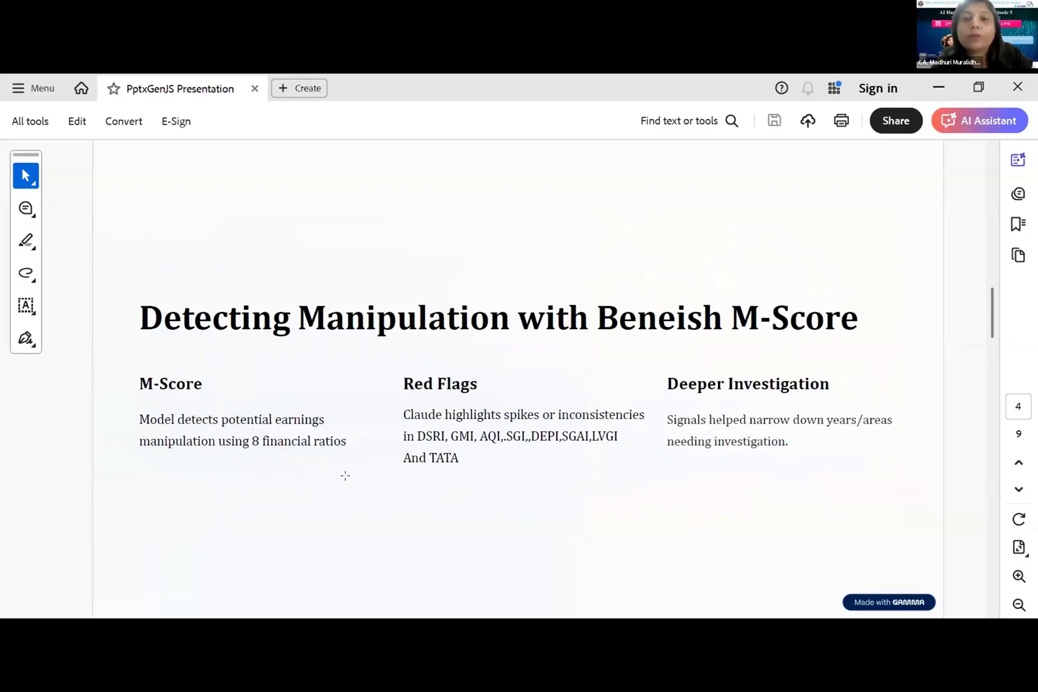
pyautogui.moveTo(533, 451)
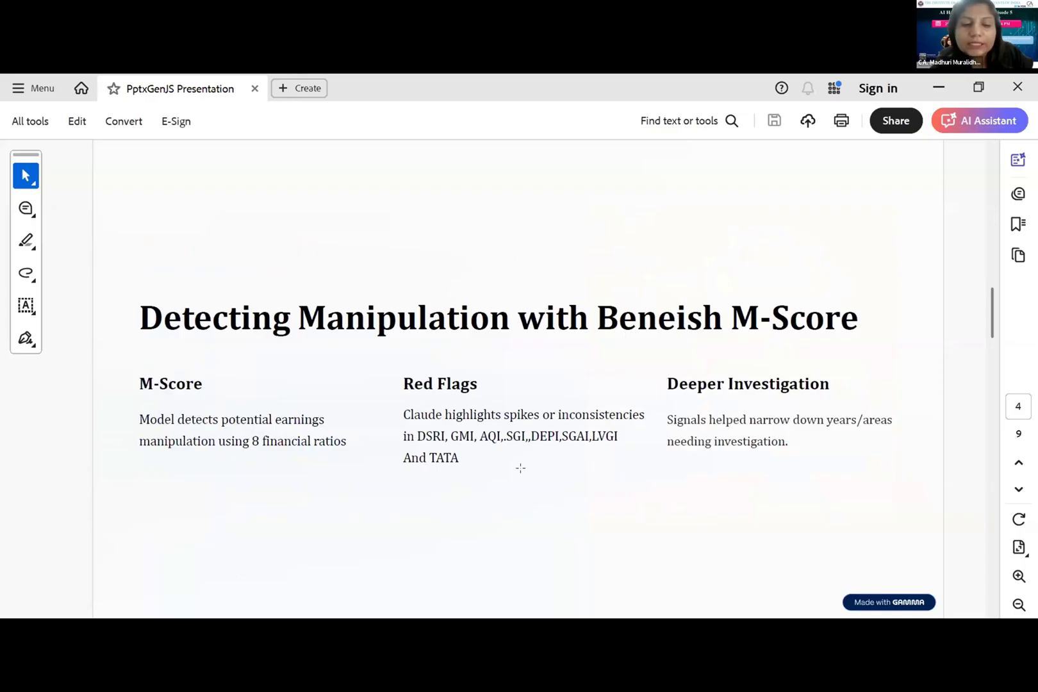
pyautogui.moveTo(497, 467)
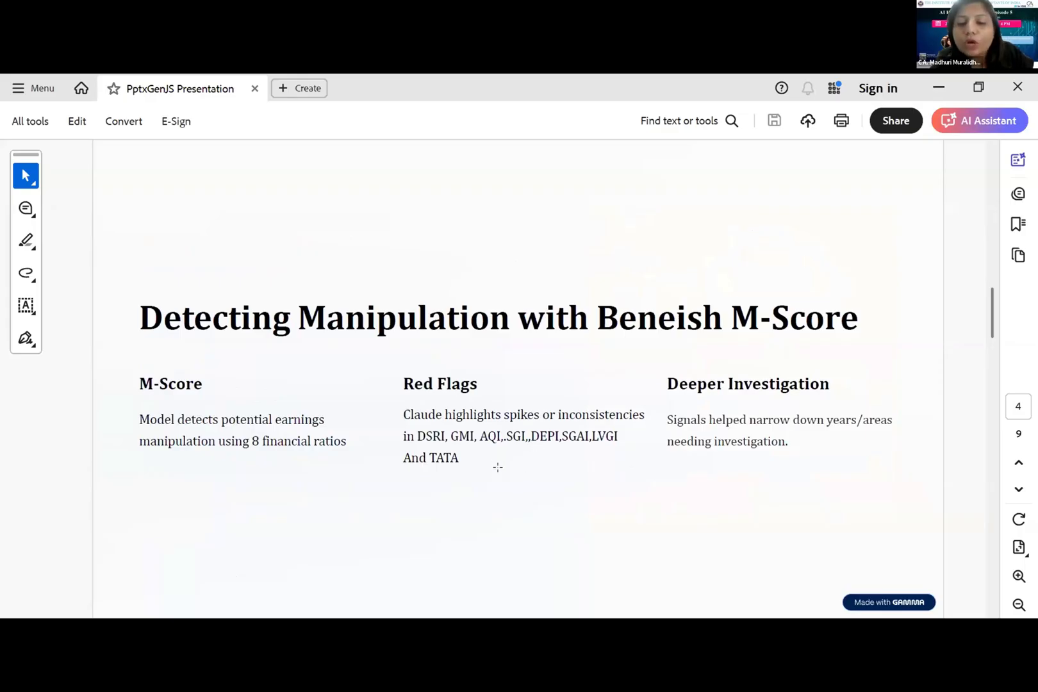
pyautogui.moveTo(495, 472)
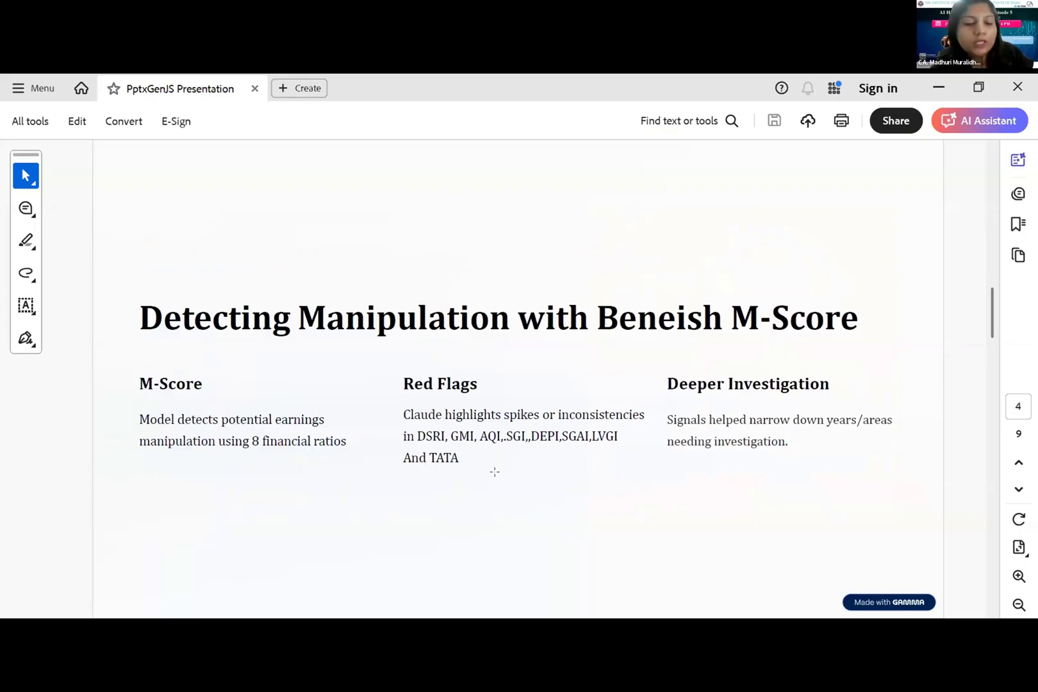
pyautogui.moveTo(482, 468)
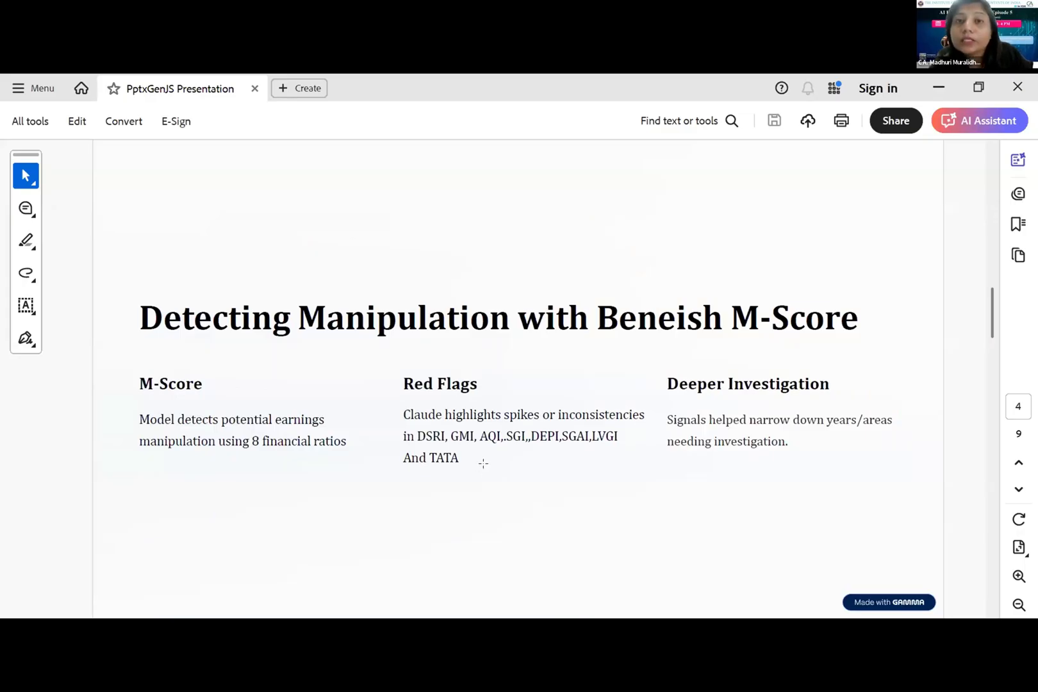
pyautogui.moveTo(489, 461)
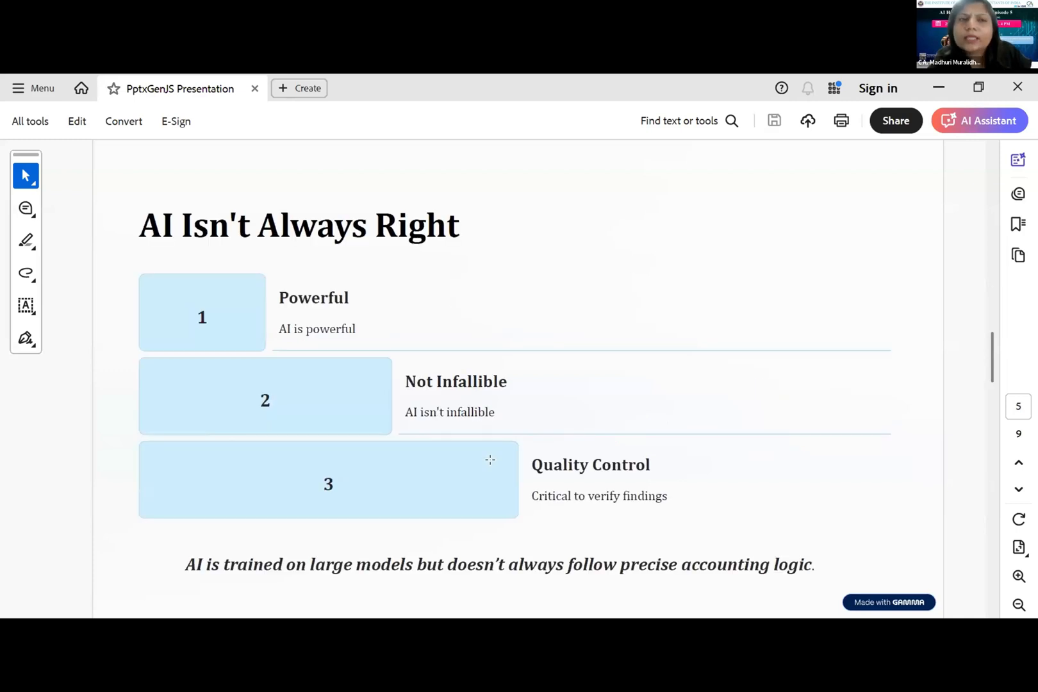
pyautogui.moveTo(385, 382)
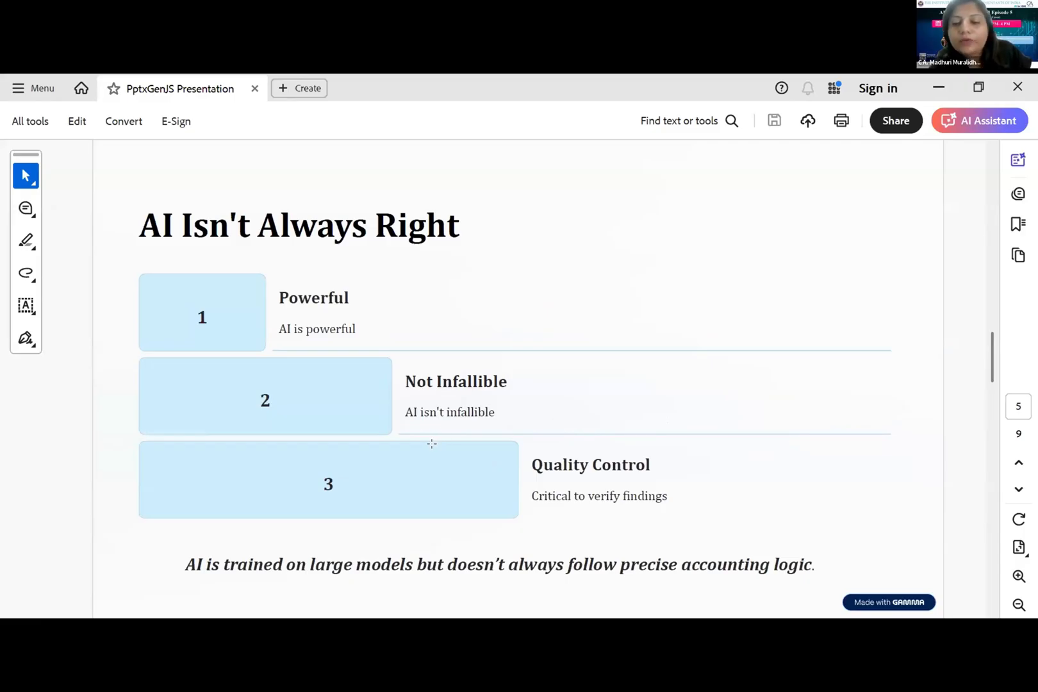
pyautogui.moveTo(424, 446)
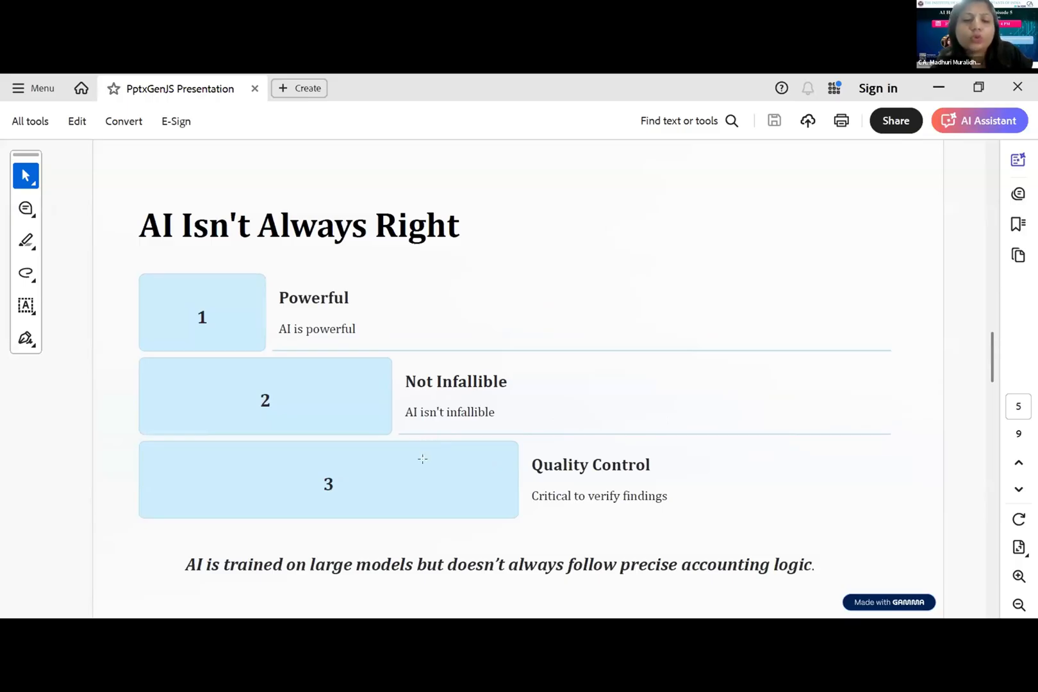
pyautogui.moveTo(535, 87)
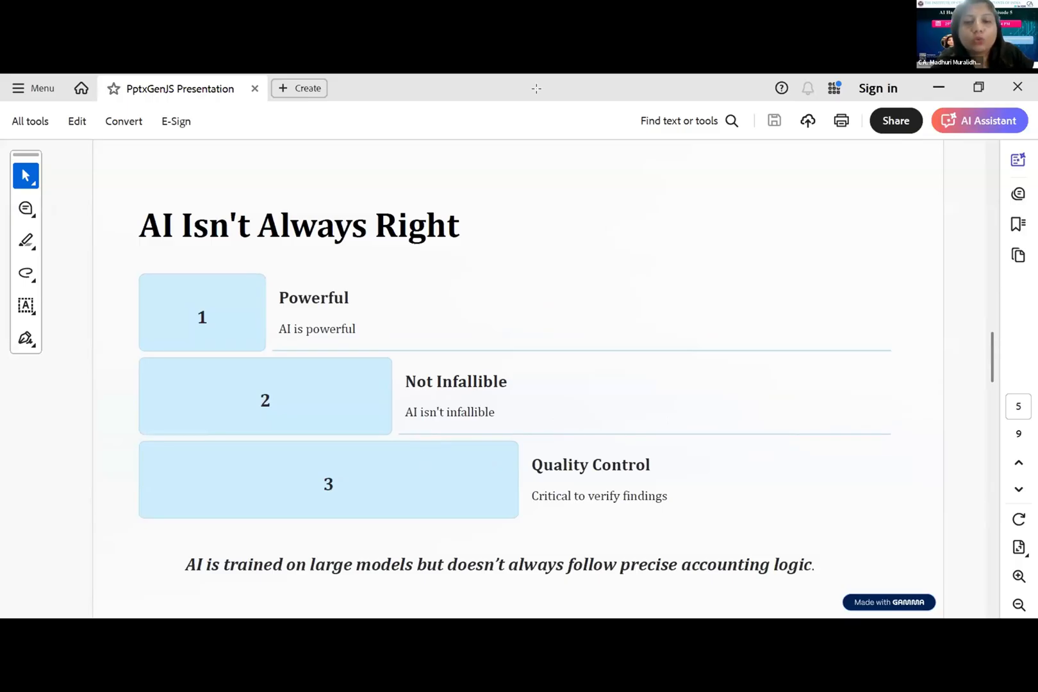
pyautogui.moveTo(416, 324)
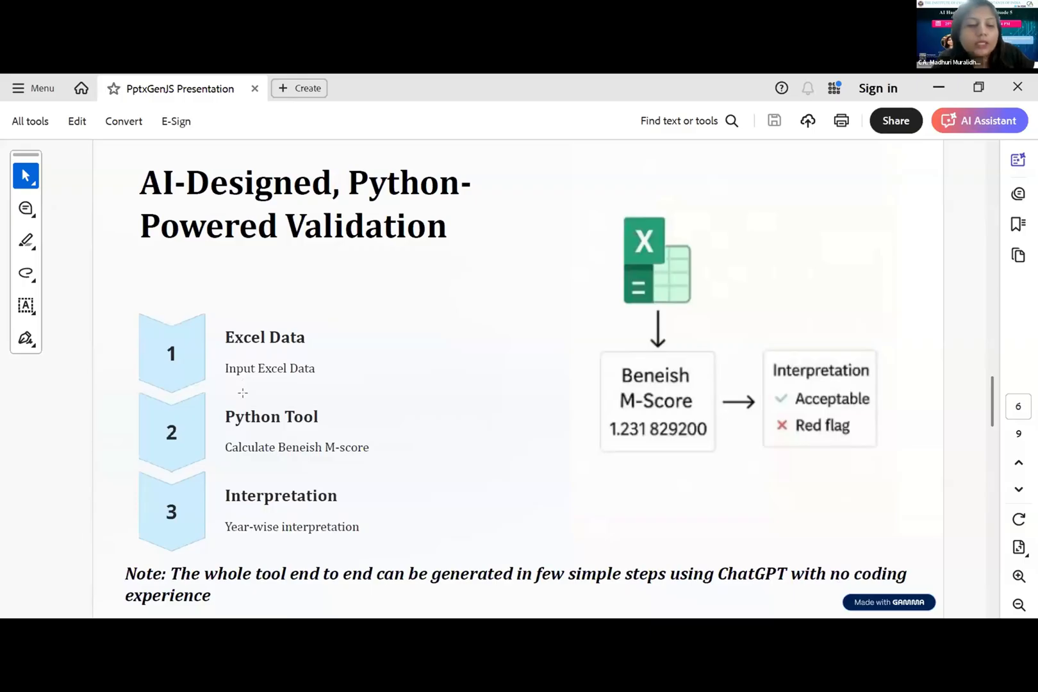
pyautogui.moveTo(246, 393)
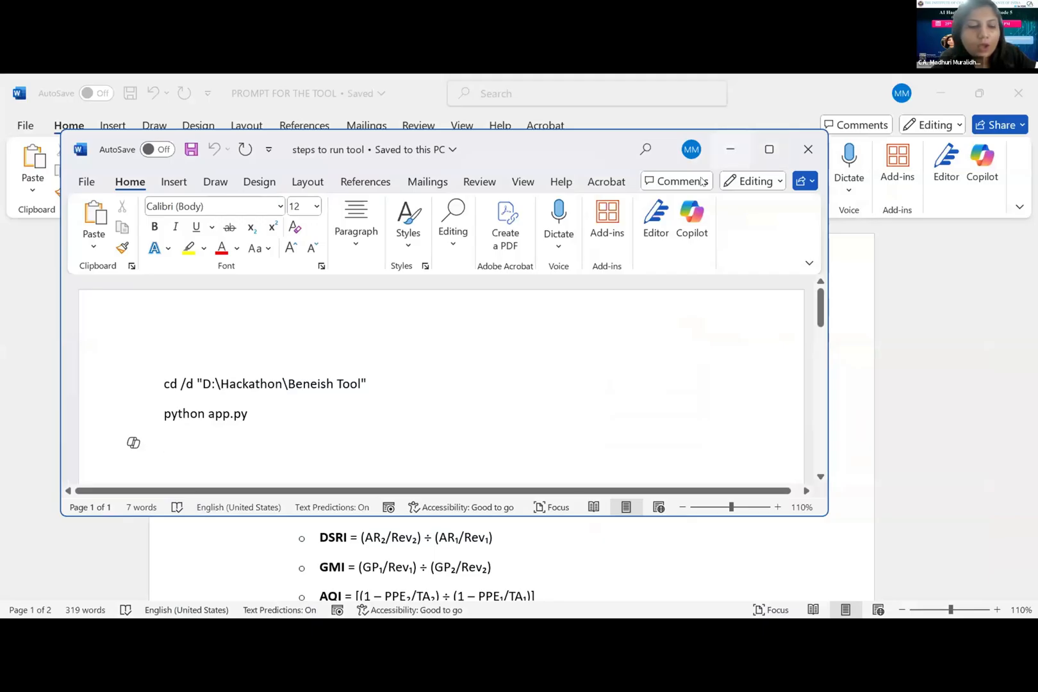
# Show the 'steps to run tool' document with the cd and python app.py commands
pyautogui.click(808, 149)
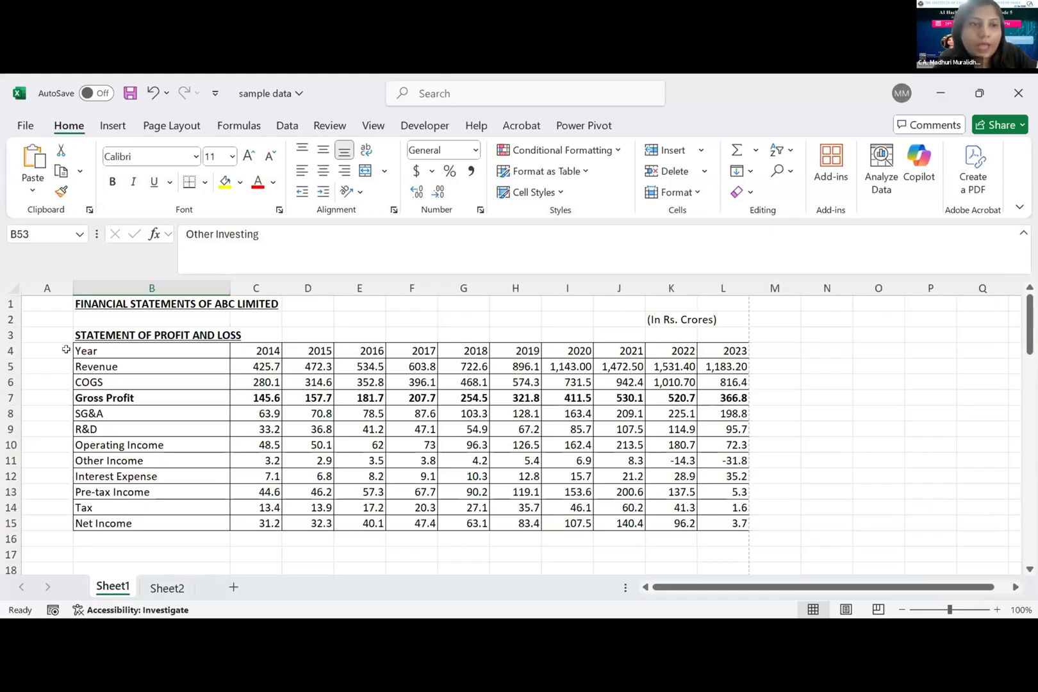
# Scroll Sheet1 of 'sample data' from the P&L down to the Cash Flow Statement Data
pyautogui.scroll(-3)
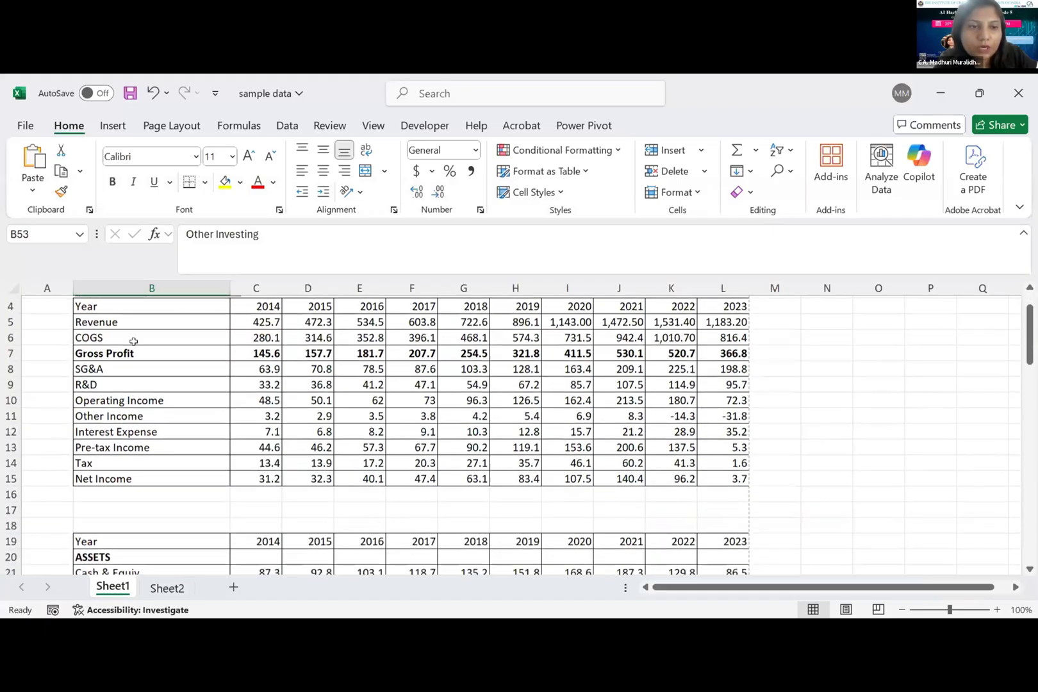
pyautogui.scroll(-3)
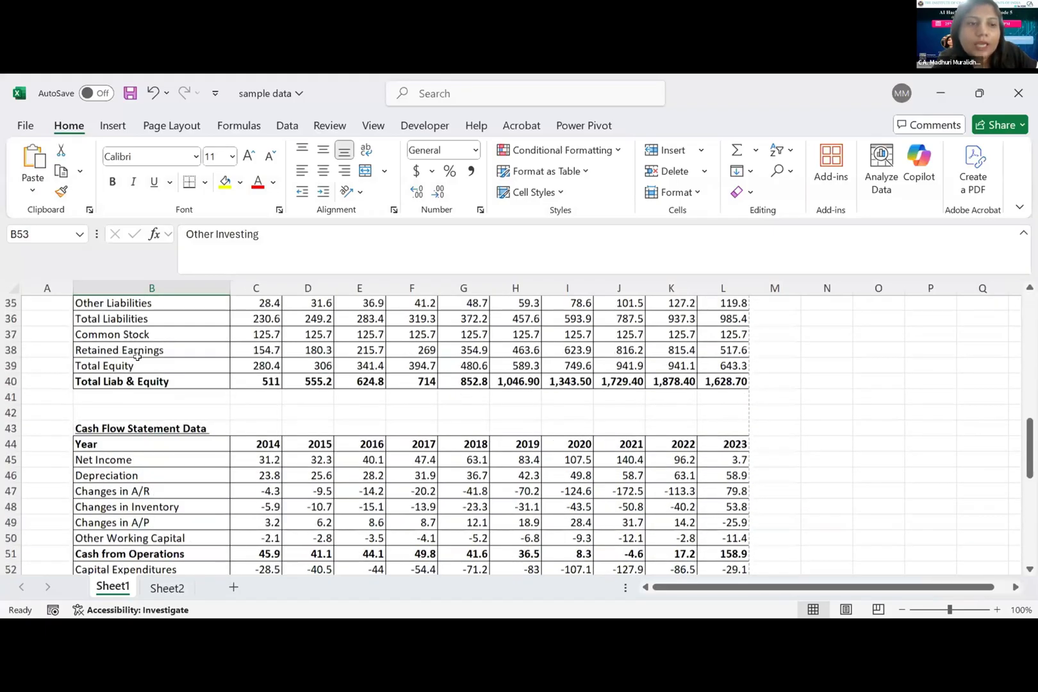
pyautogui.scroll(-3)
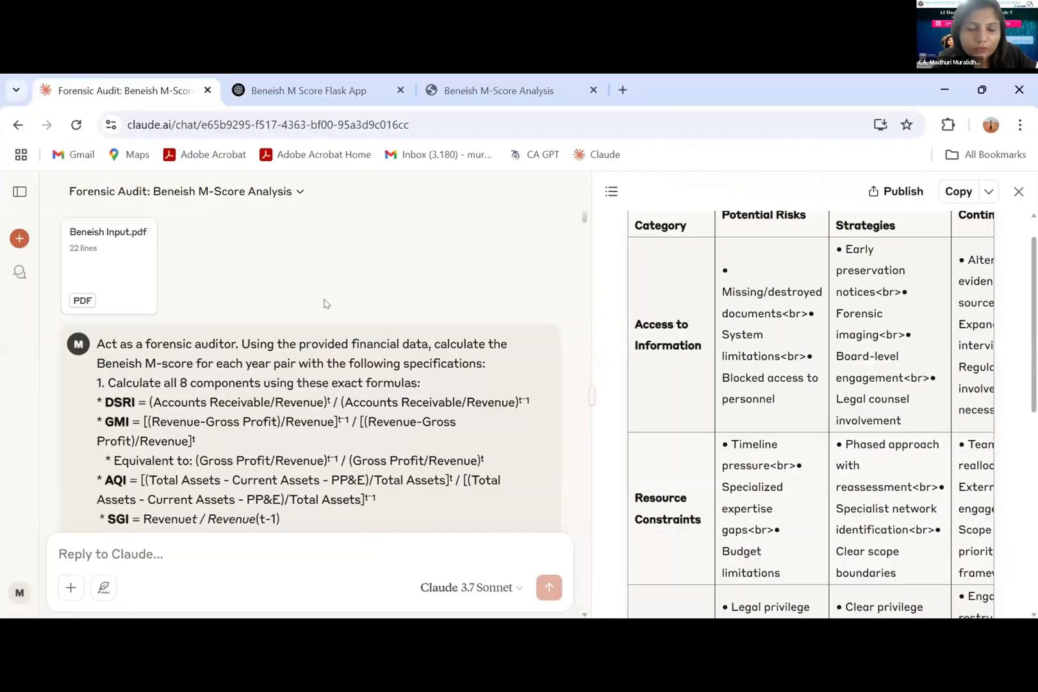
pyautogui.scroll(-3)
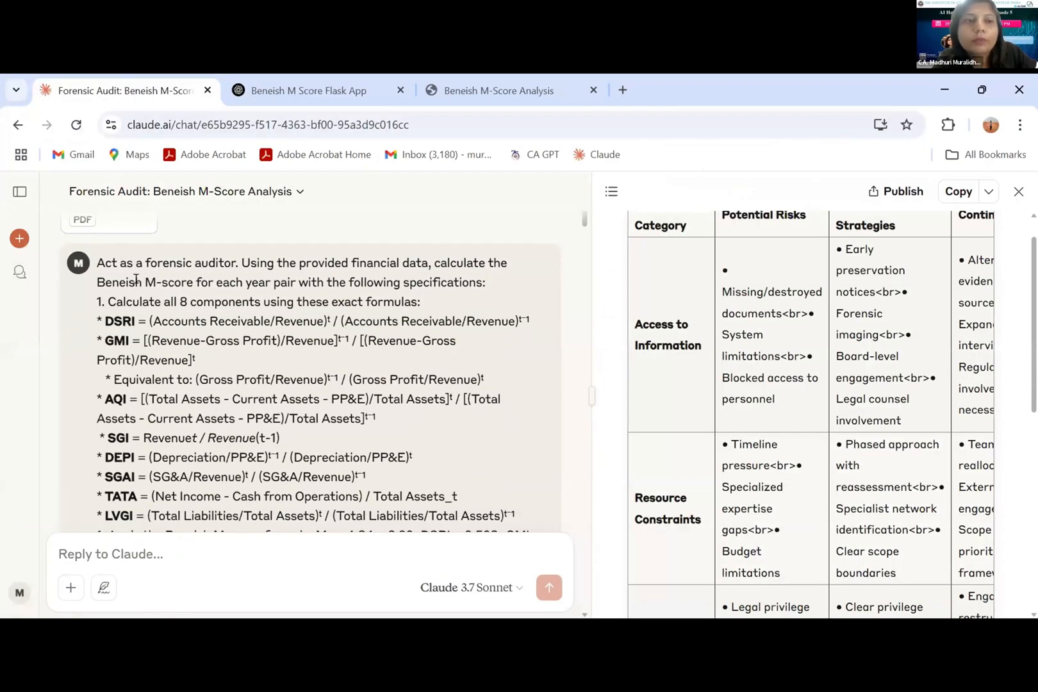
pyautogui.moveTo(102, 281); pyautogui.dragTo(252, 281)
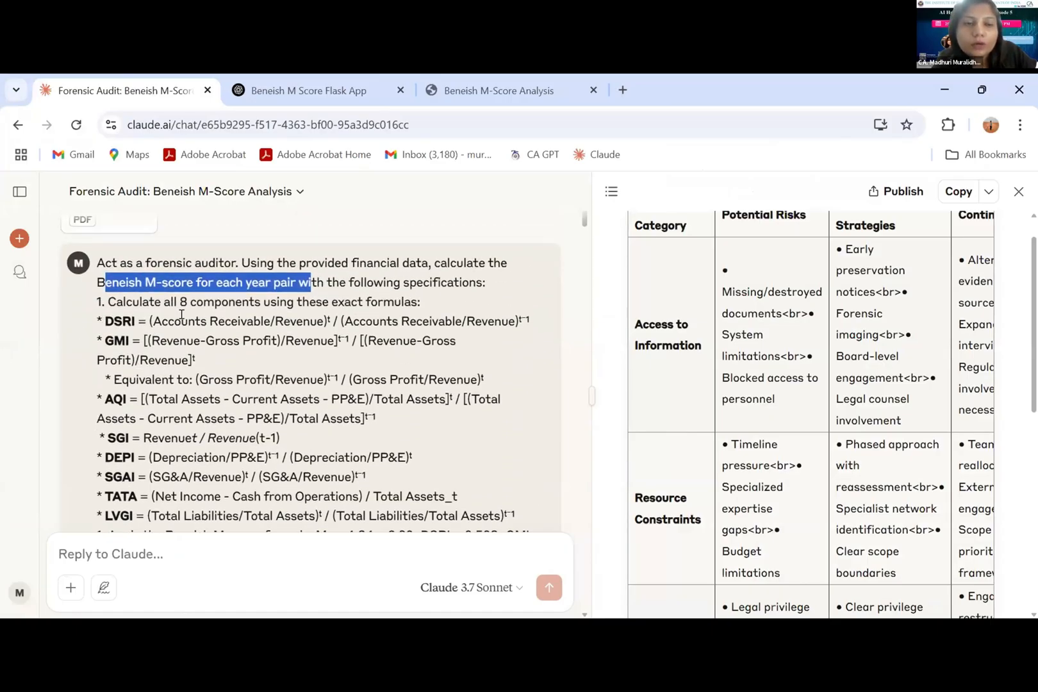
pyautogui.scroll(-3)
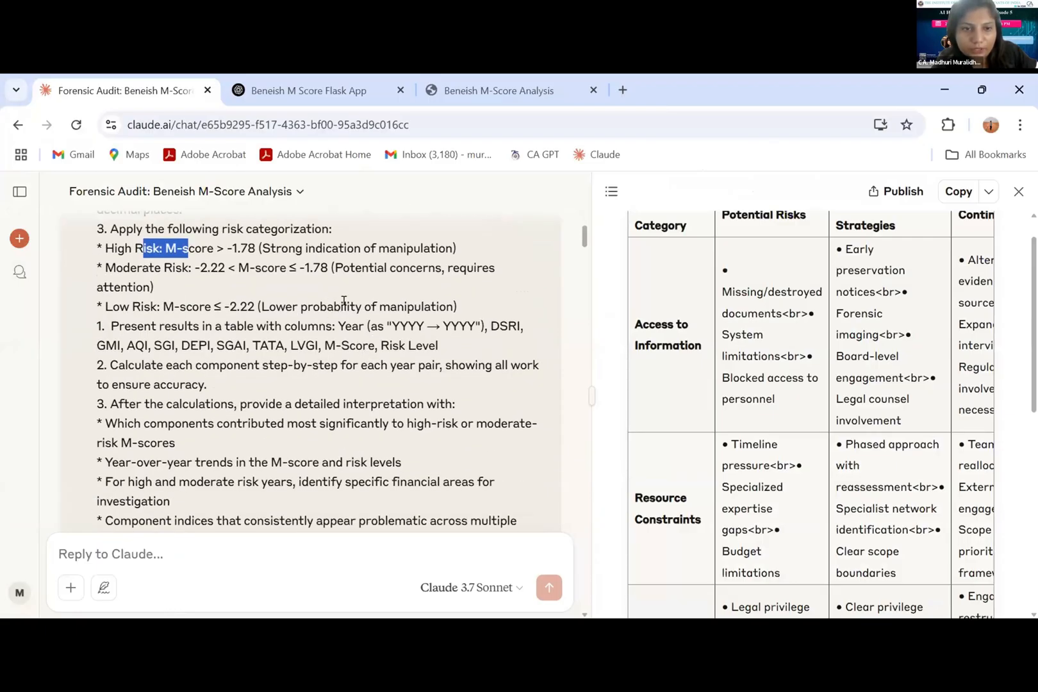
pyautogui.scroll(-3)
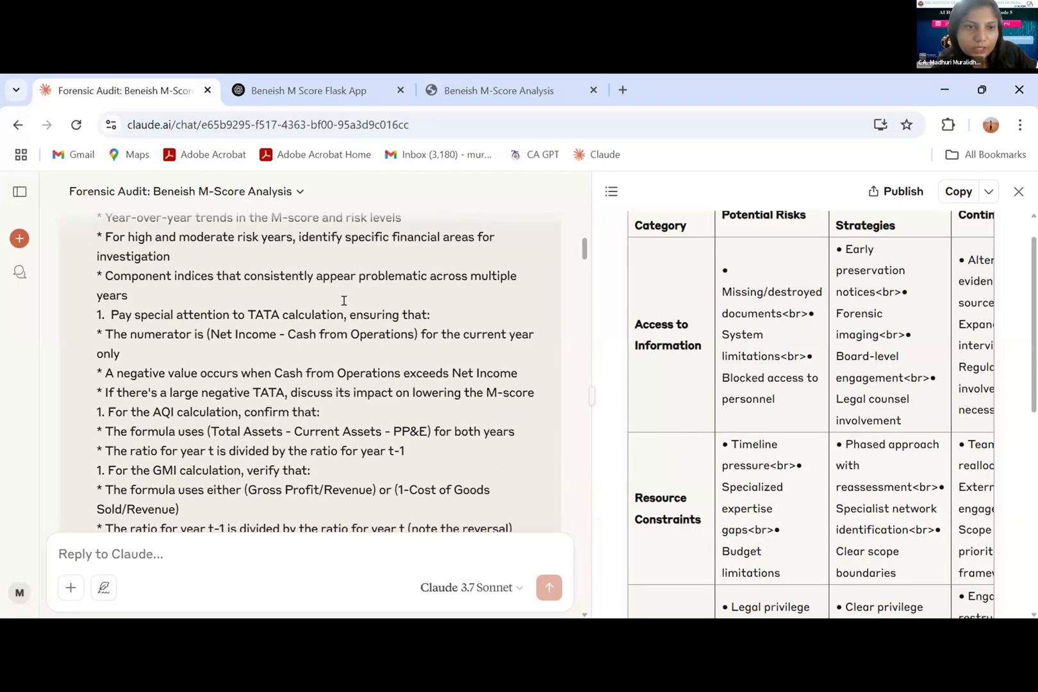
pyautogui.scroll(-3)
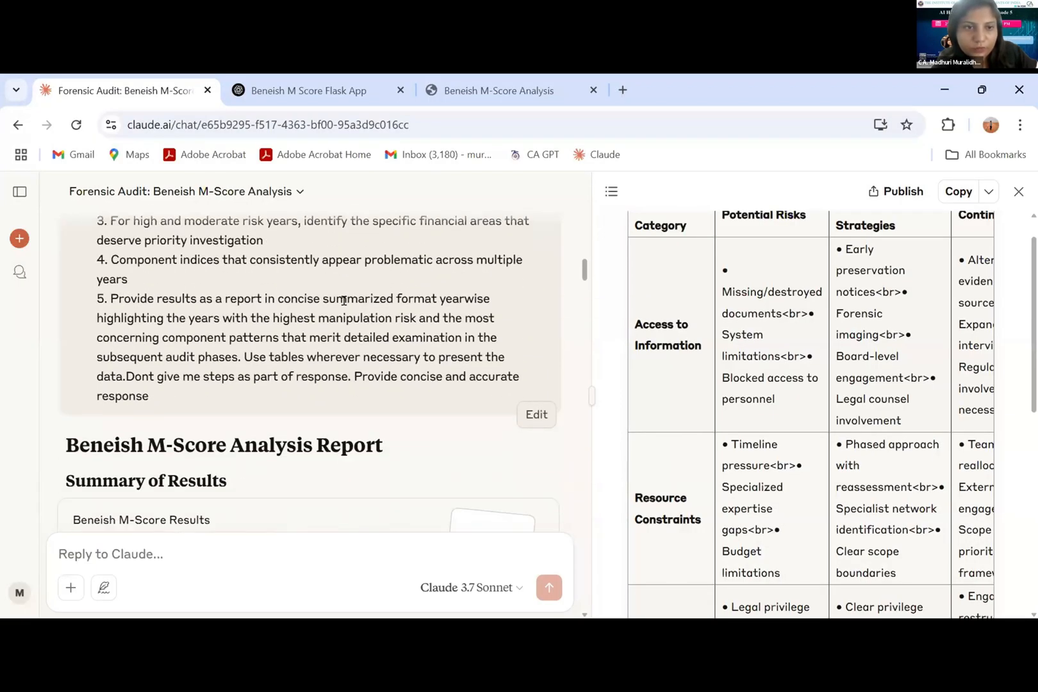
pyautogui.scroll(-3)
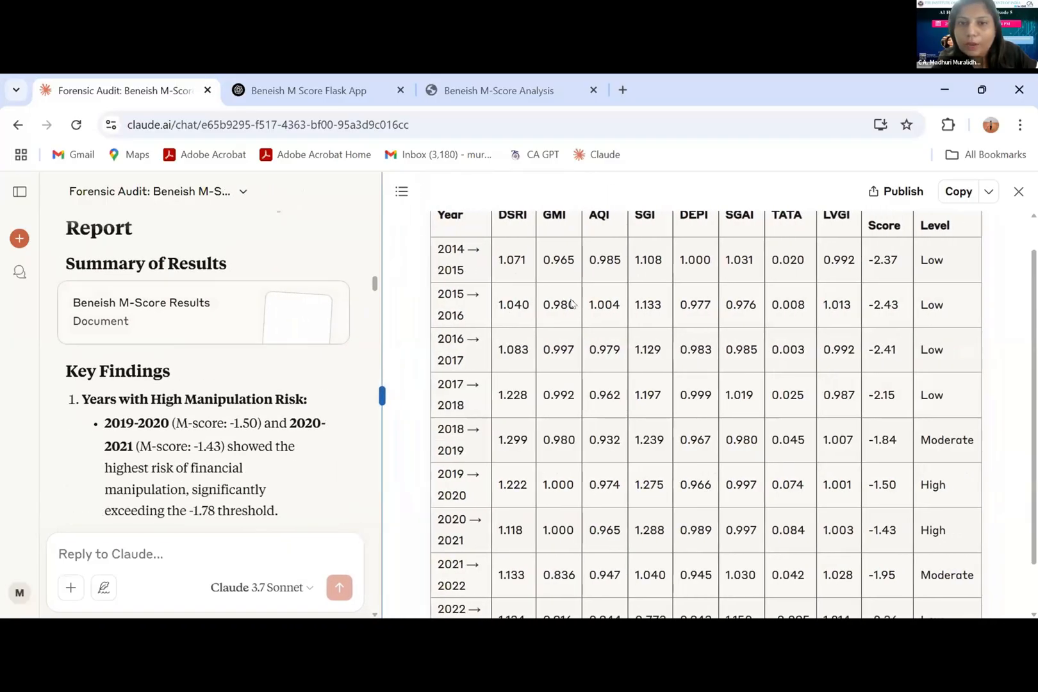
# Scroll the Beneish M-Score Results table and Key Findings on DSRI, TATA and SGI
pyautogui.scroll(-3)
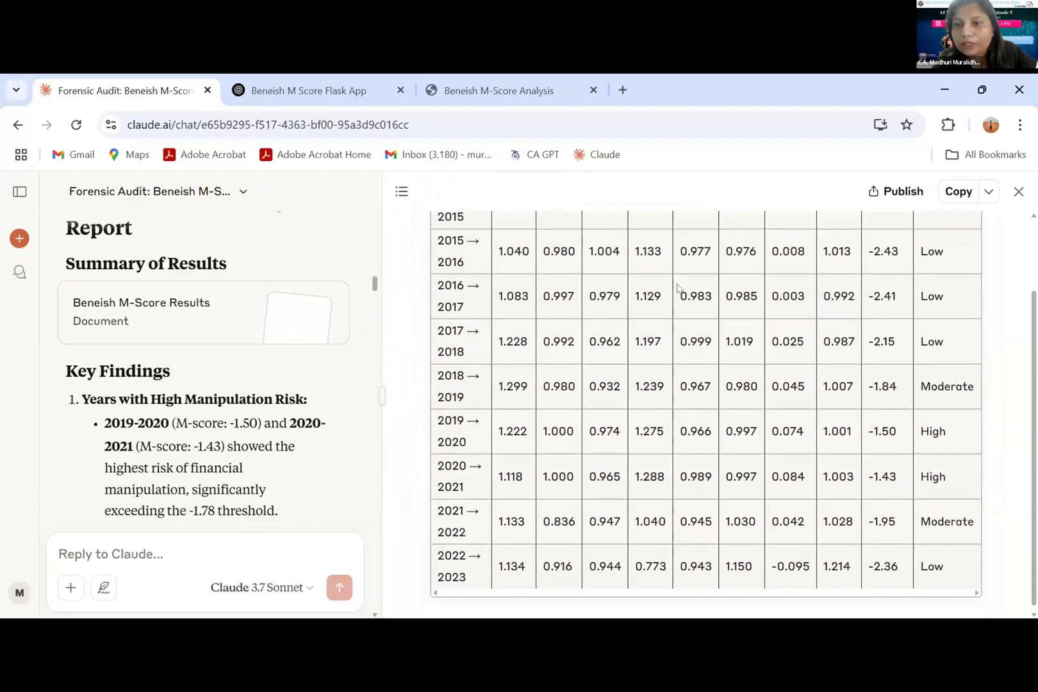
pyautogui.scroll(-3)
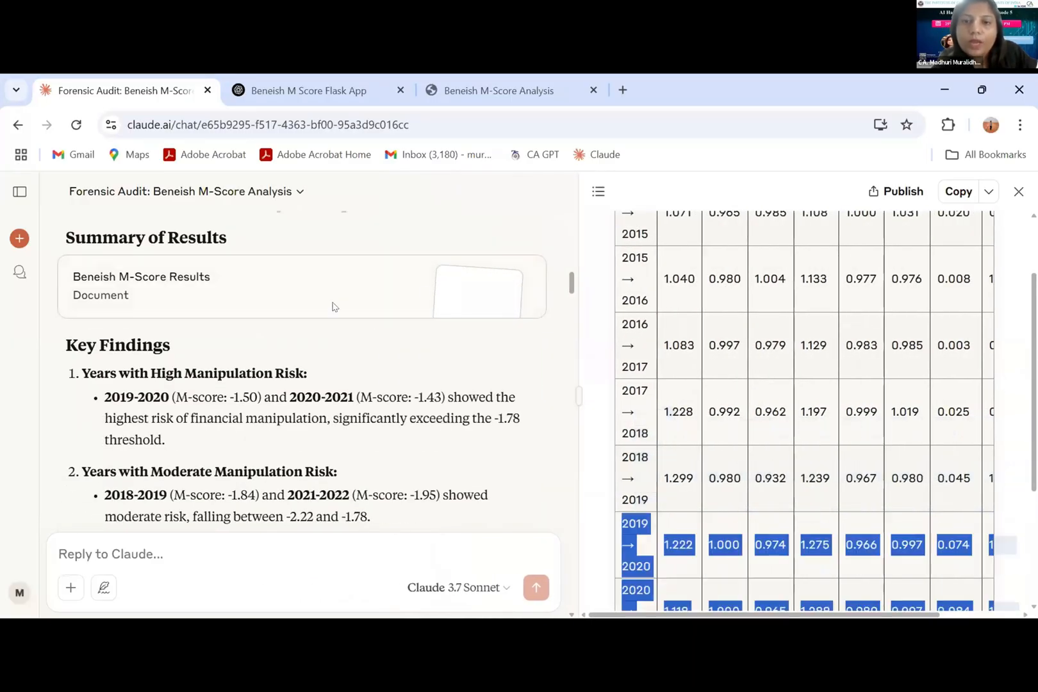
pyautogui.scroll(-3)
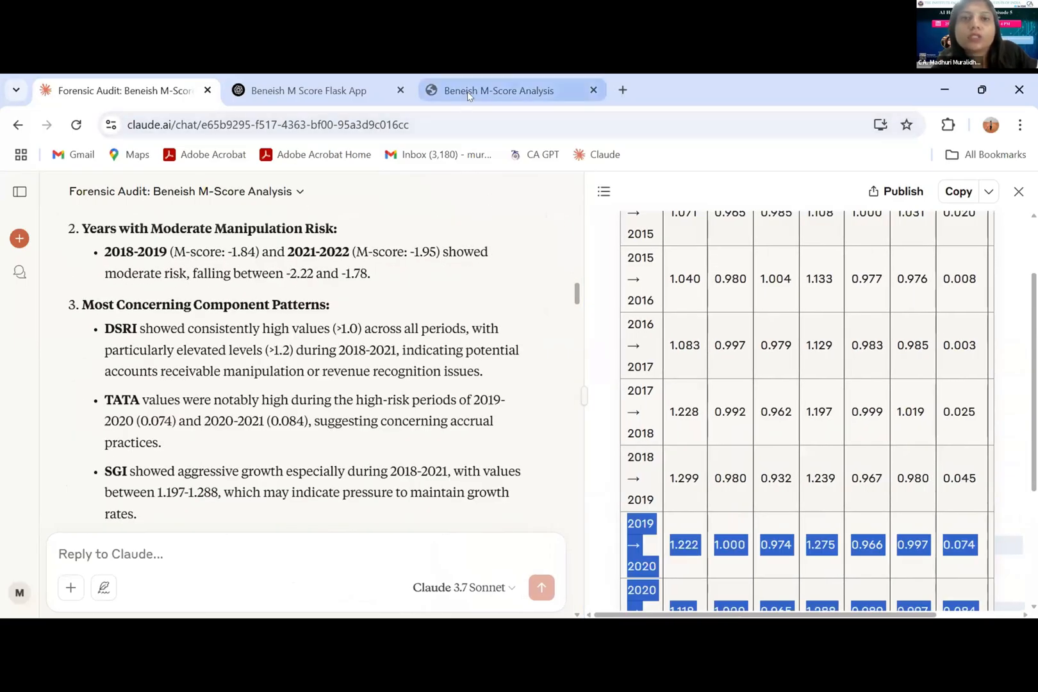
pyautogui.click(498, 90)
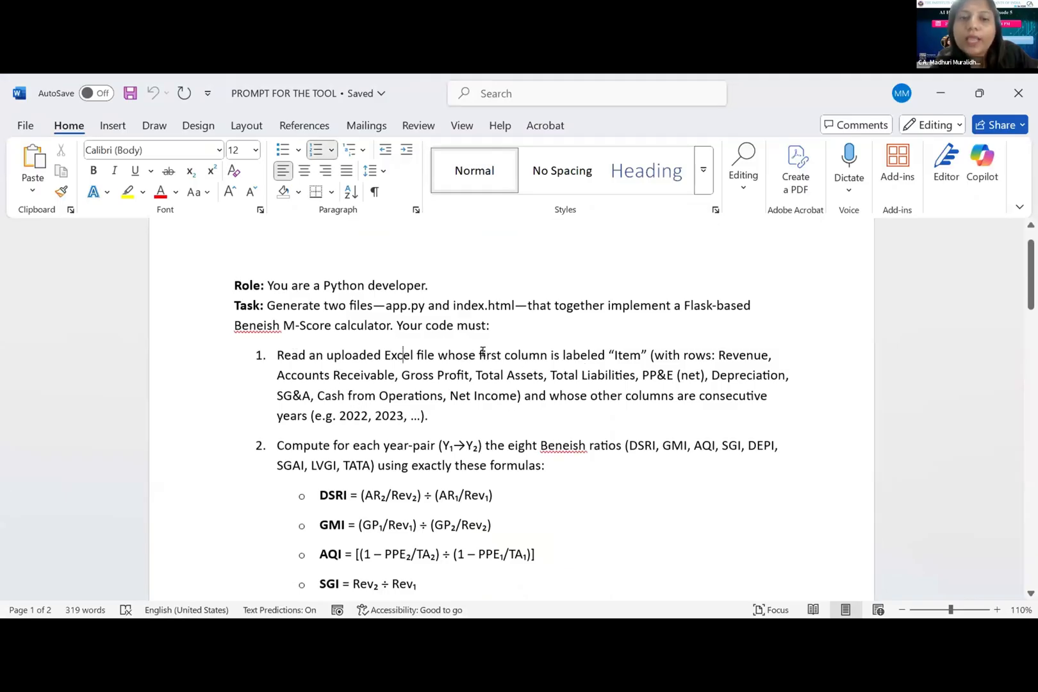
pyautogui.scroll(-3)
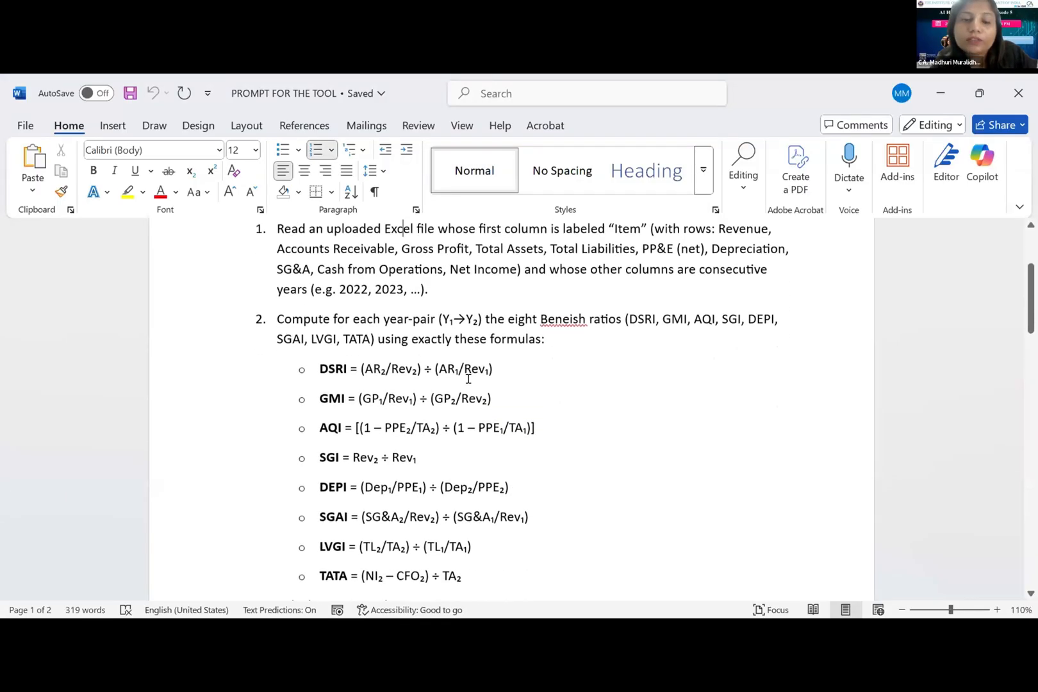
pyautogui.scroll(-3)
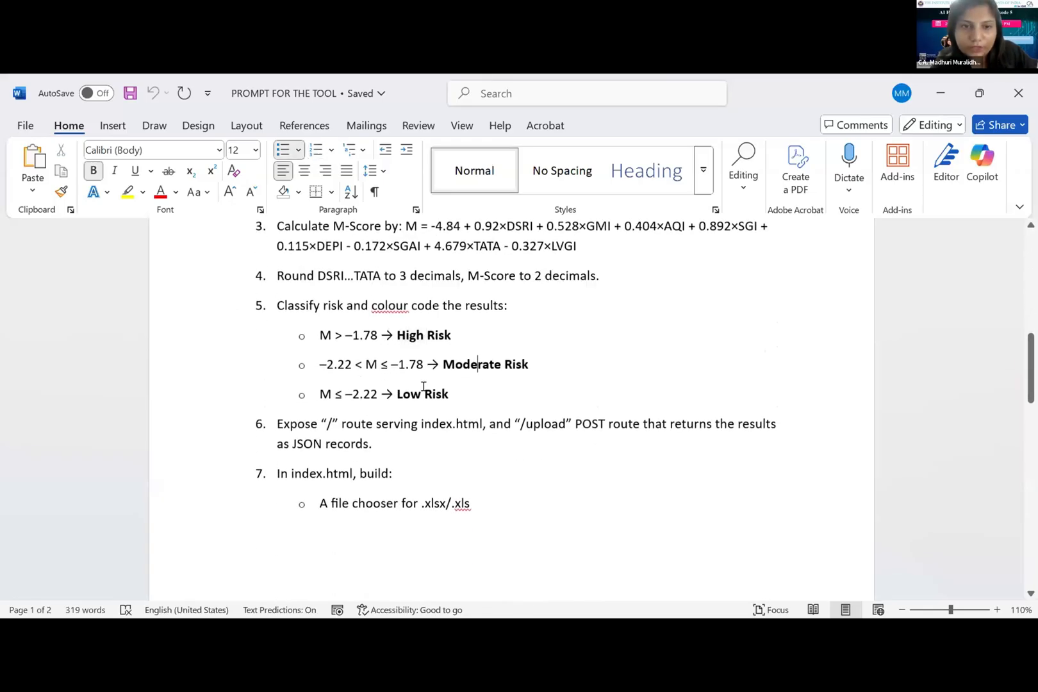
pyautogui.scroll(-3)
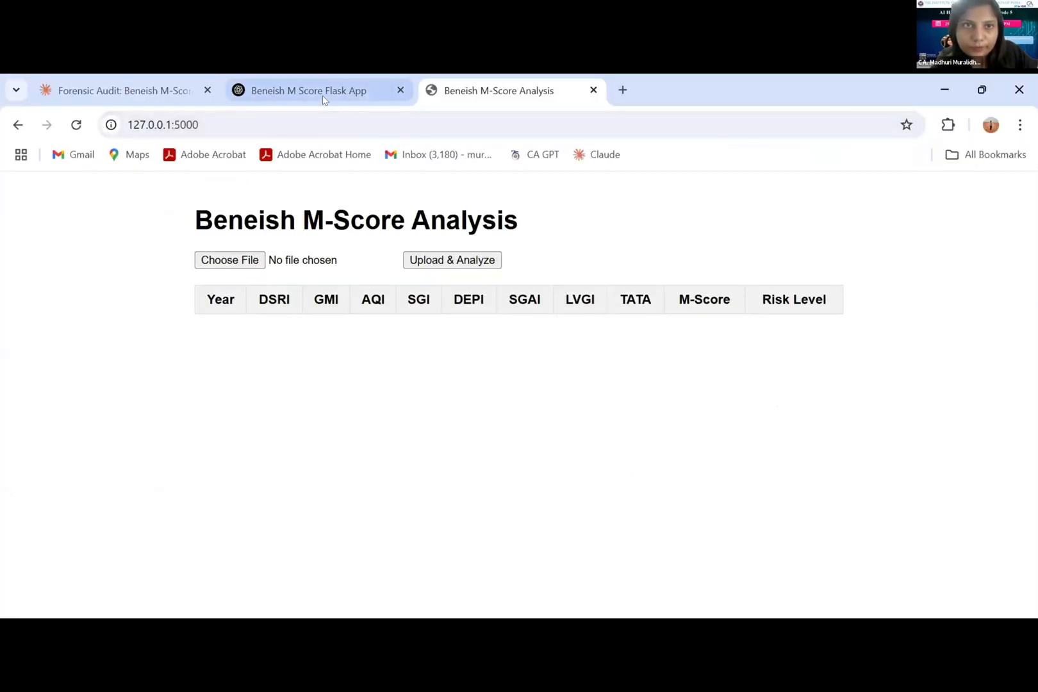
# Open the Beneish M Score Flask App chat and highlight the beginner setup-instruction request
pyautogui.click(309, 90)
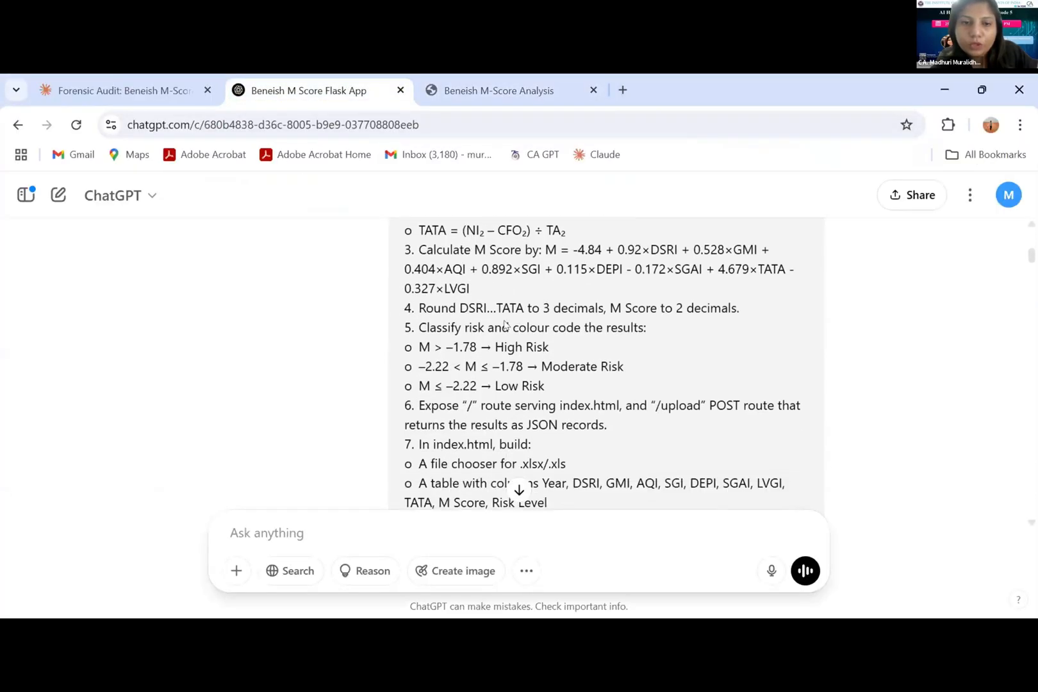
pyautogui.scroll(-3)
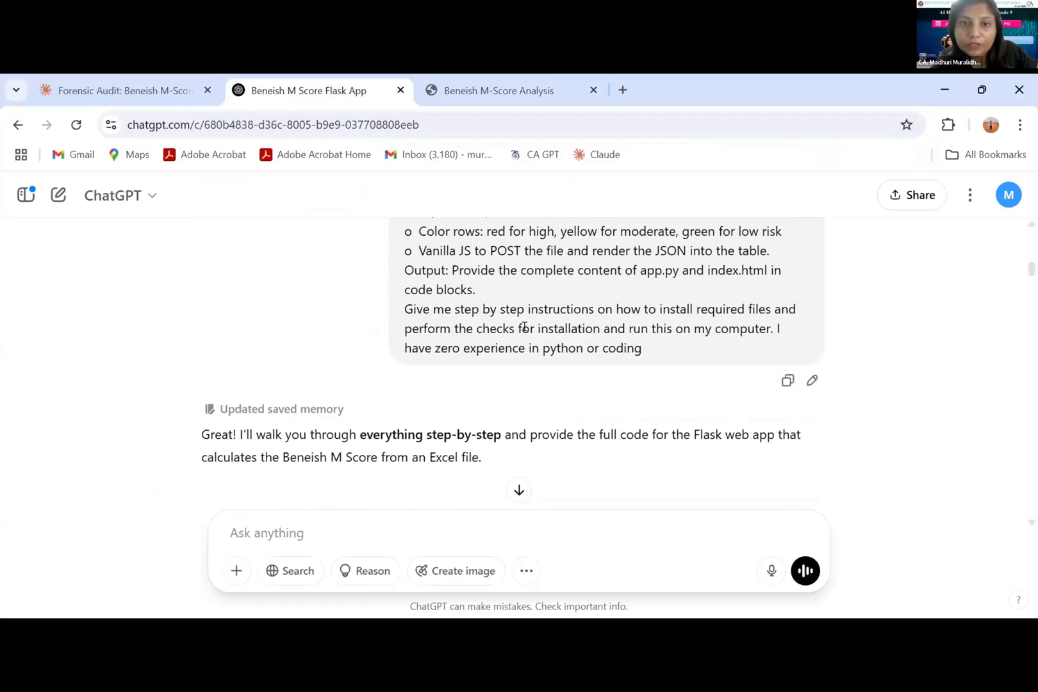
pyautogui.moveTo(412, 310); pyautogui.dragTo(745, 309)
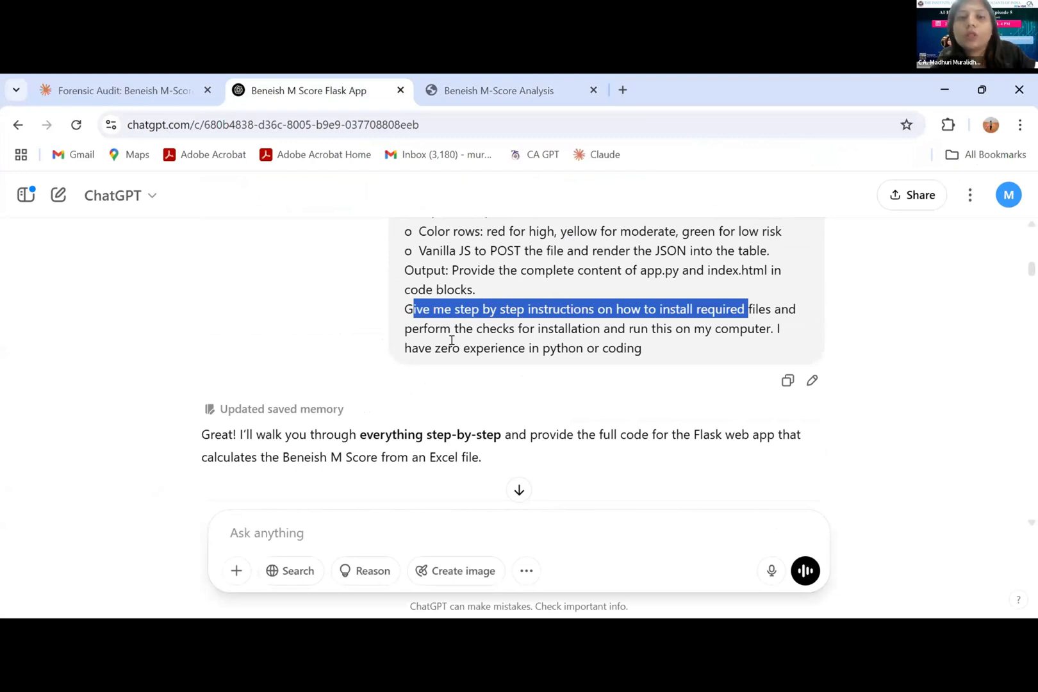
pyautogui.moveTo(417, 328); pyautogui.dragTo(589, 348)
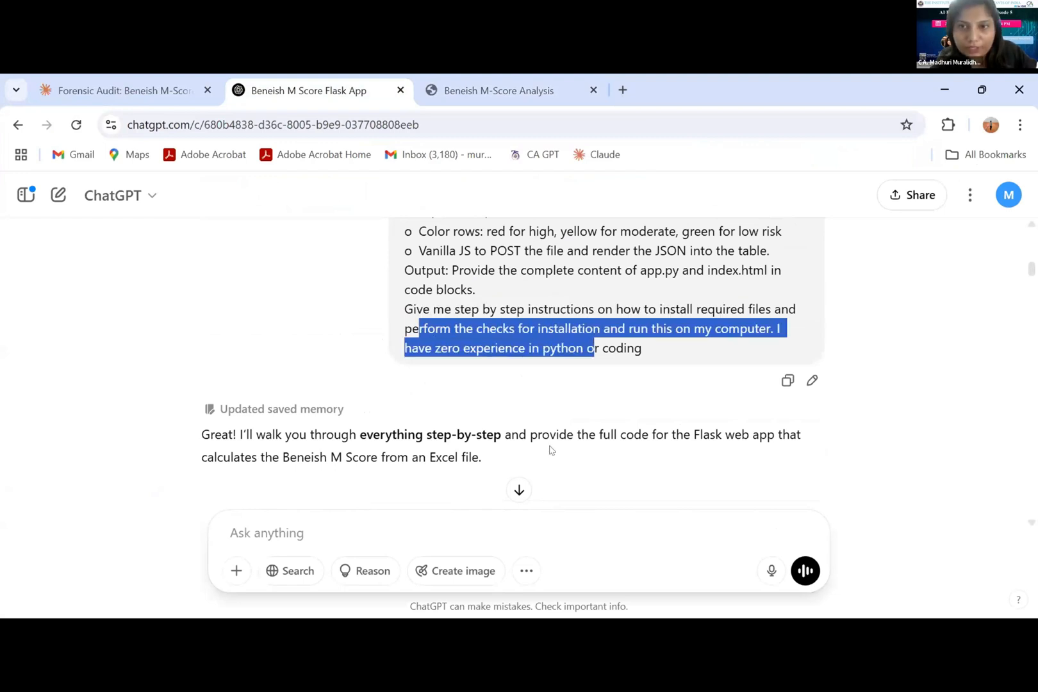
pyautogui.moveTo(516, 410)
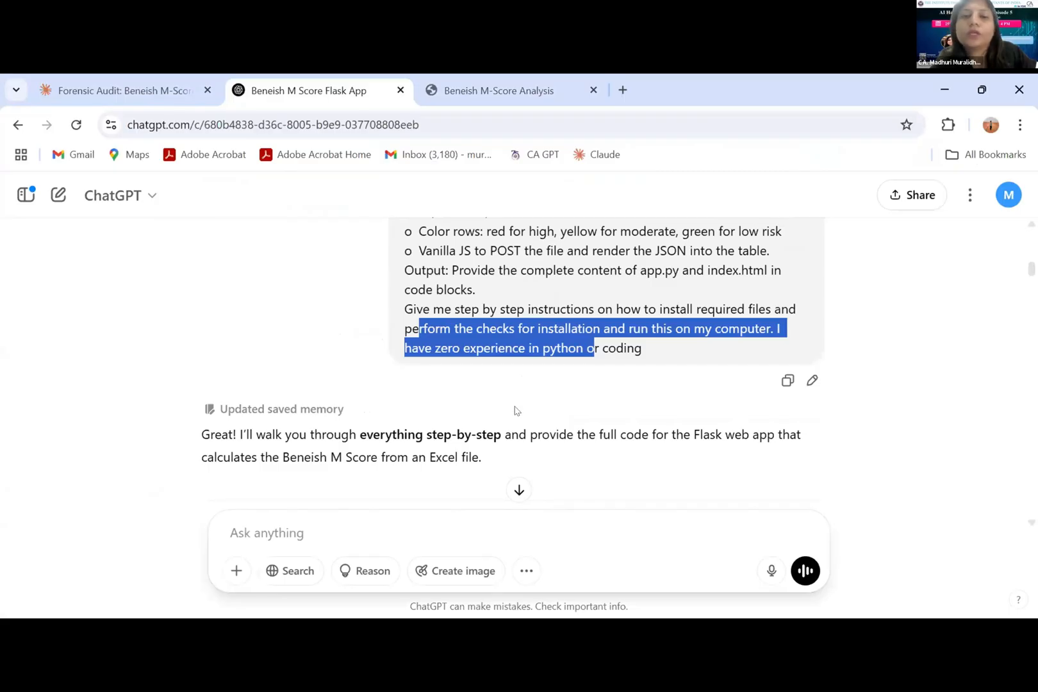
# Scroll through the reply's setup steps, Flask code and Excel layout to the sample-file offer
pyautogui.scroll(-3)
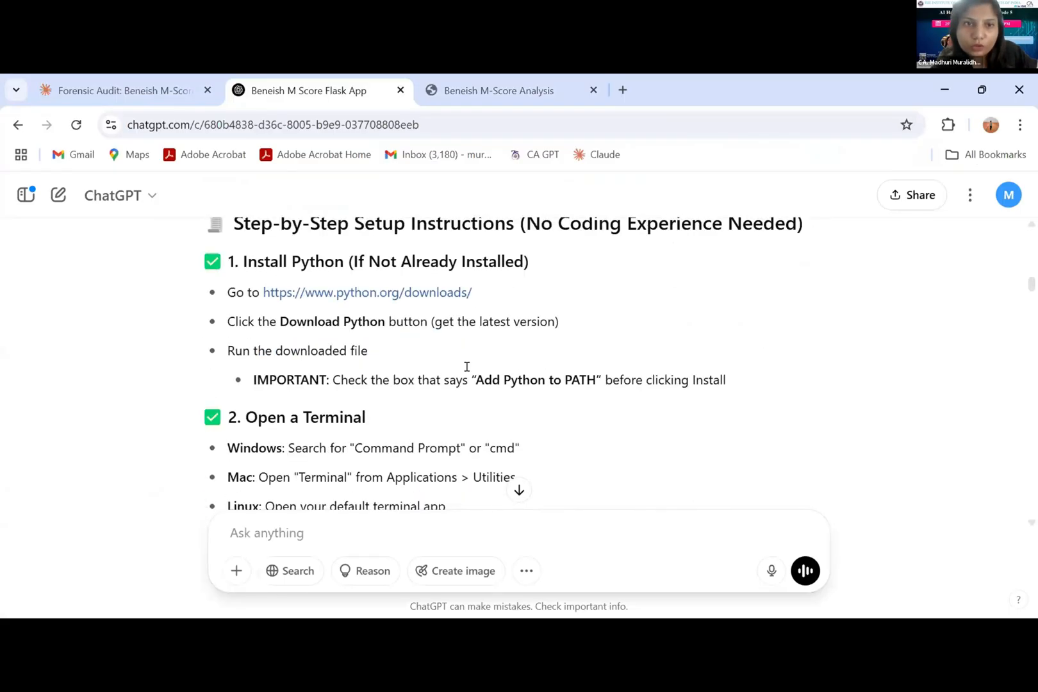
pyautogui.scroll(-3)
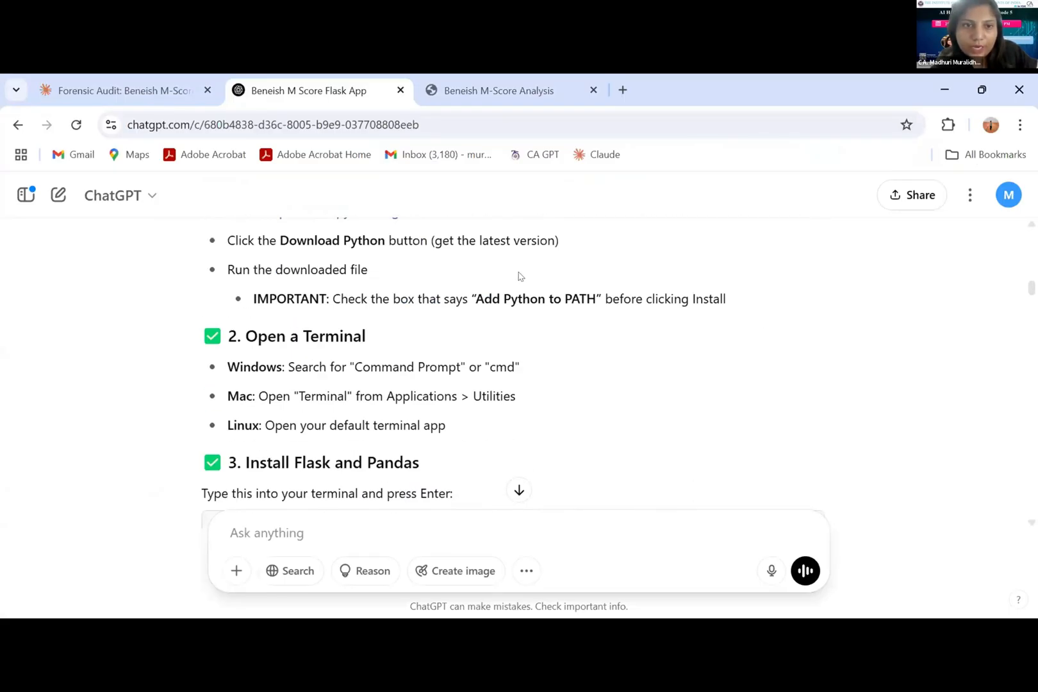
pyautogui.scroll(-3)
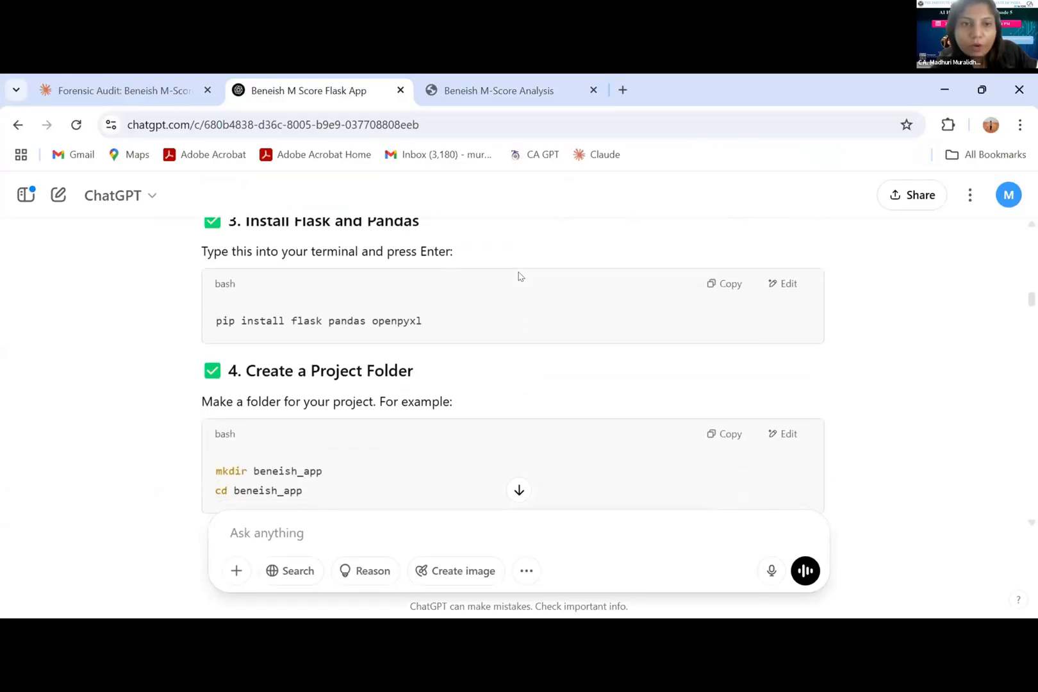
pyautogui.scroll(-3)
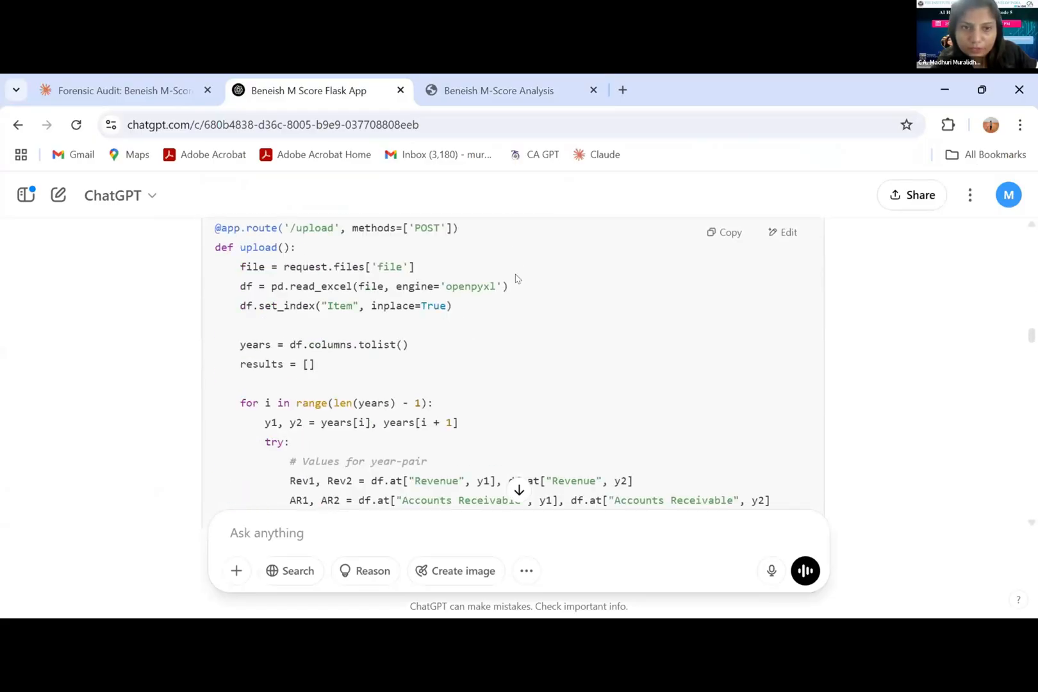
pyautogui.scroll(-3)
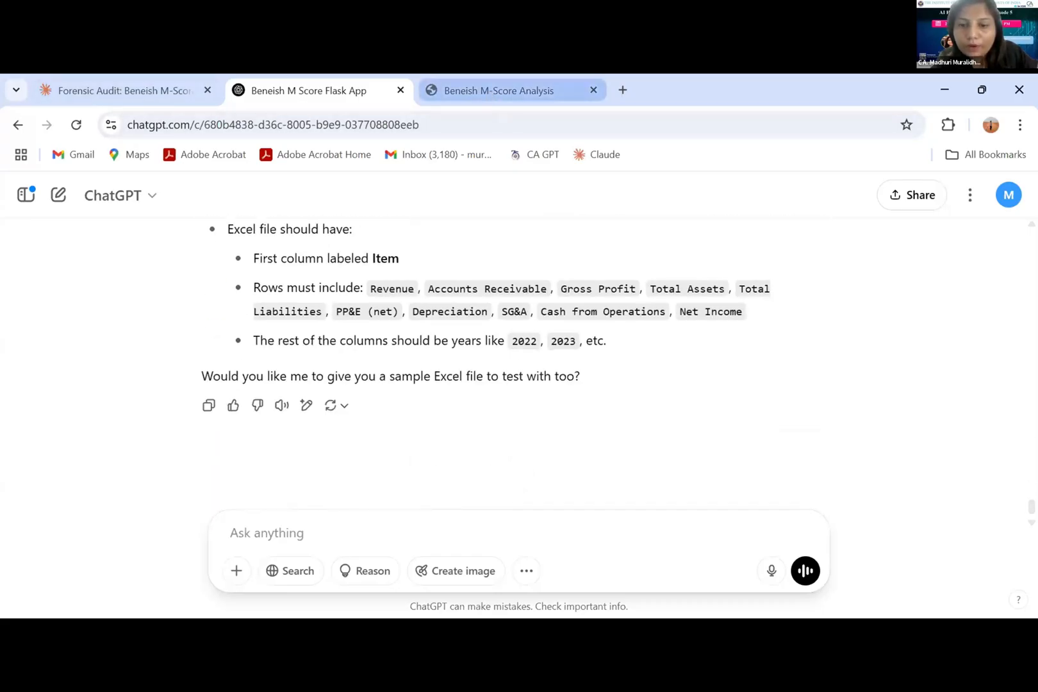
# Upload Beneish Input.xlsx to the localhost app and highlight the 2017→2018 Moderate Risk result
pyautogui.click(499, 90)
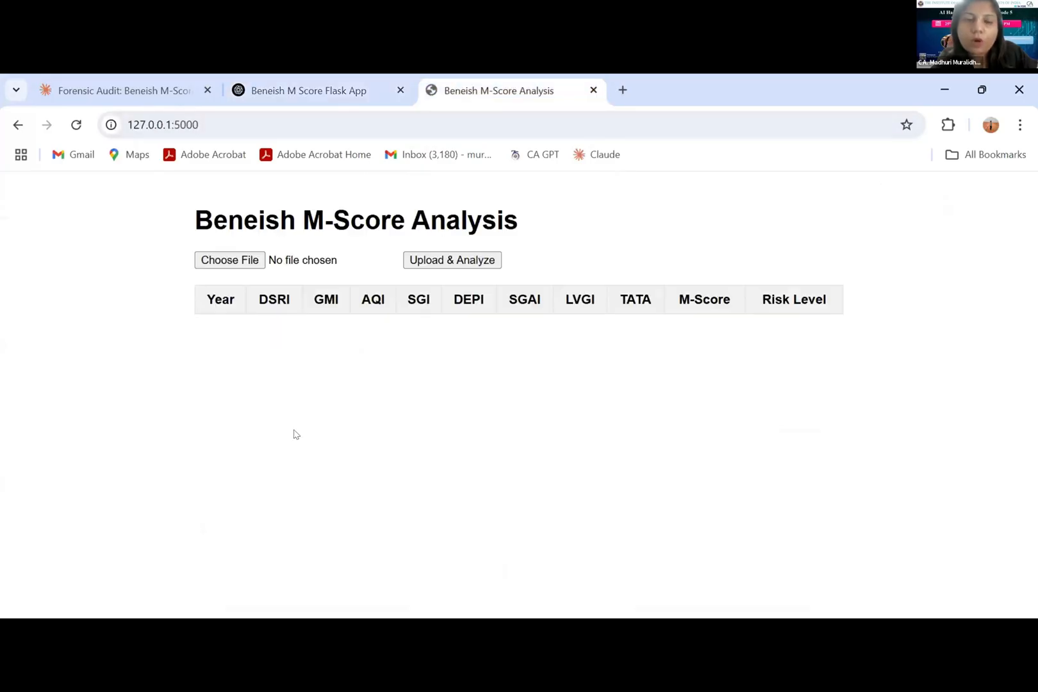
pyautogui.moveTo(515, 416)
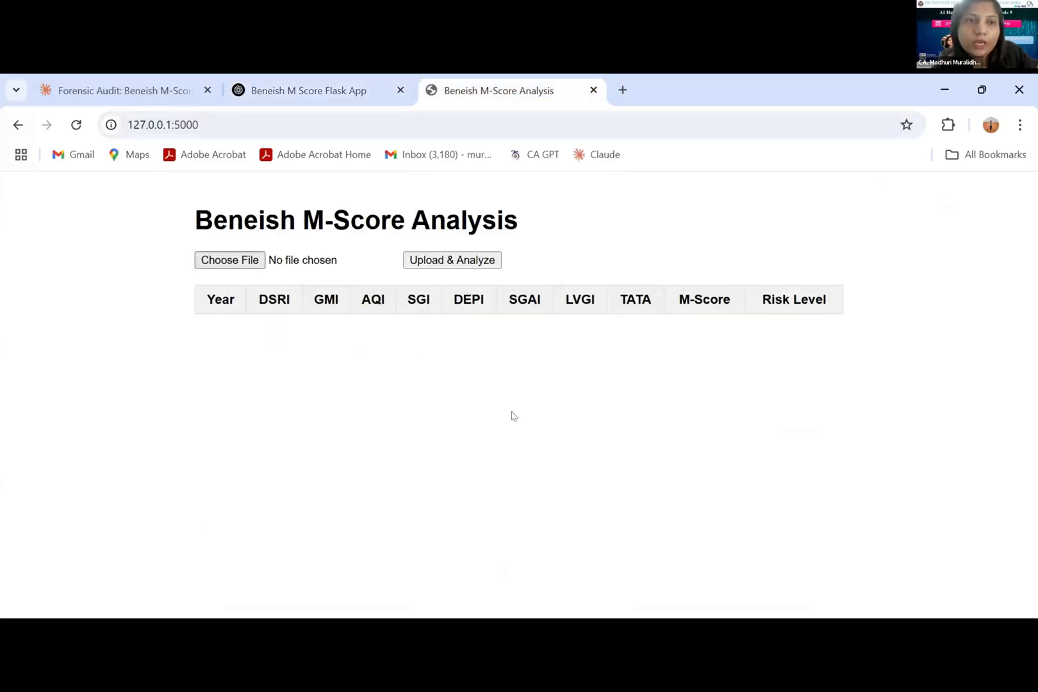
pyautogui.click(229, 260)
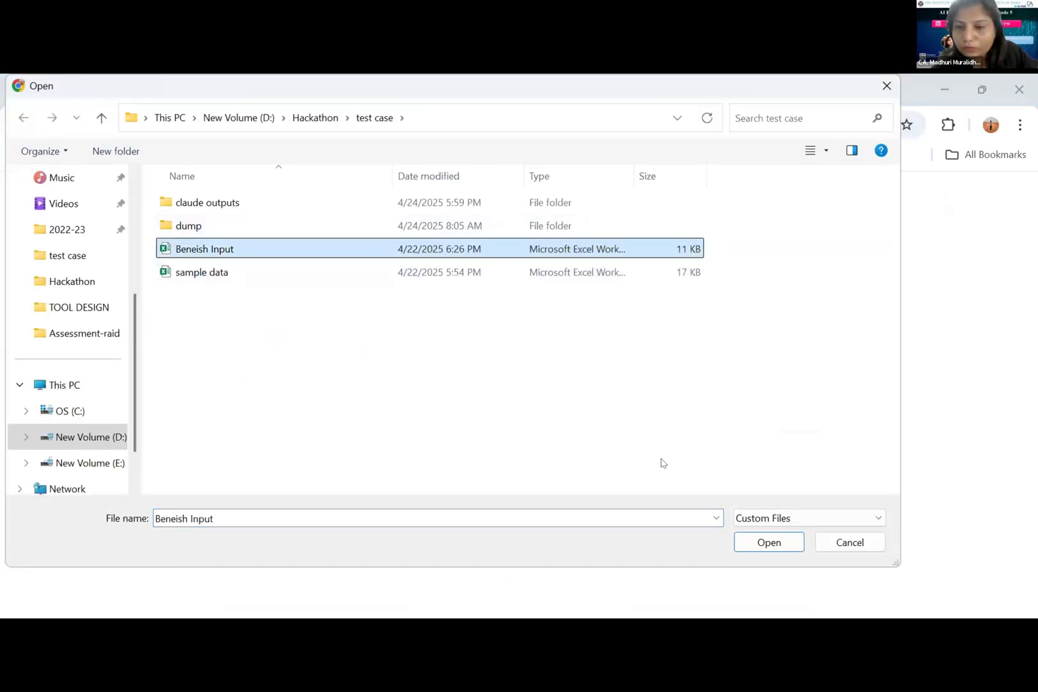
pyautogui.click(769, 541)
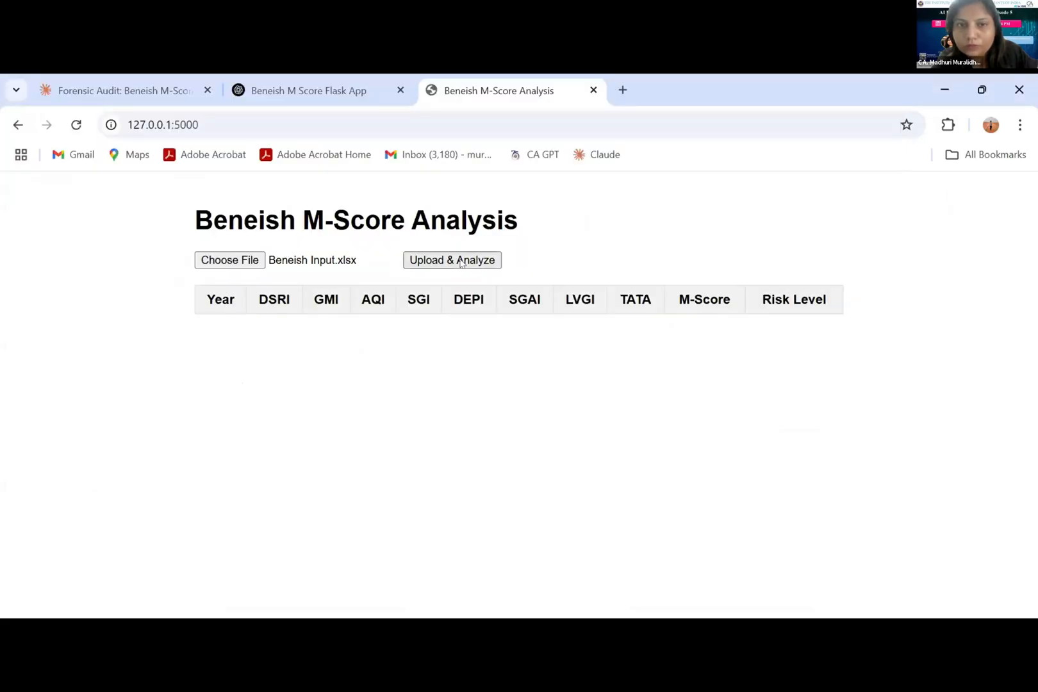
pyautogui.click(451, 260)
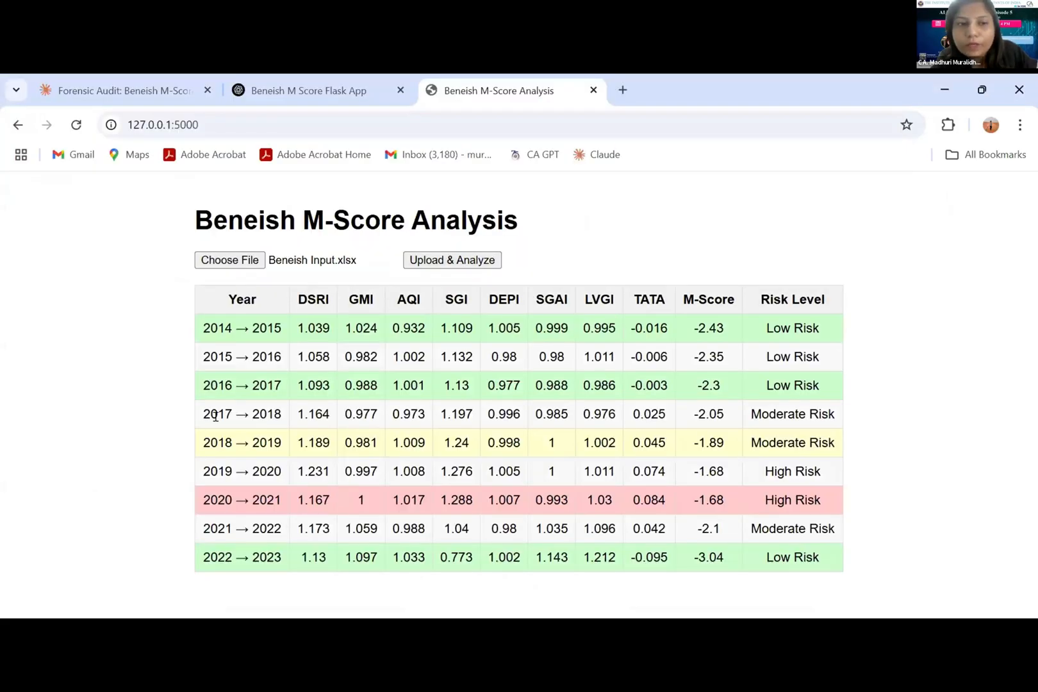
pyautogui.moveTo(777, 414); pyautogui.dragTo(833, 414)
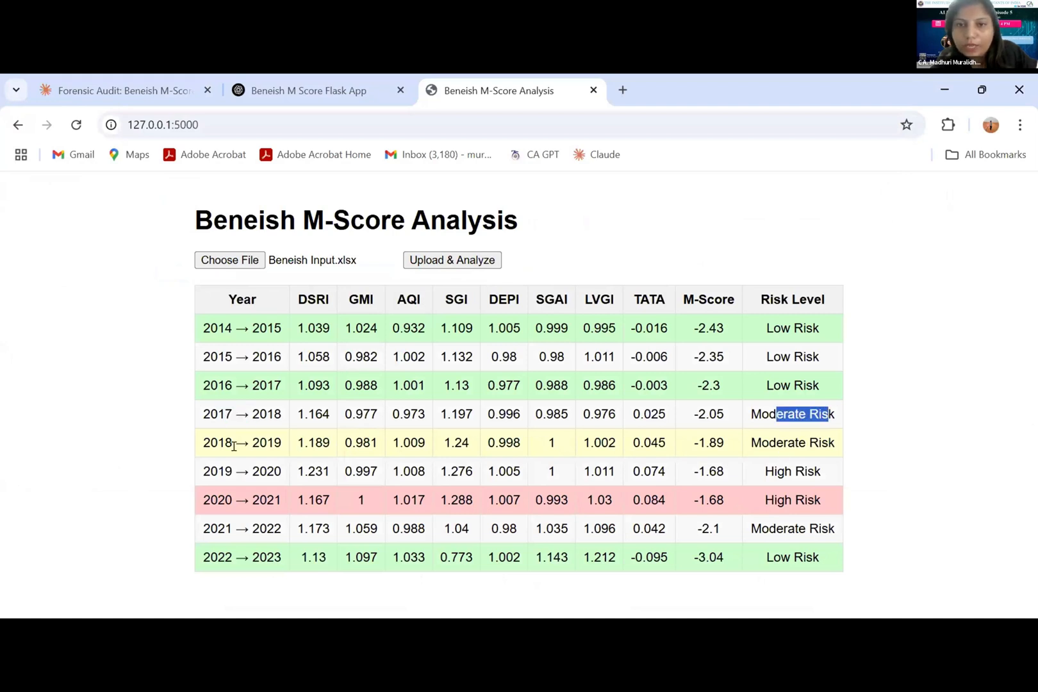
pyautogui.moveTo(651, 264)
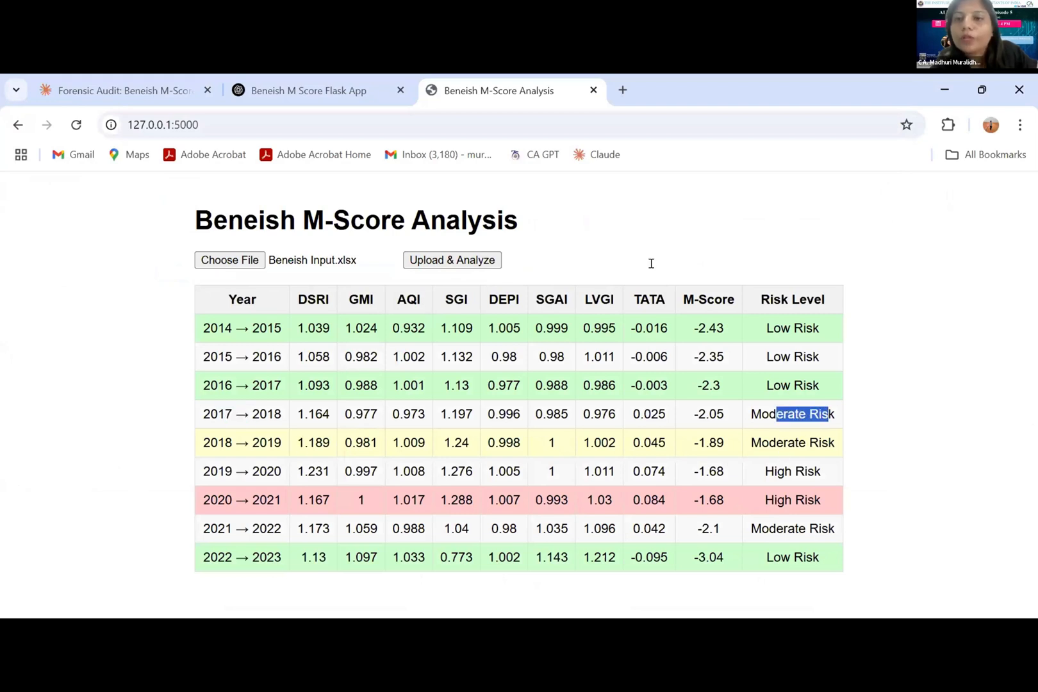
pyautogui.moveTo(781, 459)
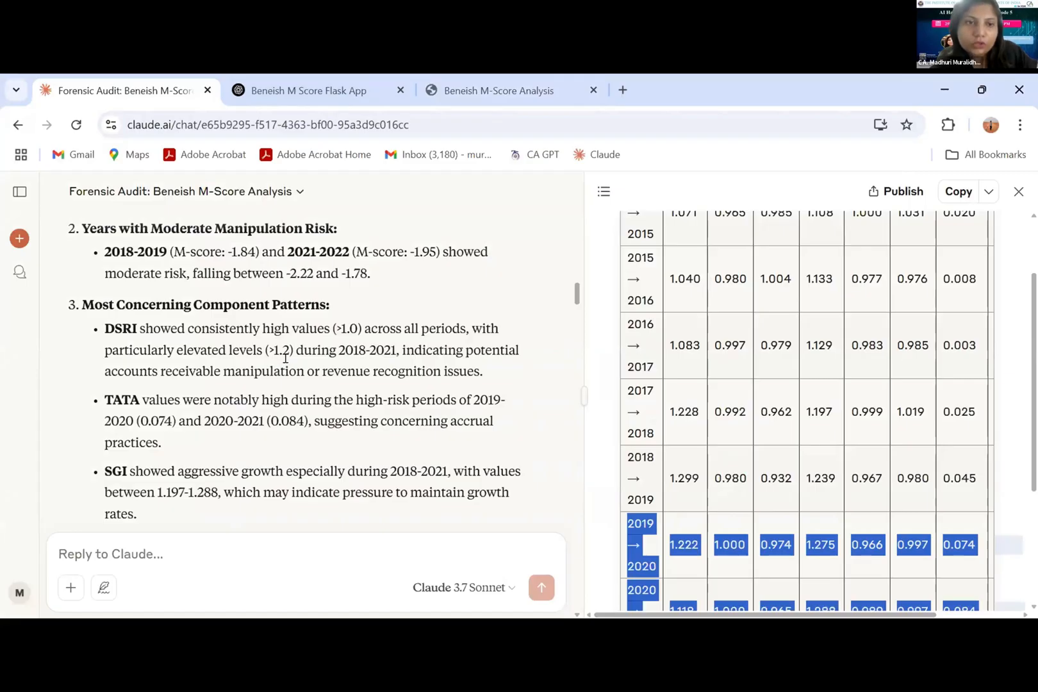
# Read the review prompt, highlighting revenue recognition patterns, then reach the ABC Limited summary
pyautogui.scroll(-3)
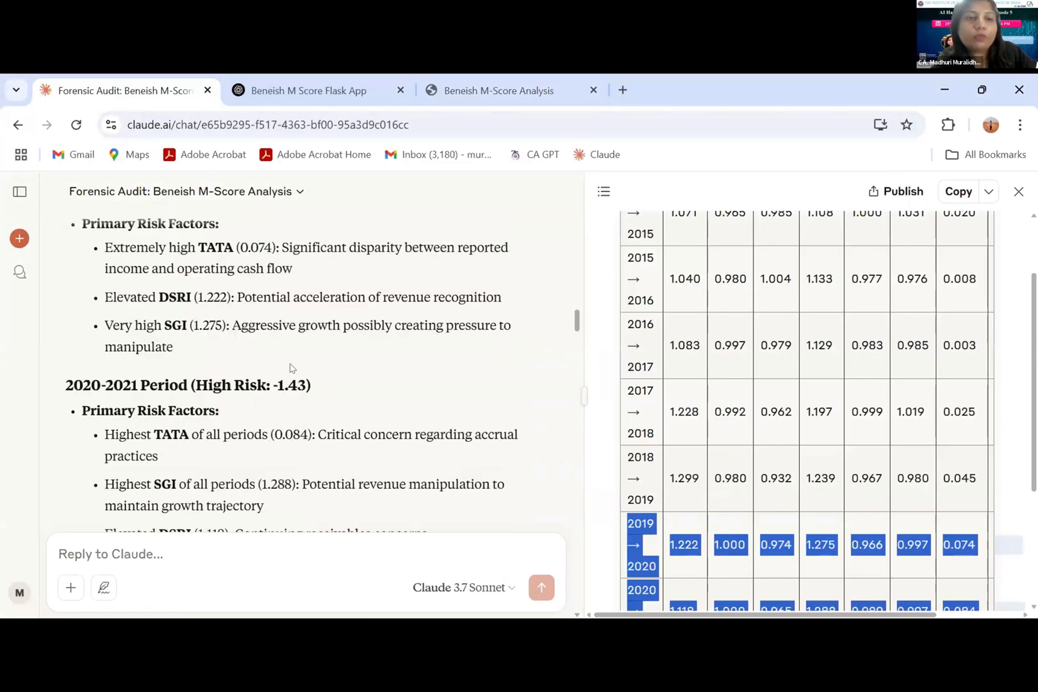
pyautogui.scroll(-3)
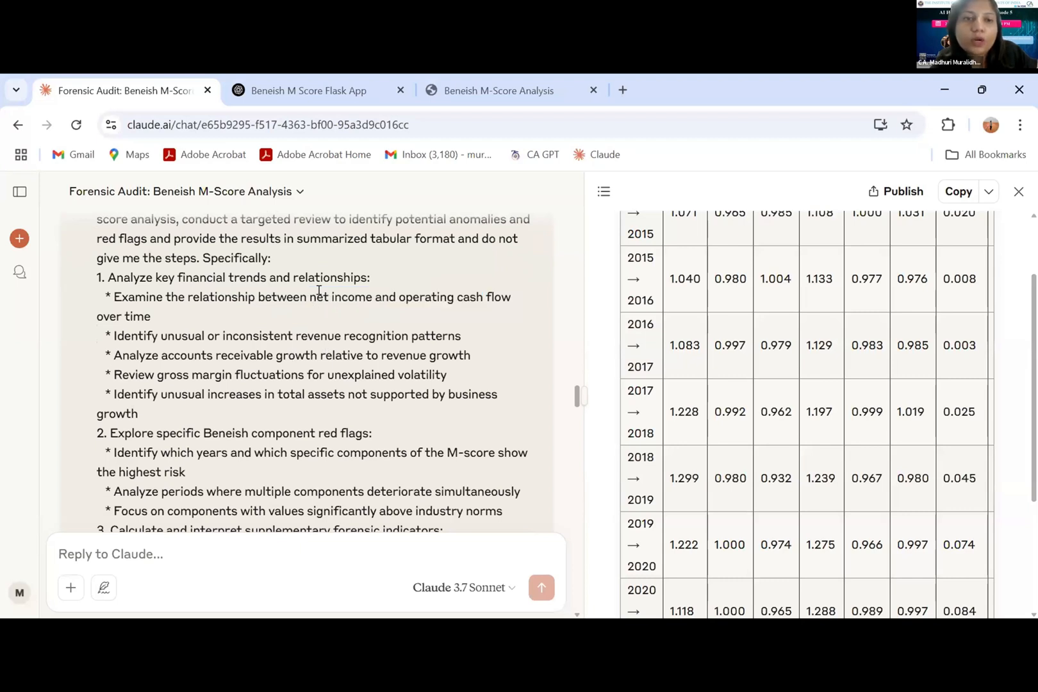
pyautogui.moveTo(316, 297); pyautogui.dragTo(446, 297)
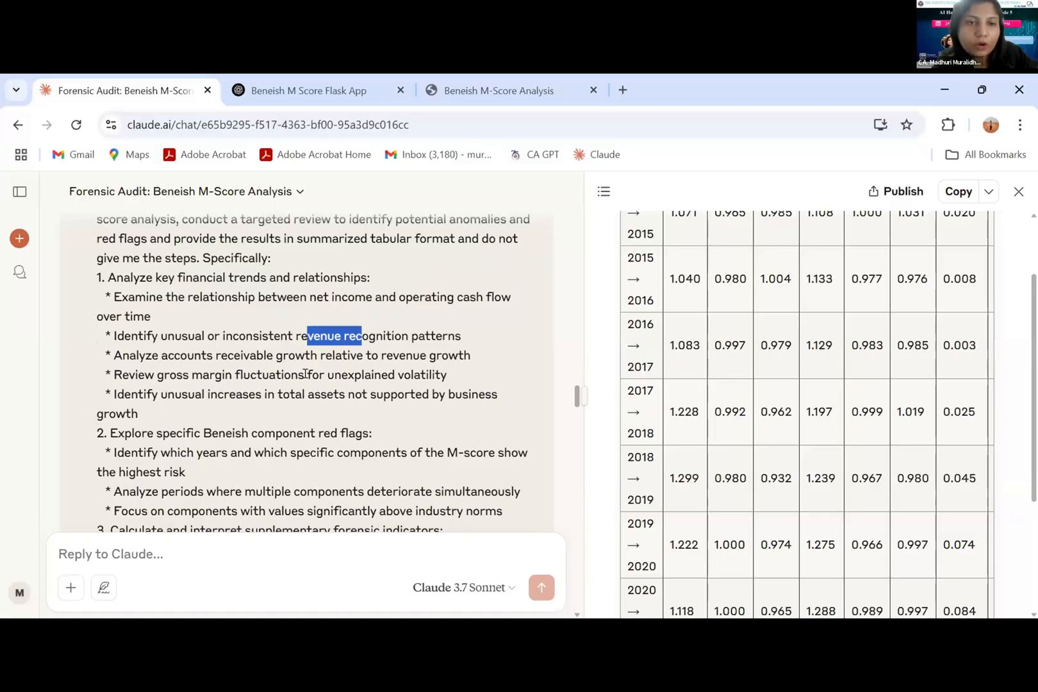
pyautogui.scroll(-3)
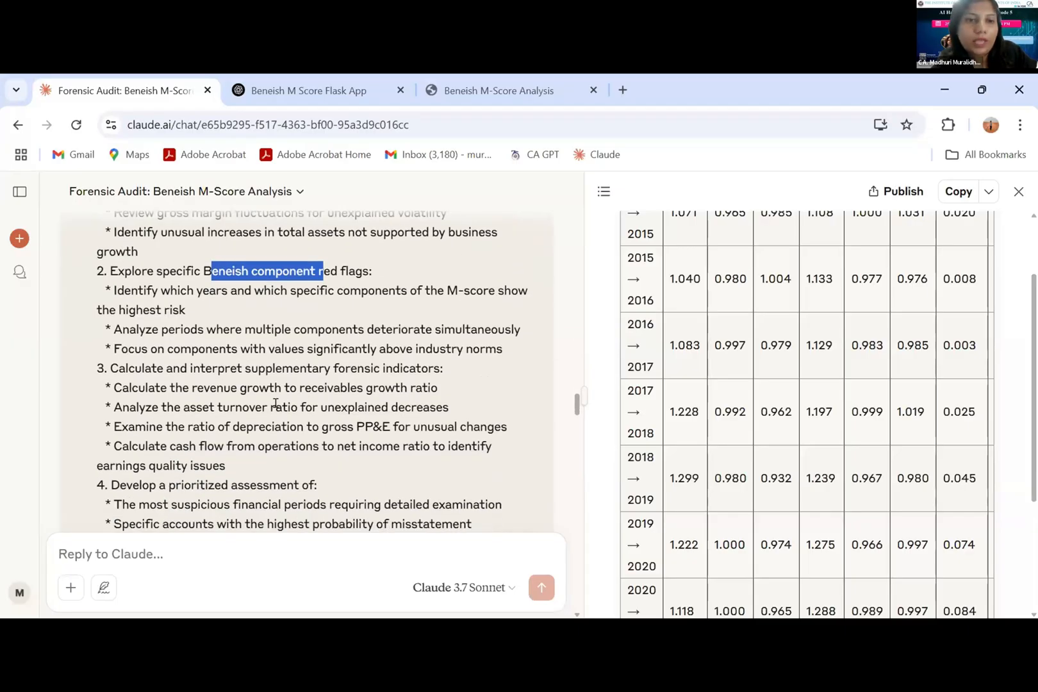
pyautogui.scroll(-3)
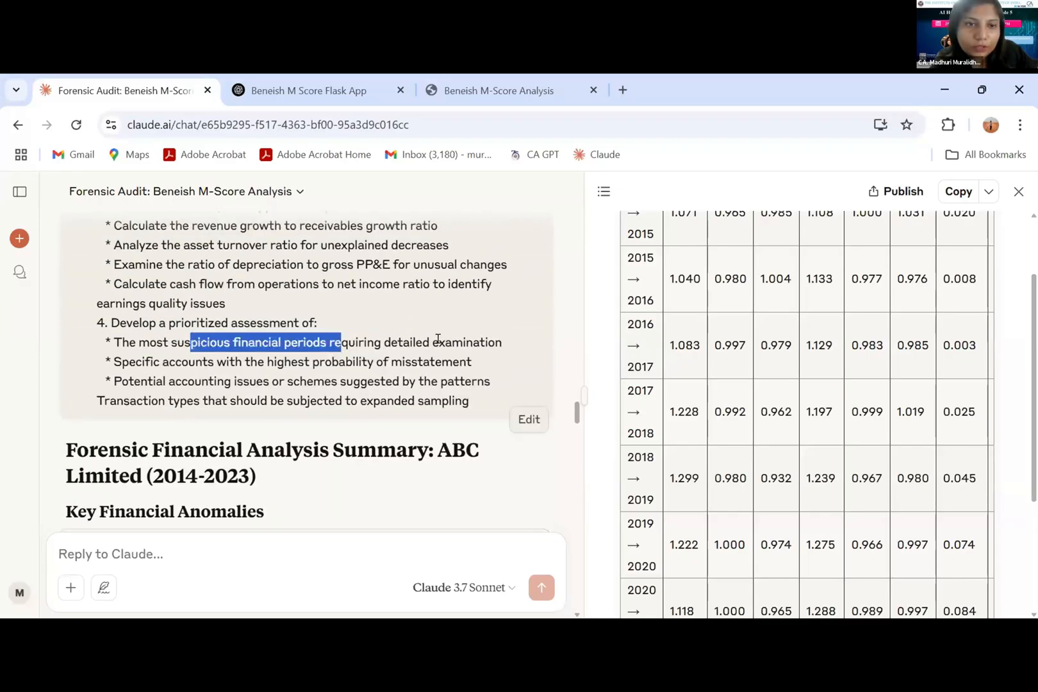
pyautogui.scroll(-3)
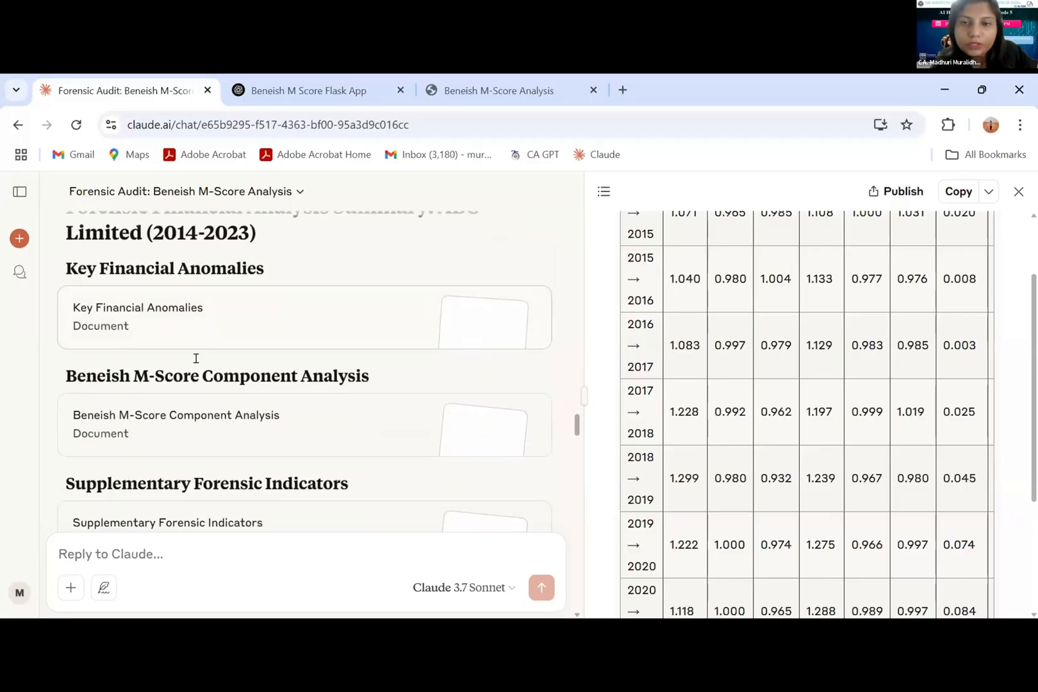
# Scroll the Key Financial Anomalies table, highlighting the 2018-2021 gross margin period
pyautogui.scroll(-3)
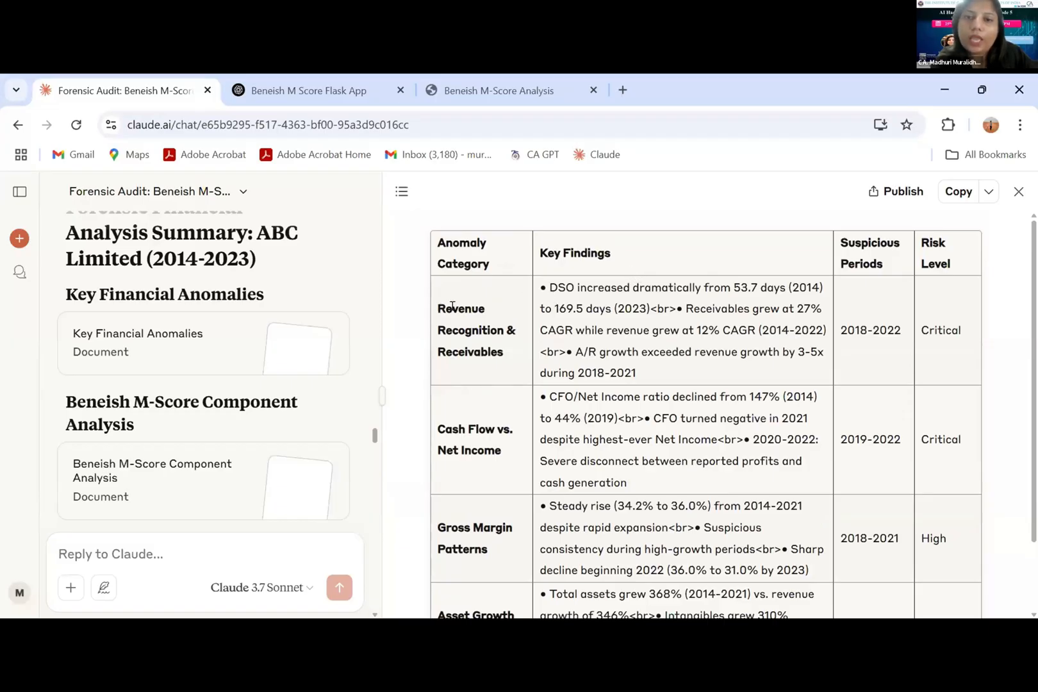
pyautogui.doubleClick(575, 253)
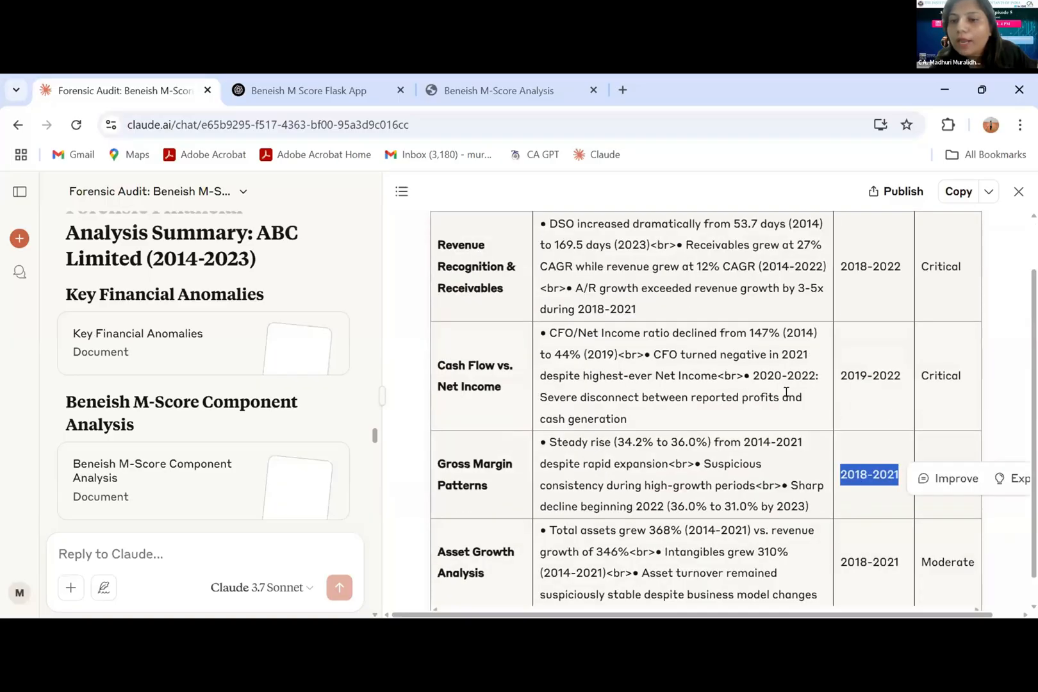
pyautogui.scroll(-3)
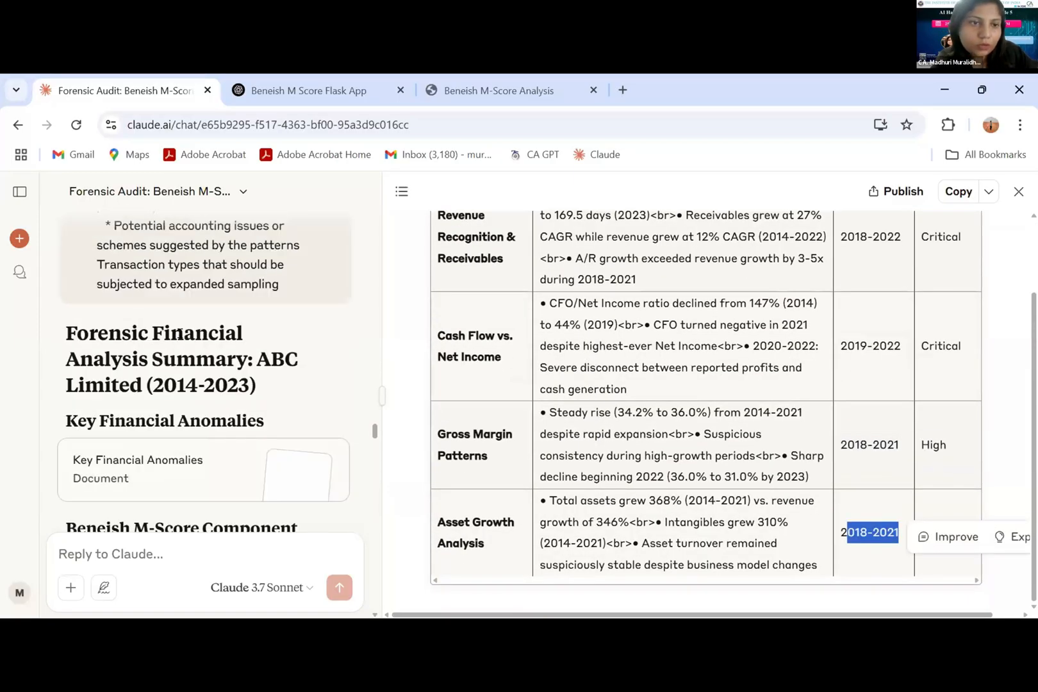
pyautogui.scroll(-3)
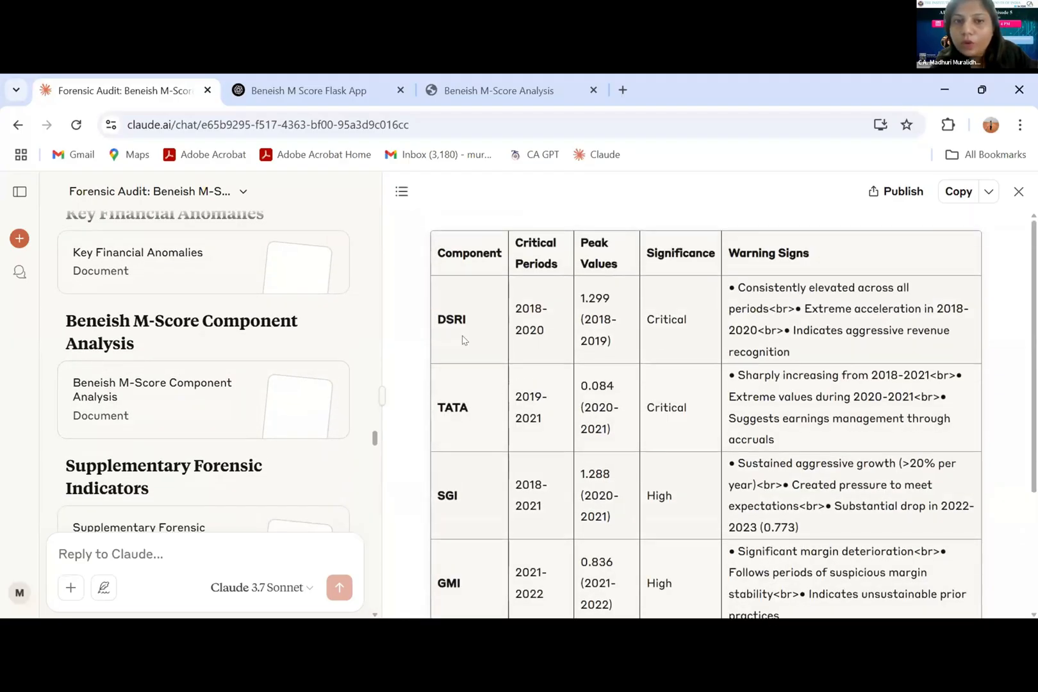
# Highlight the SGI component row, then scroll through the Supplementary Forensic Indicators
pyautogui.doubleClick(457, 408)
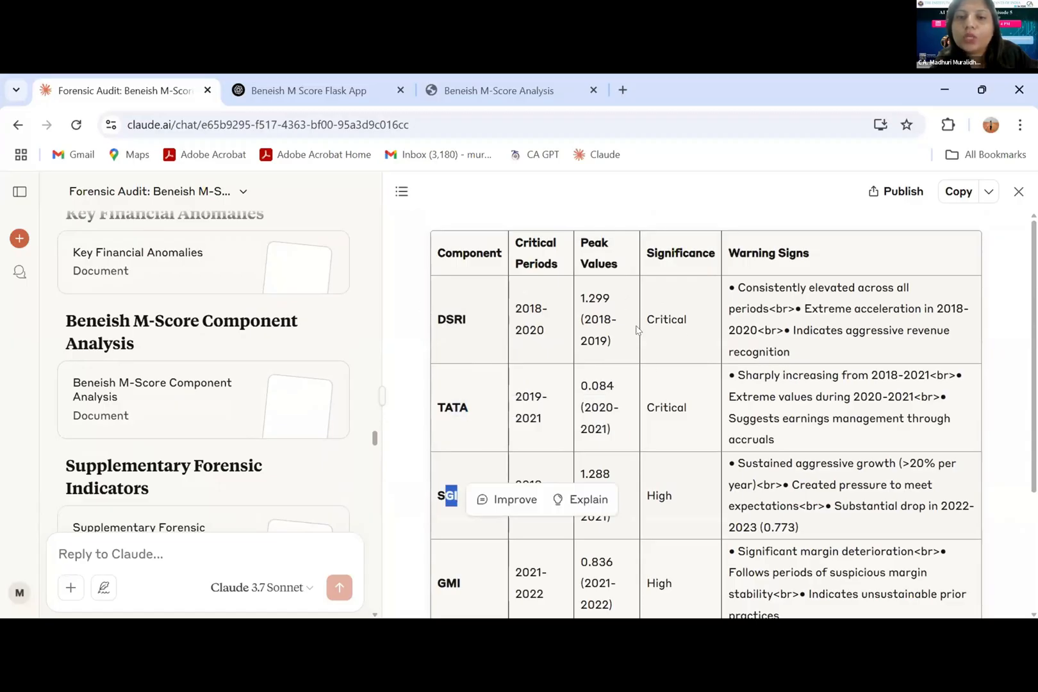
pyautogui.moveTo(800, 321)
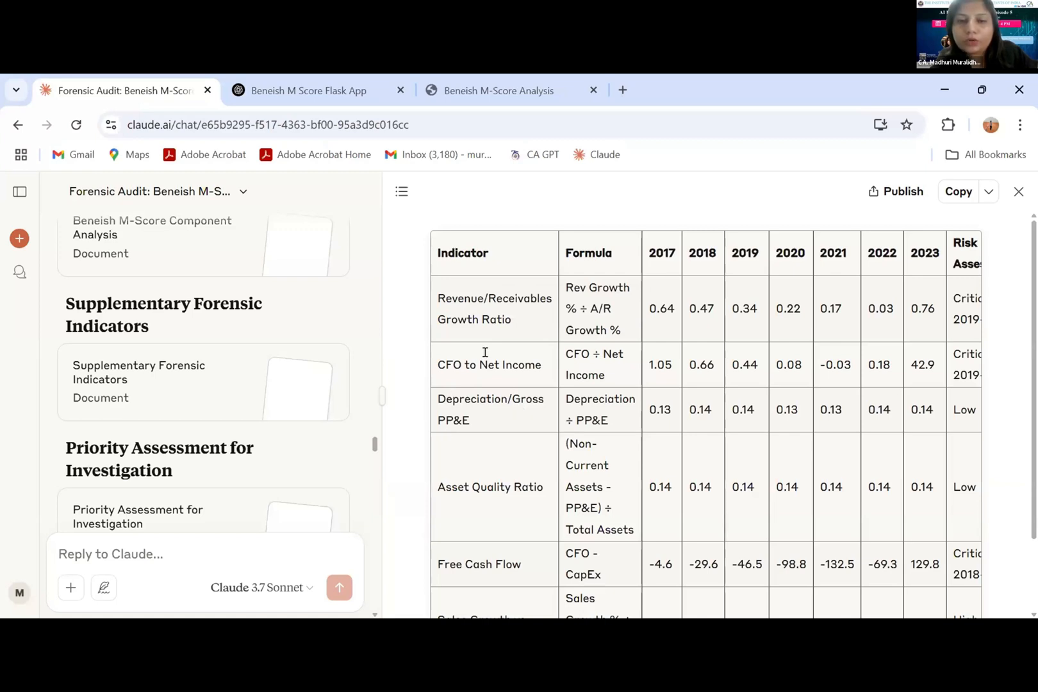
pyautogui.scroll(-3)
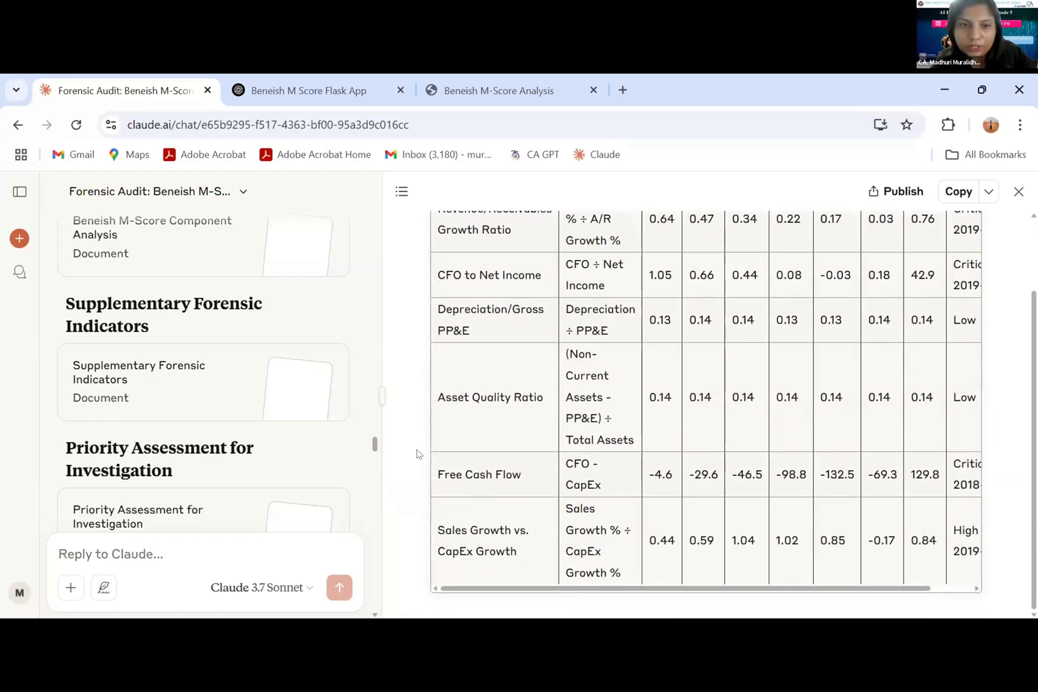
pyautogui.scroll(-3)
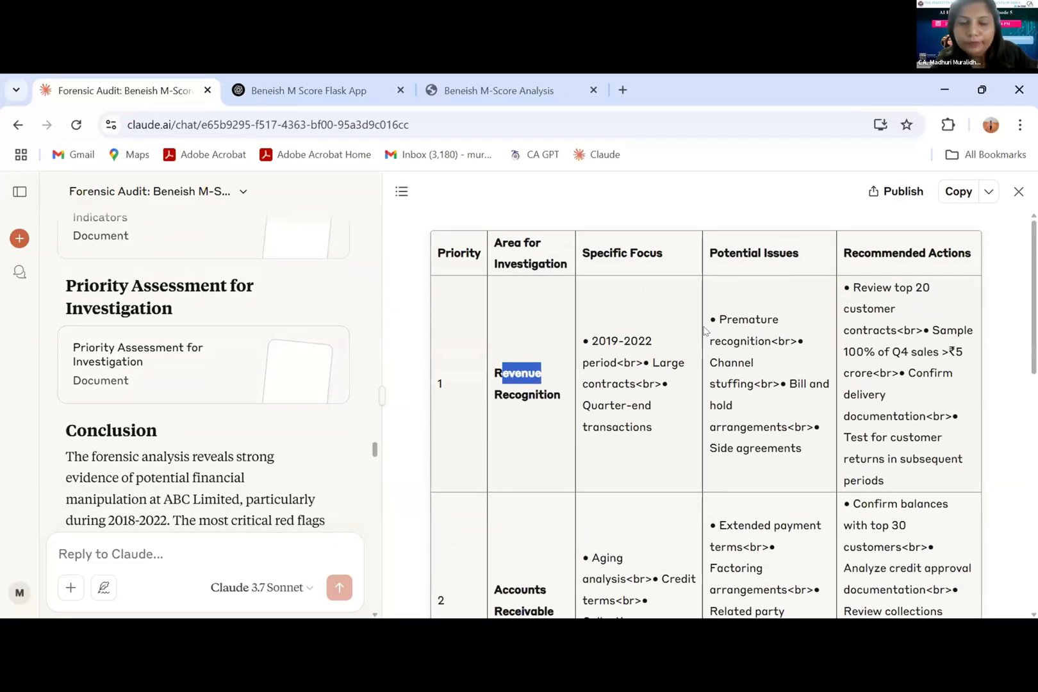
# Highlight focus items like premature recognition and top 20 contracts, then scroll through all priorities
pyautogui.doubleClick(622, 253)
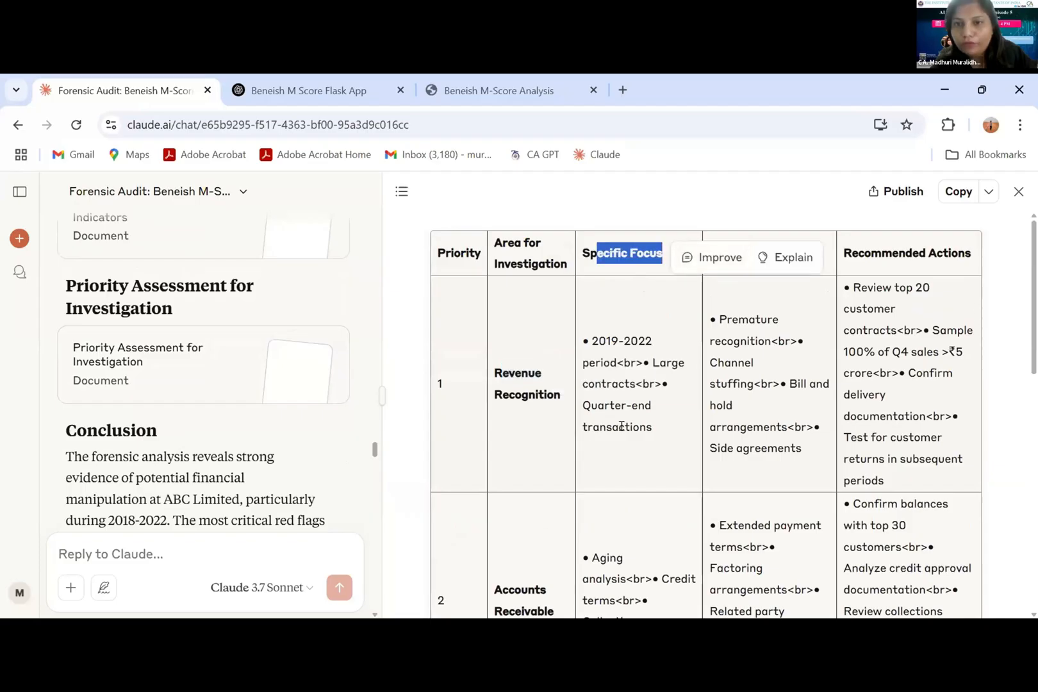
pyautogui.doubleClick(763, 253)
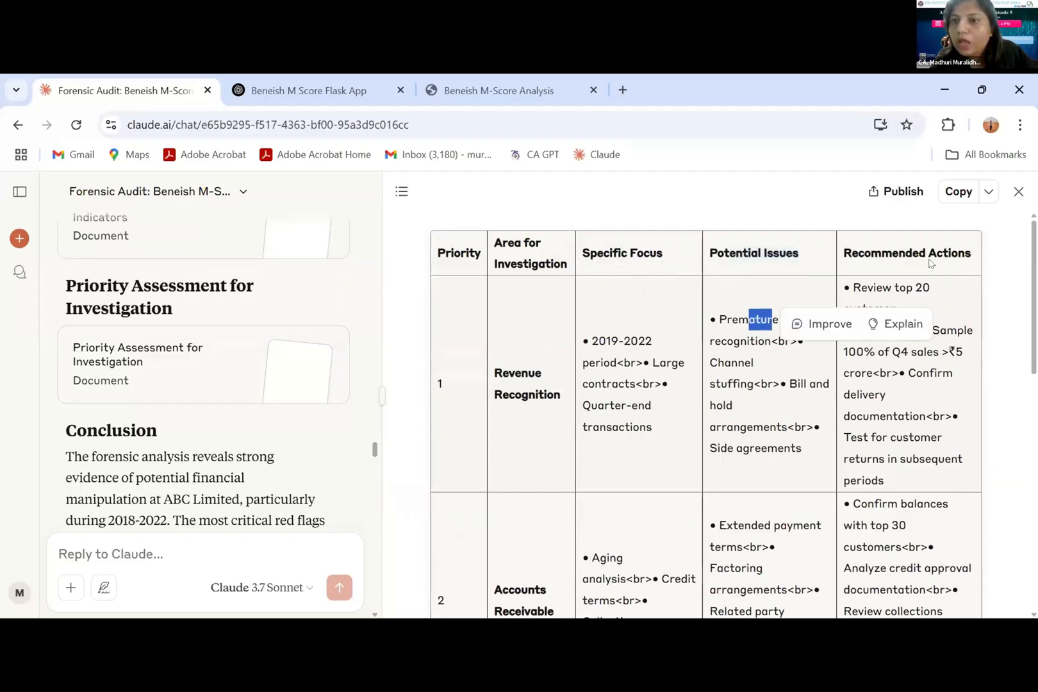
pyautogui.doubleClick(922, 253)
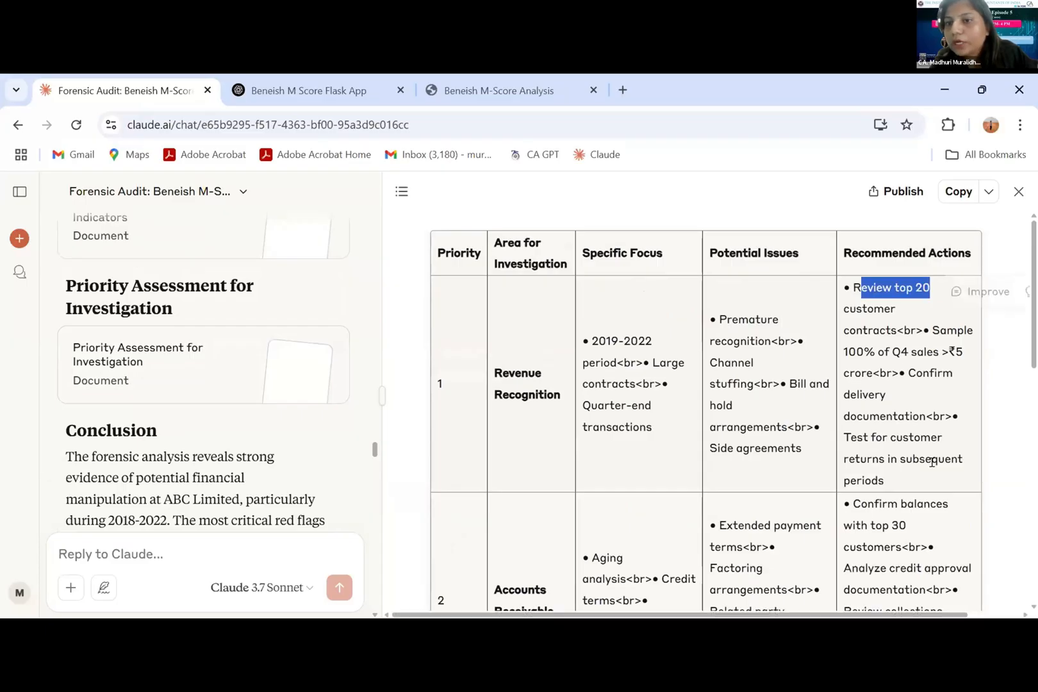
pyautogui.scroll(-3)
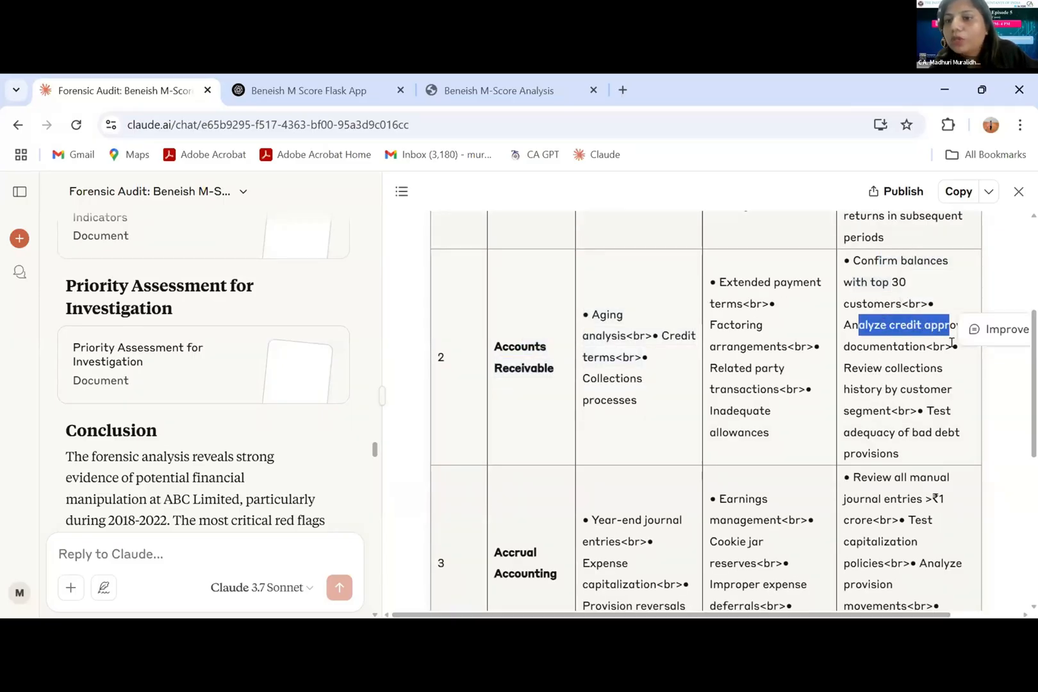
pyautogui.scroll(-3)
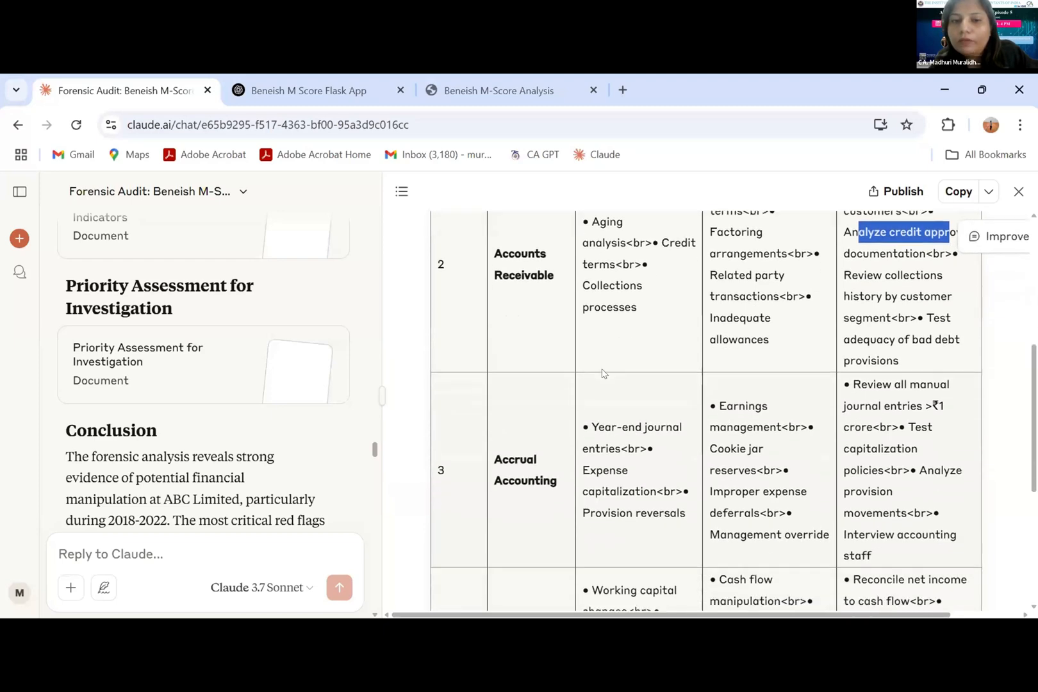
pyautogui.scroll(-3)
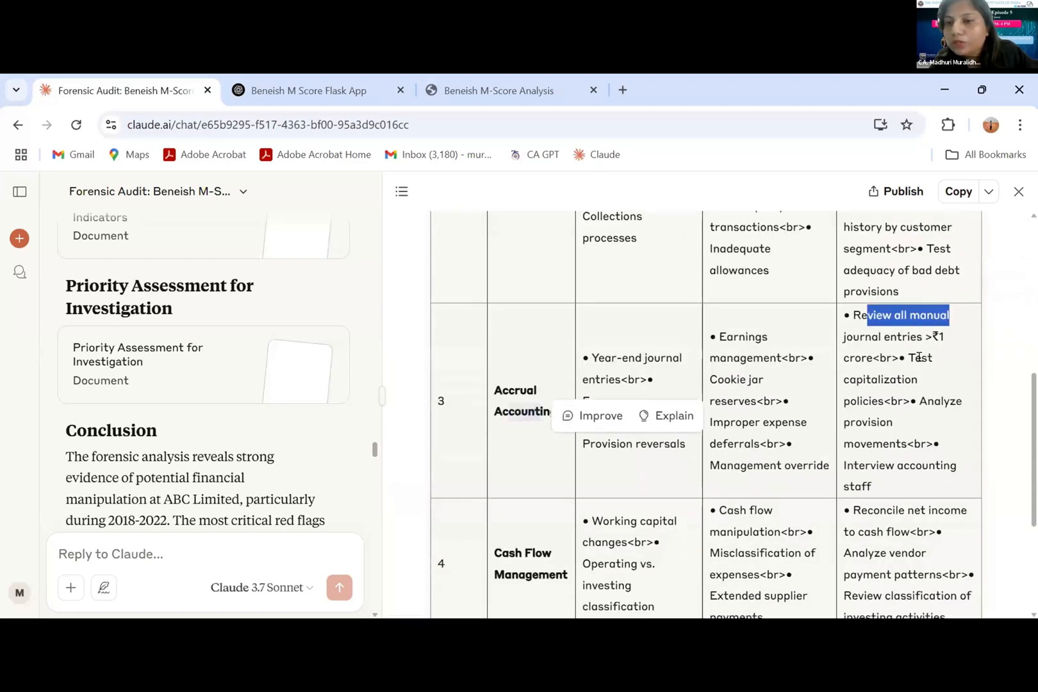
pyautogui.scroll(-3)
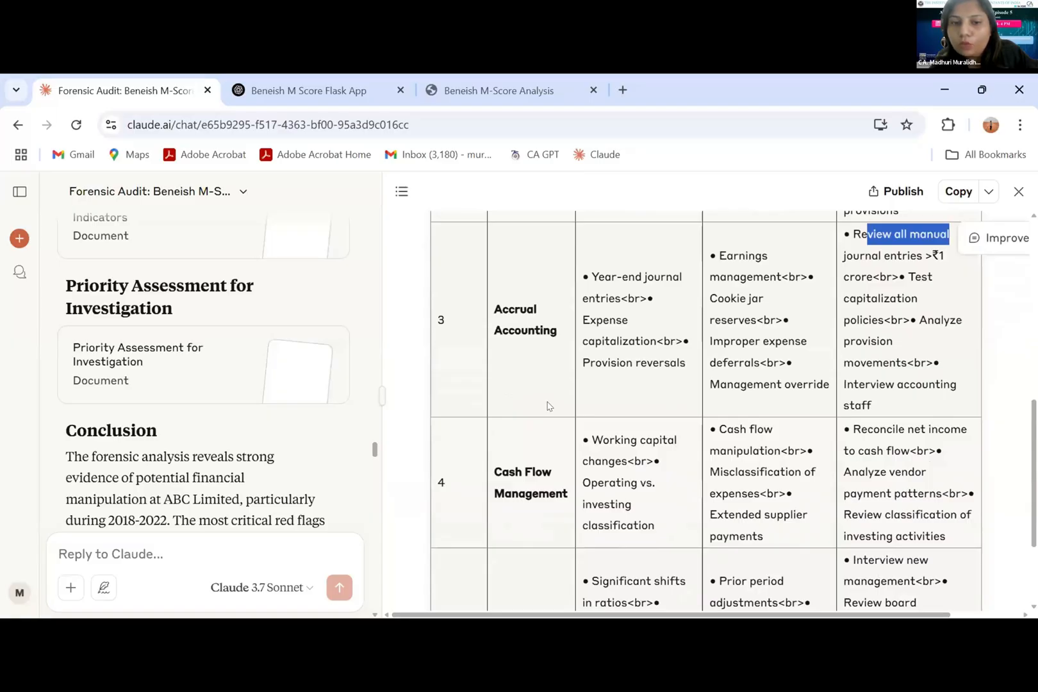
pyautogui.scroll(-3)
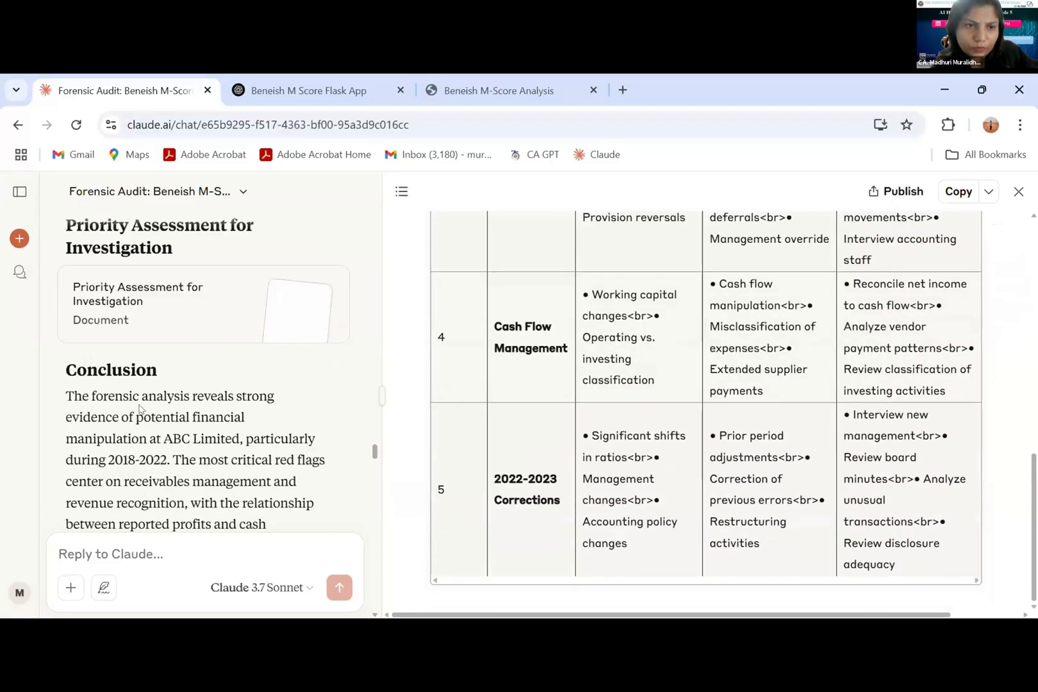
pyautogui.scroll(-3)
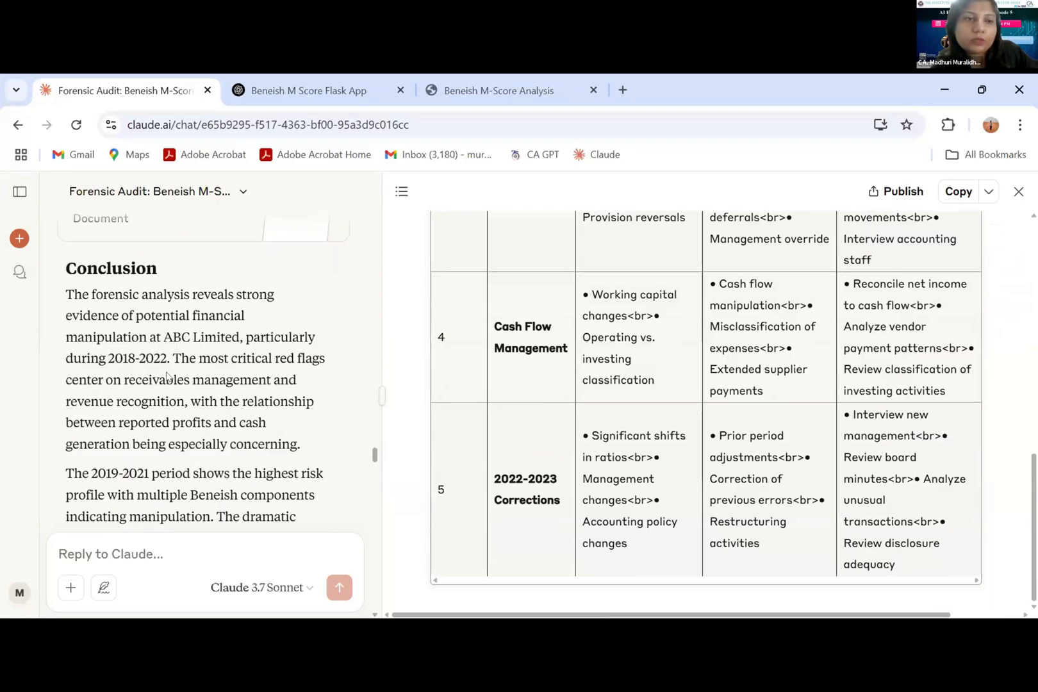
# Read the forensic conclusion, highlighting the 2018-2022 period
pyautogui.doubleClick(137, 358)
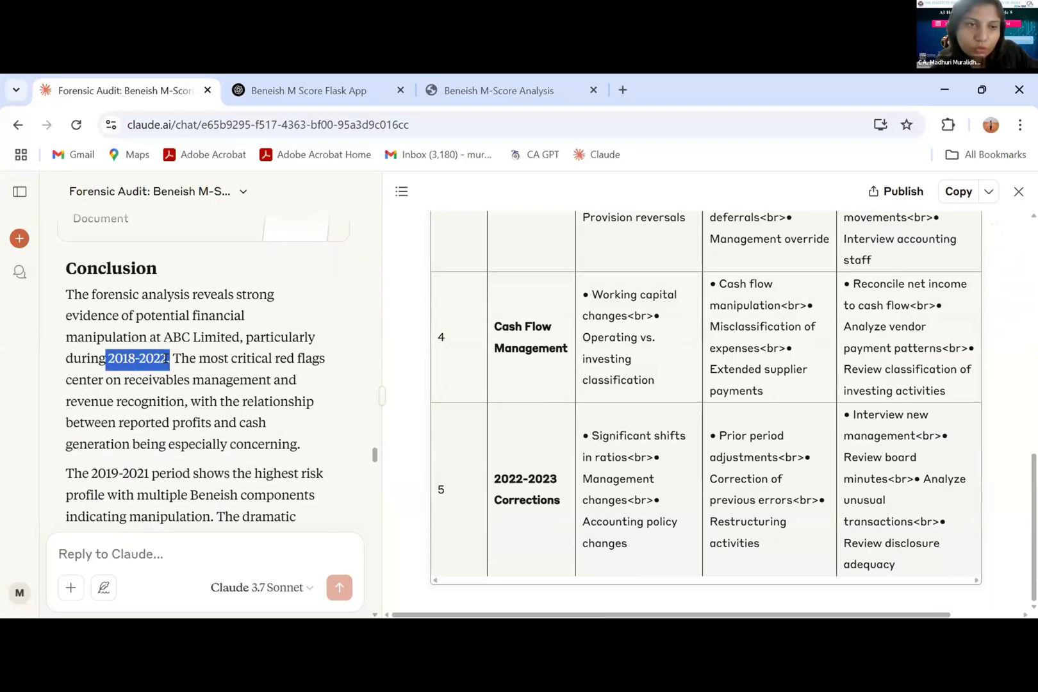
pyautogui.scroll(-3)
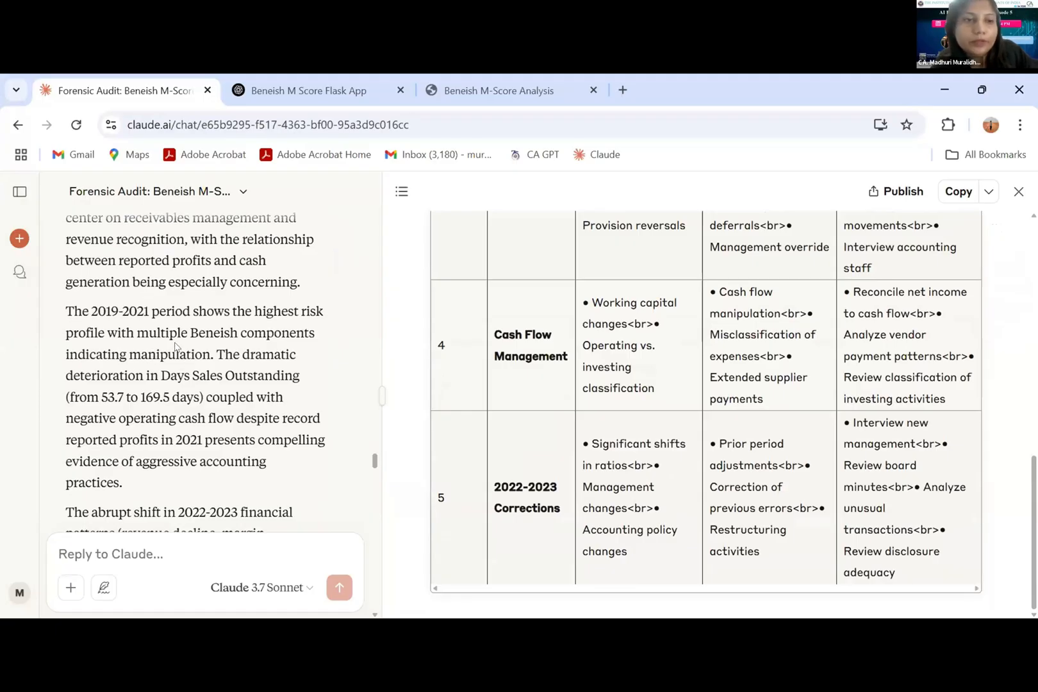
pyautogui.scroll(-3)
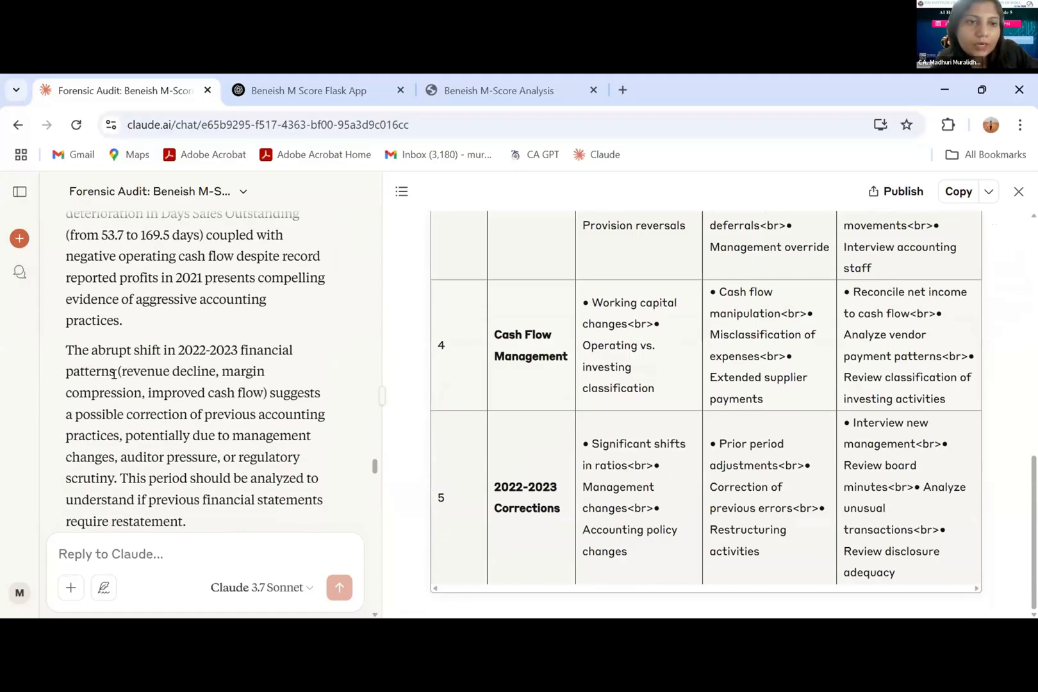
pyautogui.moveTo(121, 371); pyautogui.dragTo(263, 370)
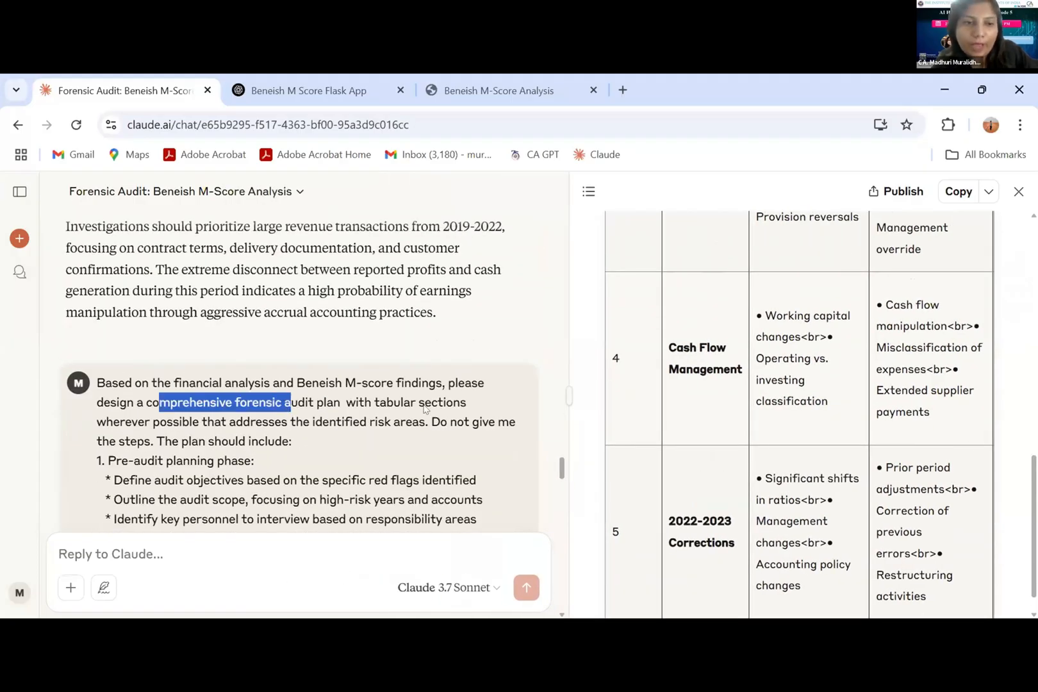
# Scroll through the audit-plan prompt, highlighting the timeline and resource allocation item
pyautogui.scroll(-3)
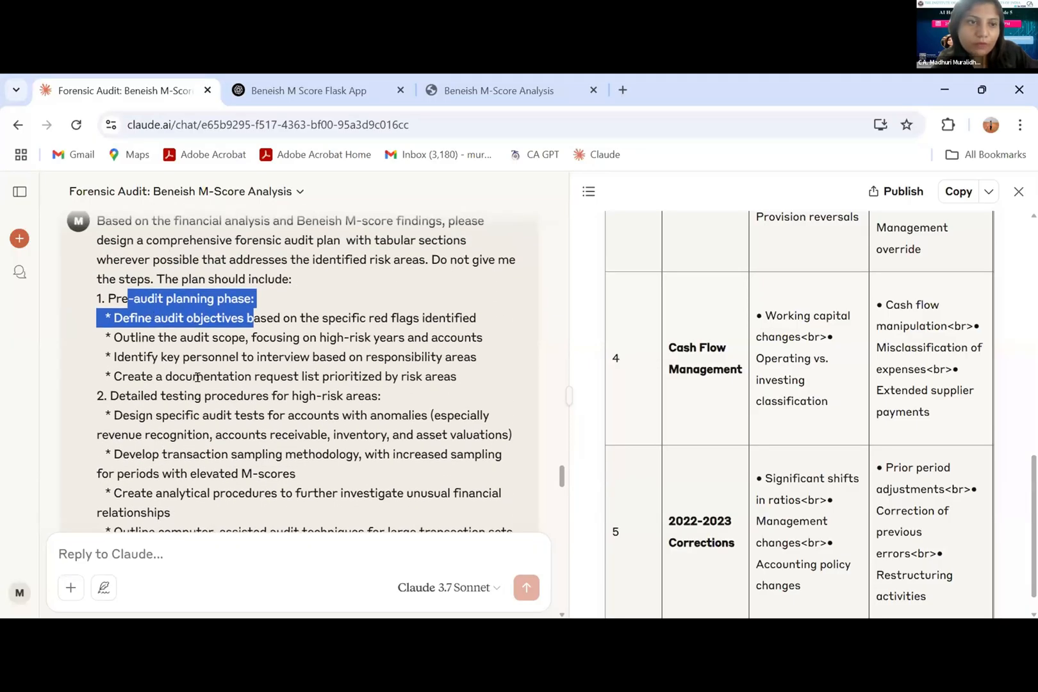
pyautogui.scroll(-3)
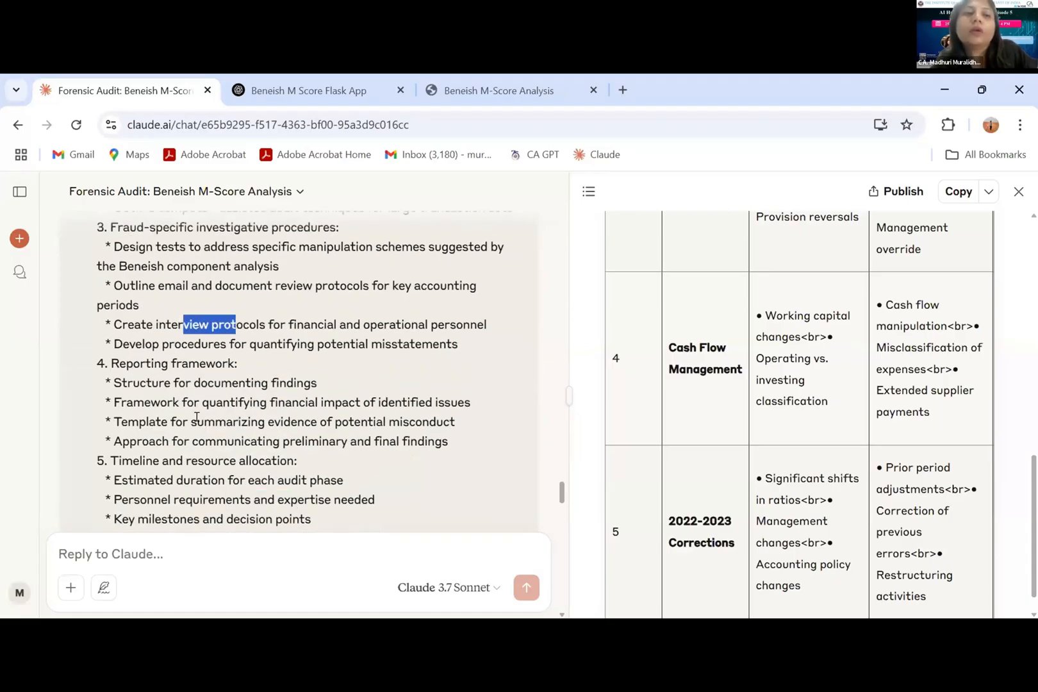
pyautogui.scroll(-3)
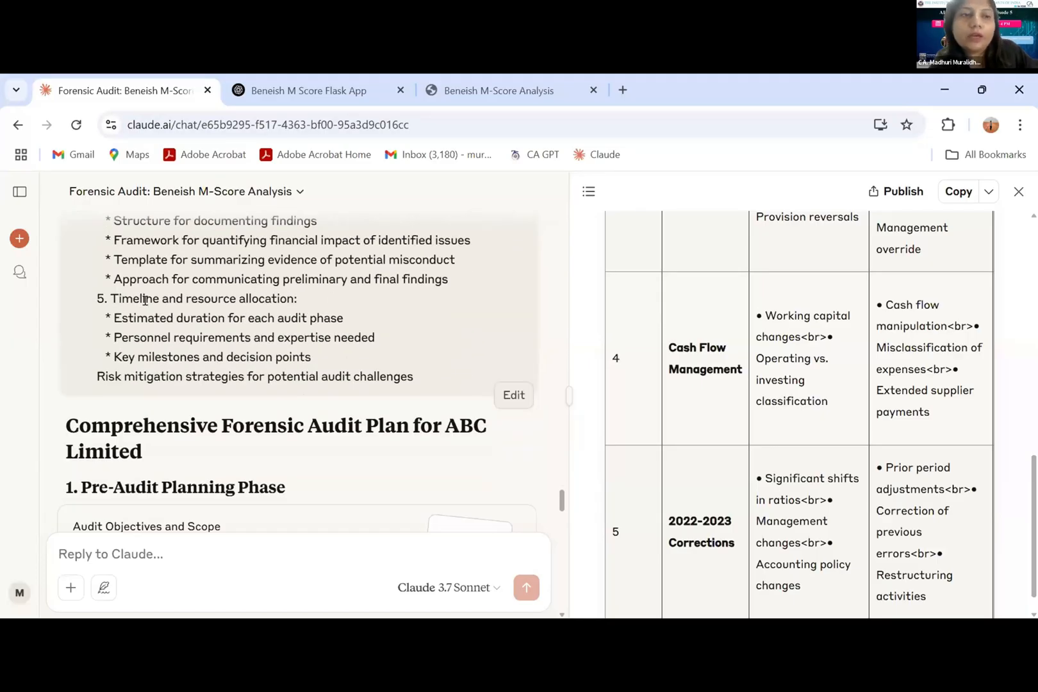
pyautogui.moveTo(142, 299); pyautogui.dragTo(252, 299)
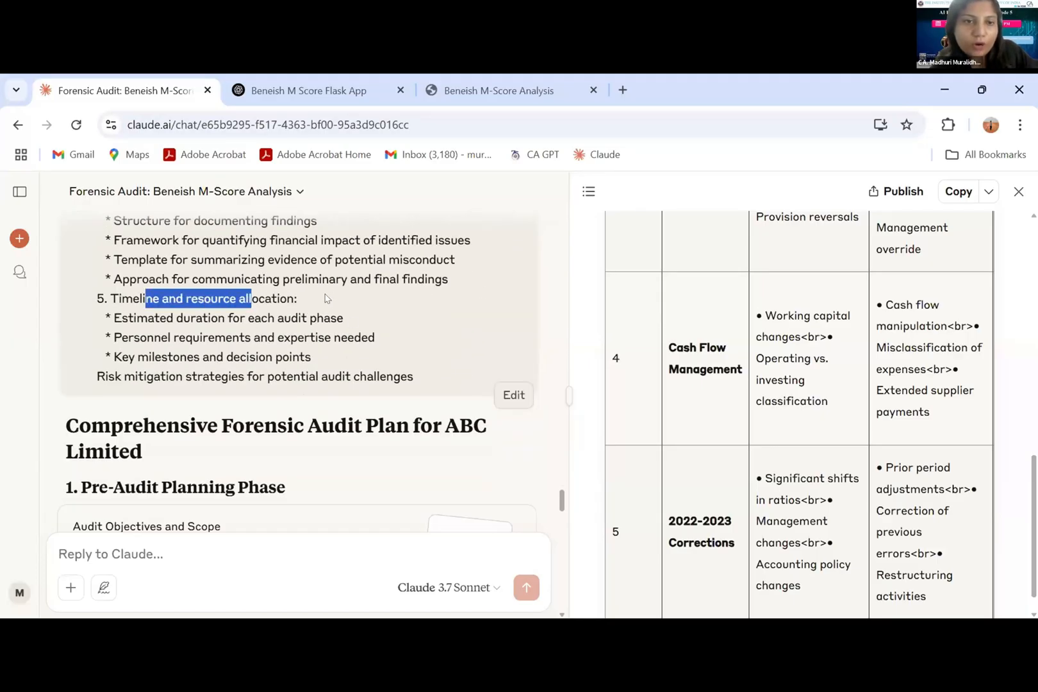
pyautogui.scroll(-3)
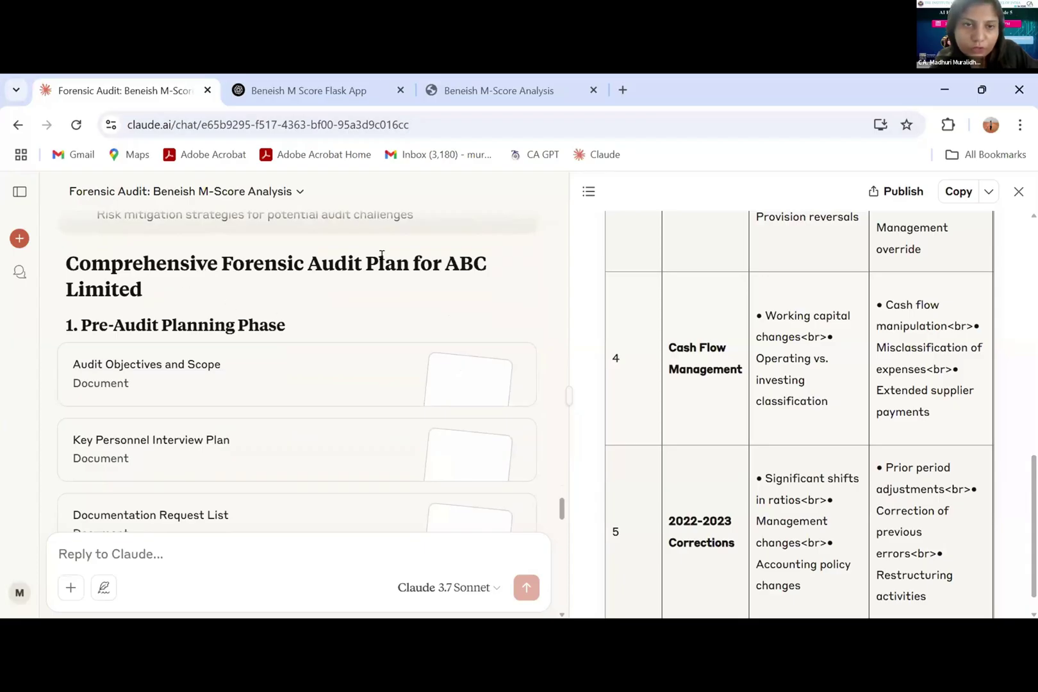
pyautogui.scroll(-3)
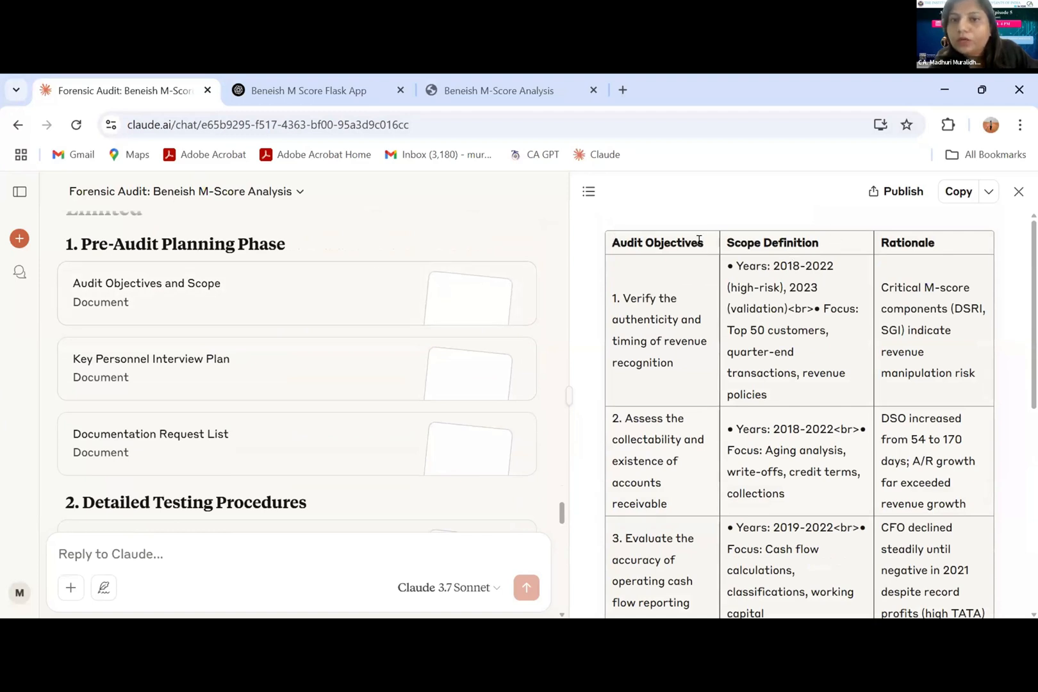
pyautogui.doubleClick(657, 243)
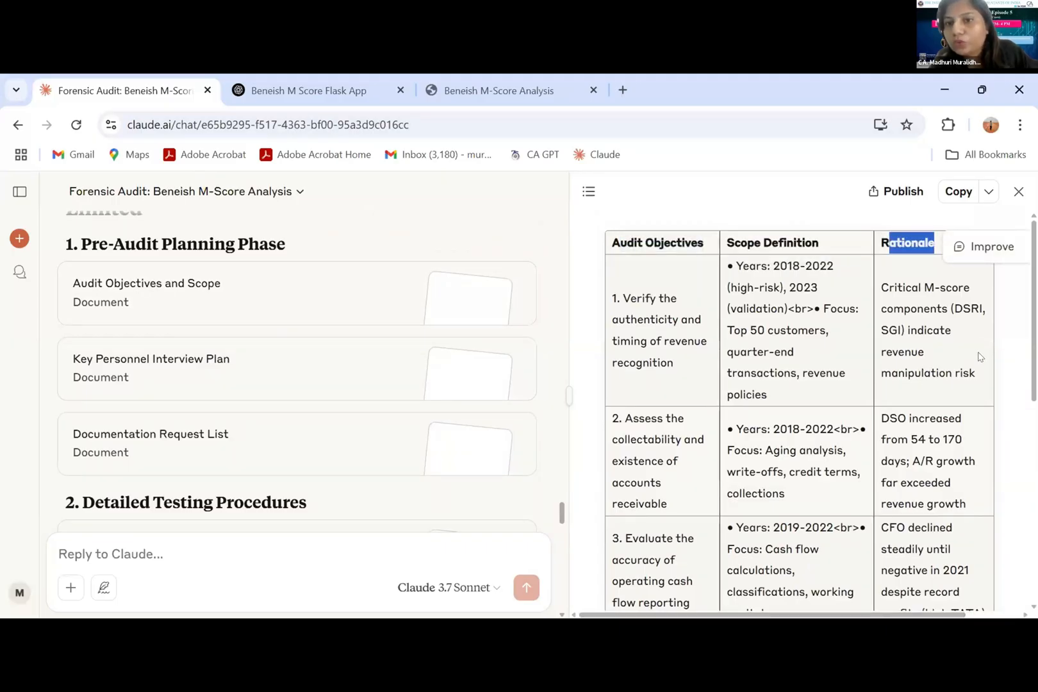
pyautogui.scroll(-3)
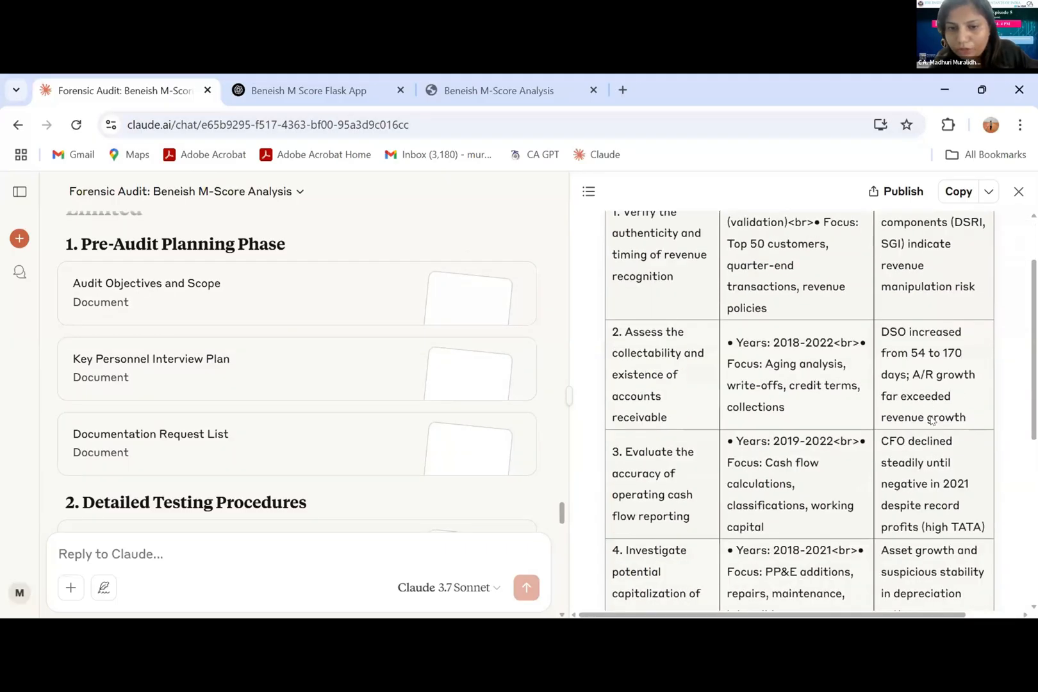
pyautogui.scroll(-3)
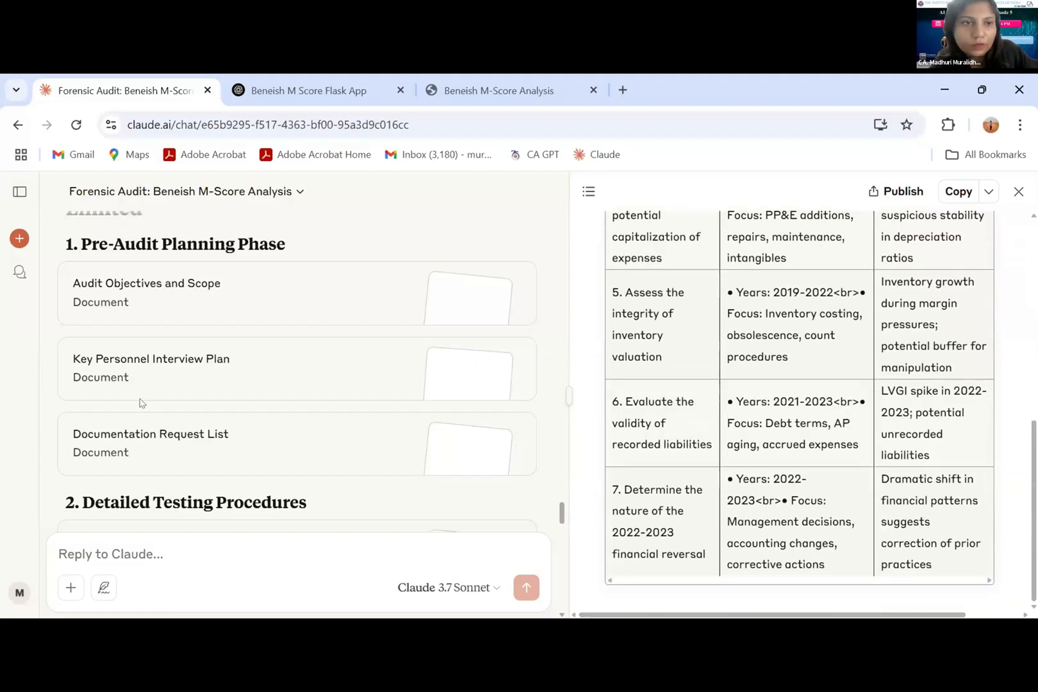
pyautogui.scroll(-3)
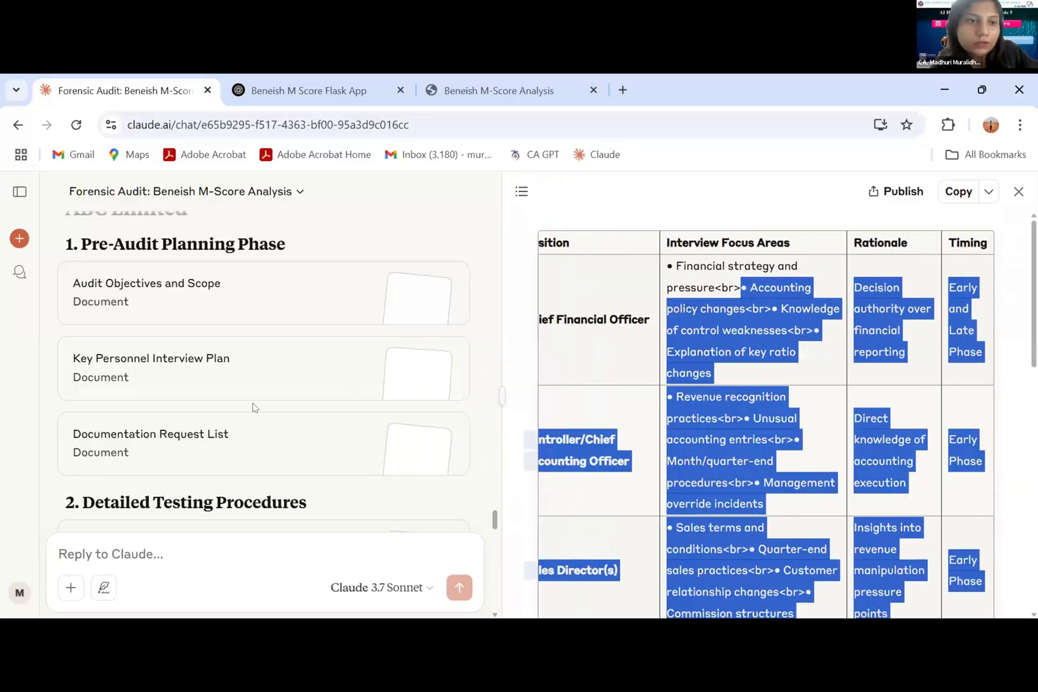
# Scroll past the findings documentation and phase timeline tables to the audit plan's Executive Summary
pyautogui.scroll(-3)
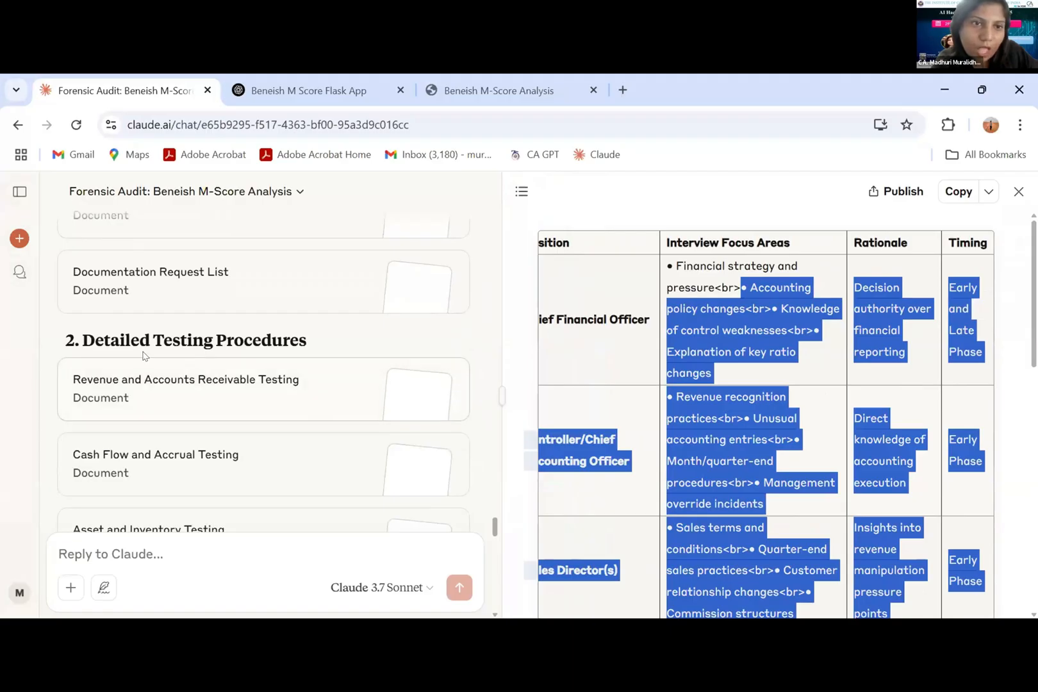
pyautogui.scroll(-3)
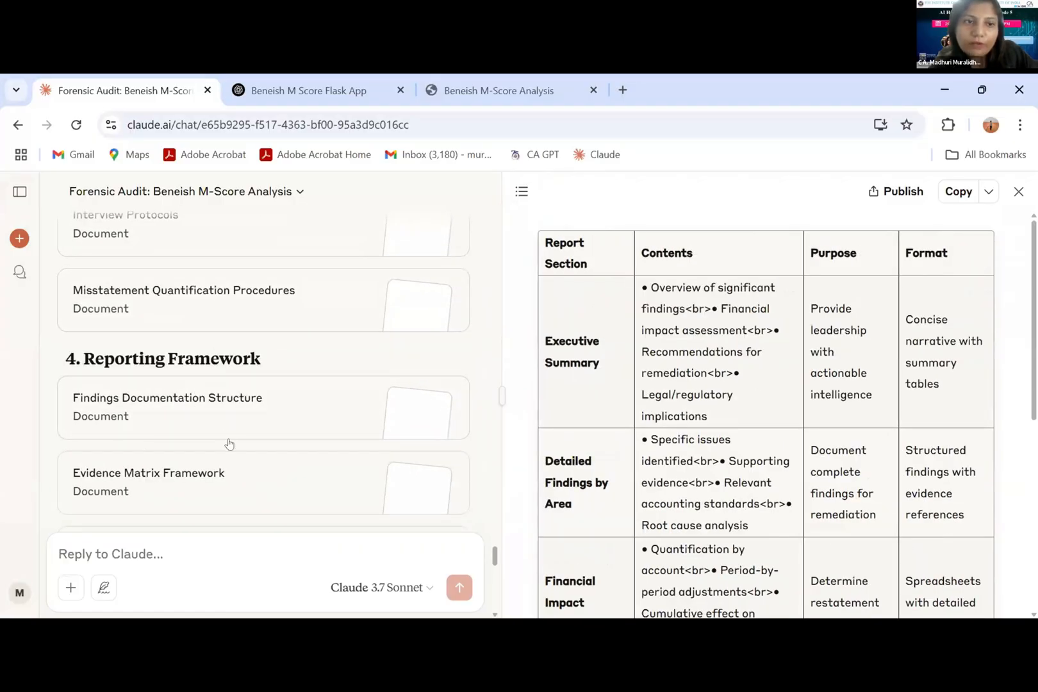
pyautogui.scroll(-3)
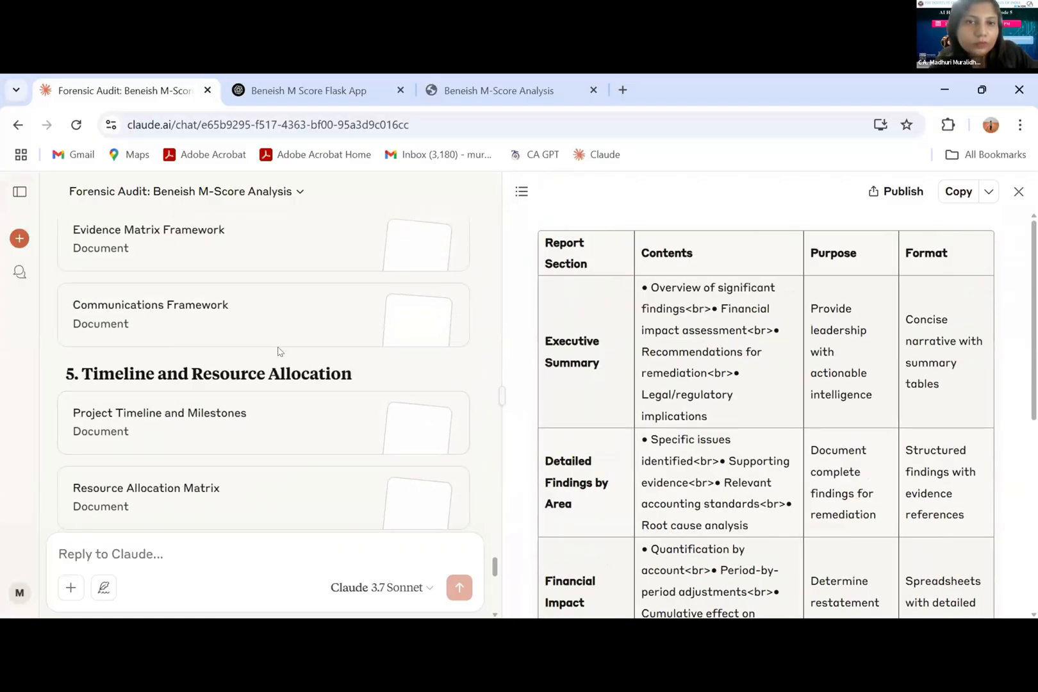
pyautogui.scroll(-3)
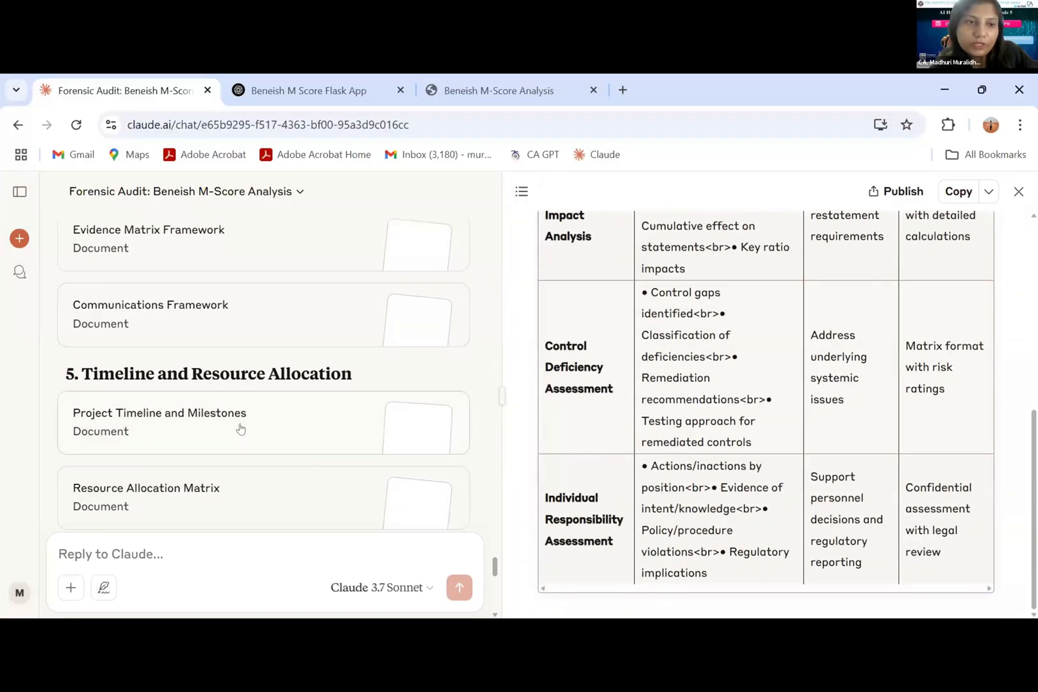
pyautogui.scroll(-3)
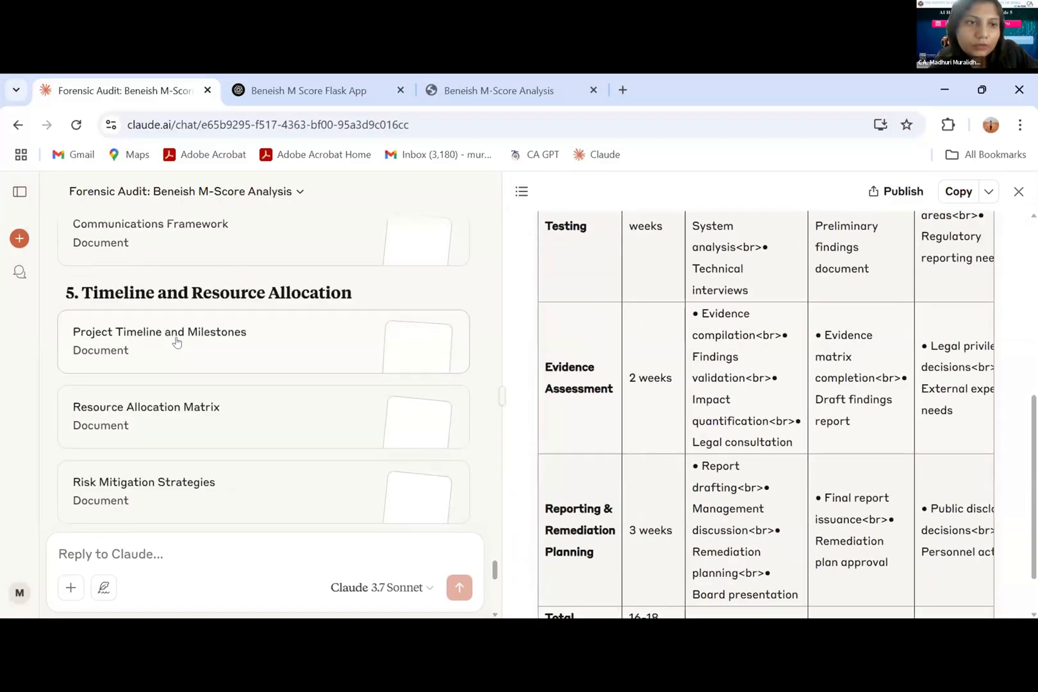
pyautogui.scroll(-3)
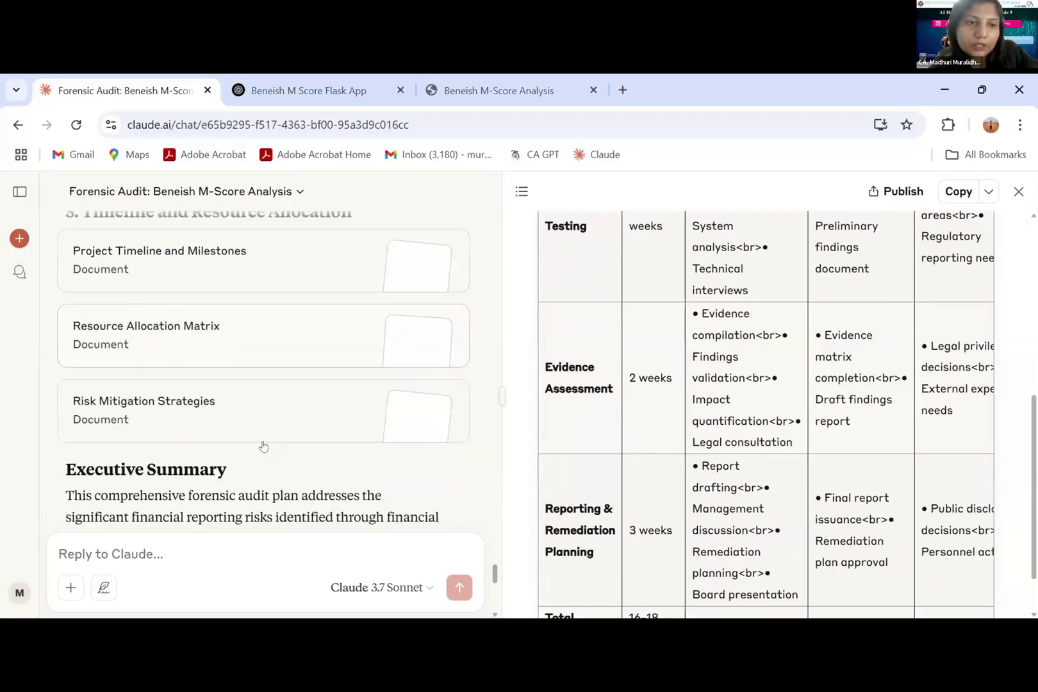
pyautogui.scroll(-3)
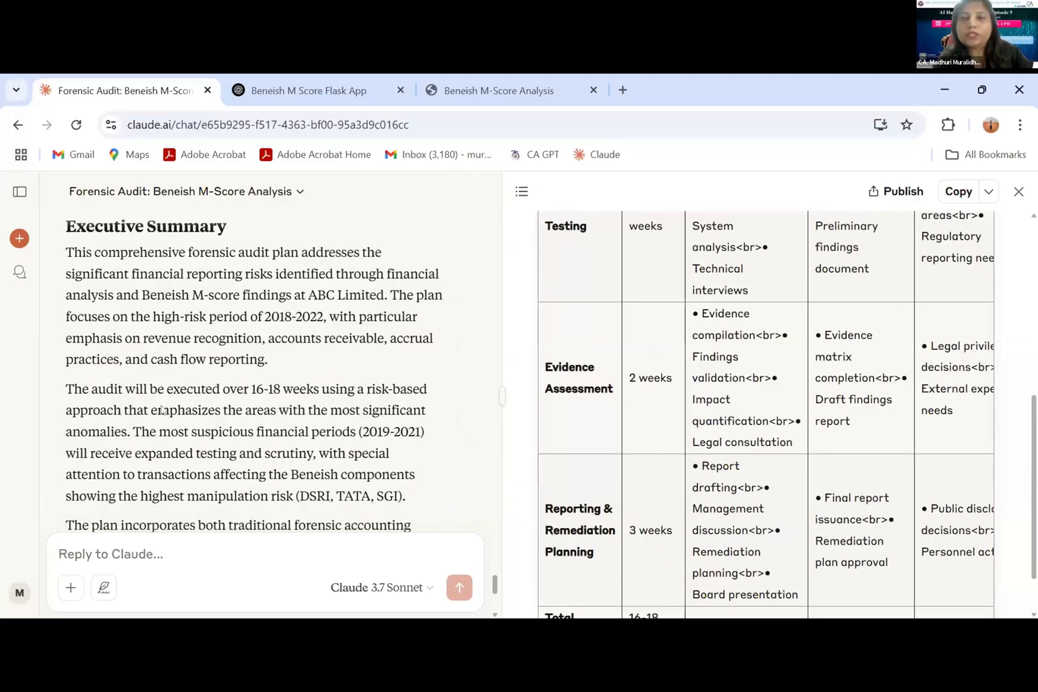
pyautogui.moveTo(554, 474)
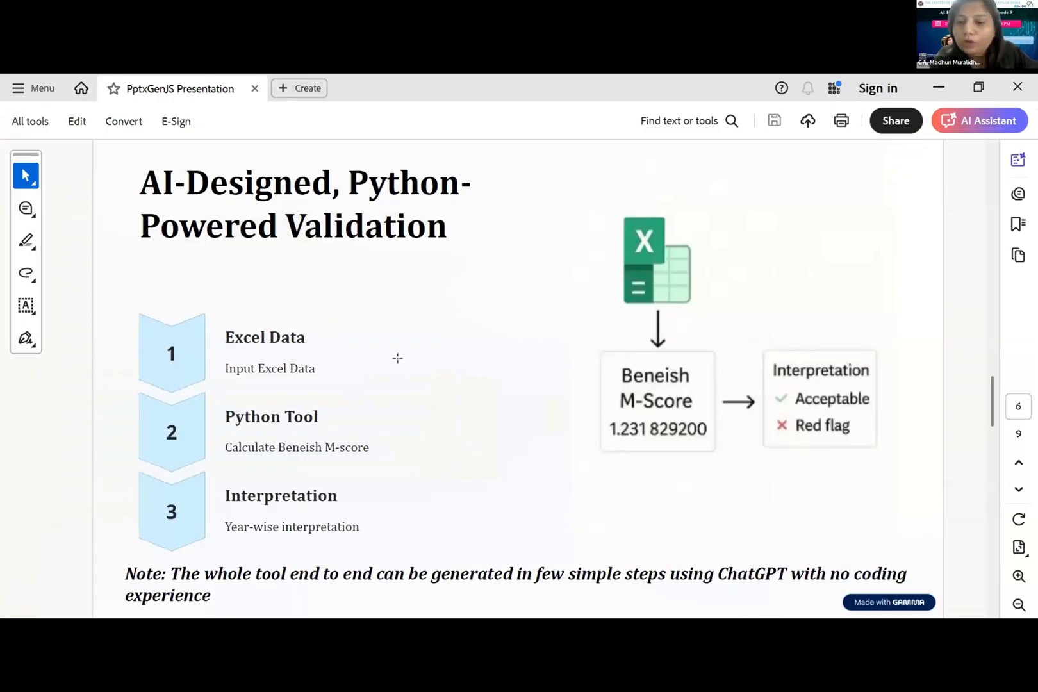
pyautogui.moveTo(408, 385)
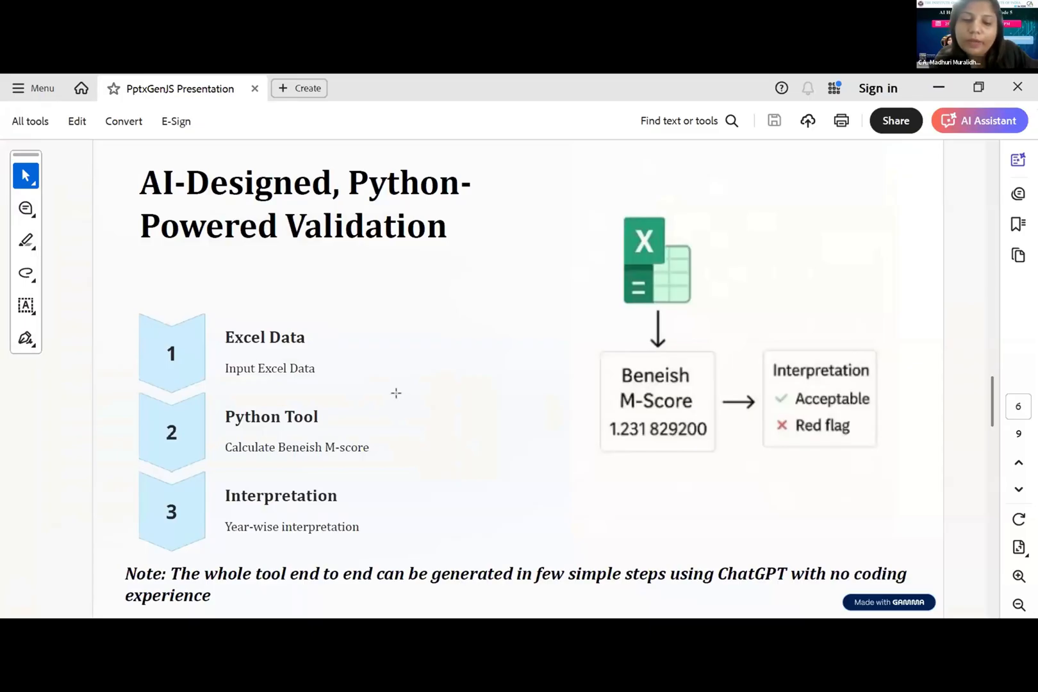
pyautogui.moveTo(376, 443)
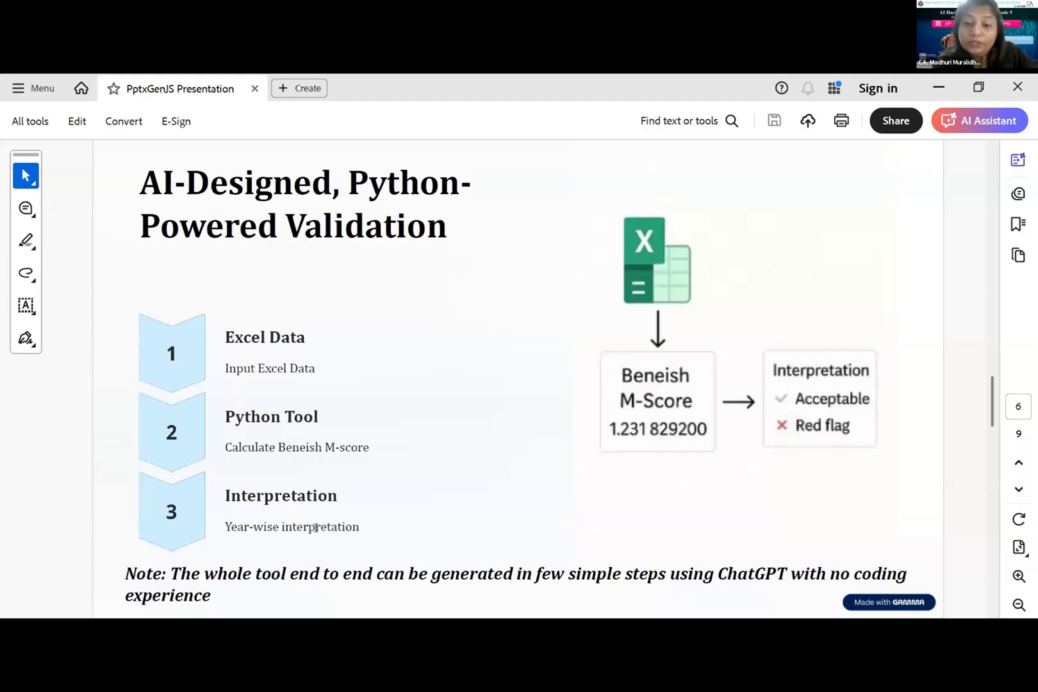
# Move from the Python-powered validation slide to page 7, End-to-End Audit Flow
pyautogui.click(980, 121)
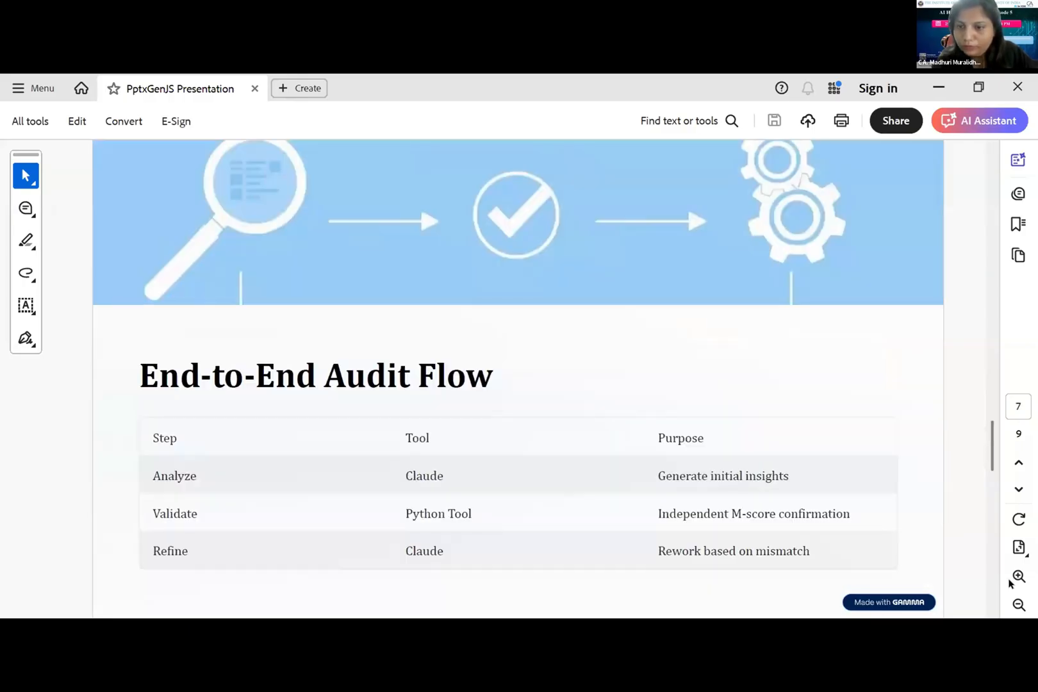
# Scroll to page 8 showing the three-part AI + Automation diagram
pyautogui.scroll(-3)
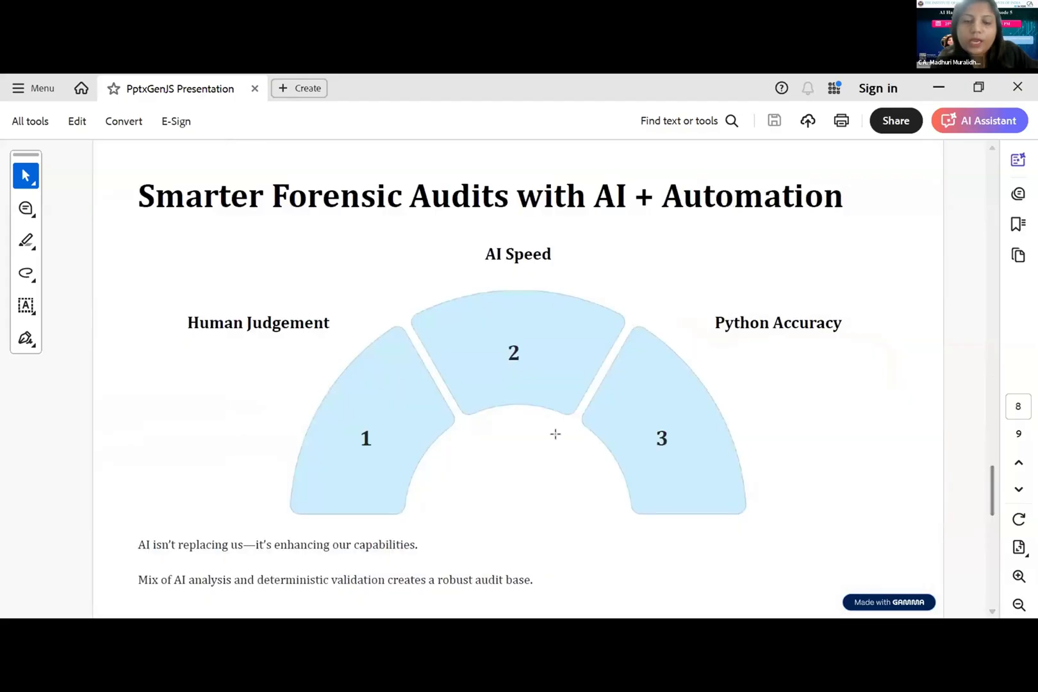
pyautogui.moveTo(457, 293)
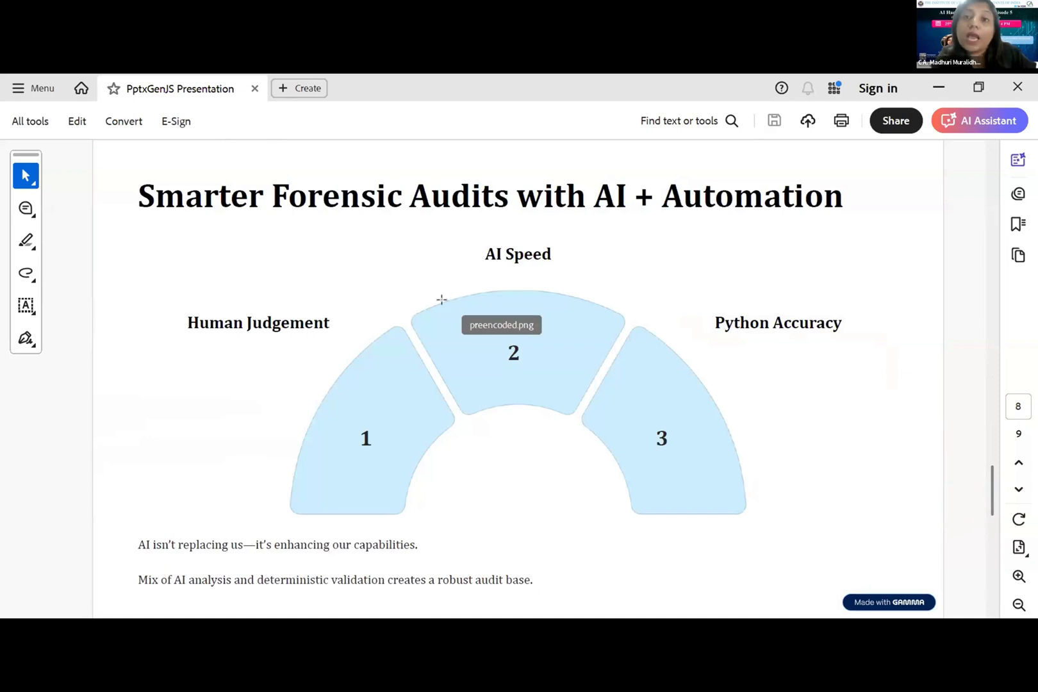
pyautogui.moveTo(439, 290)
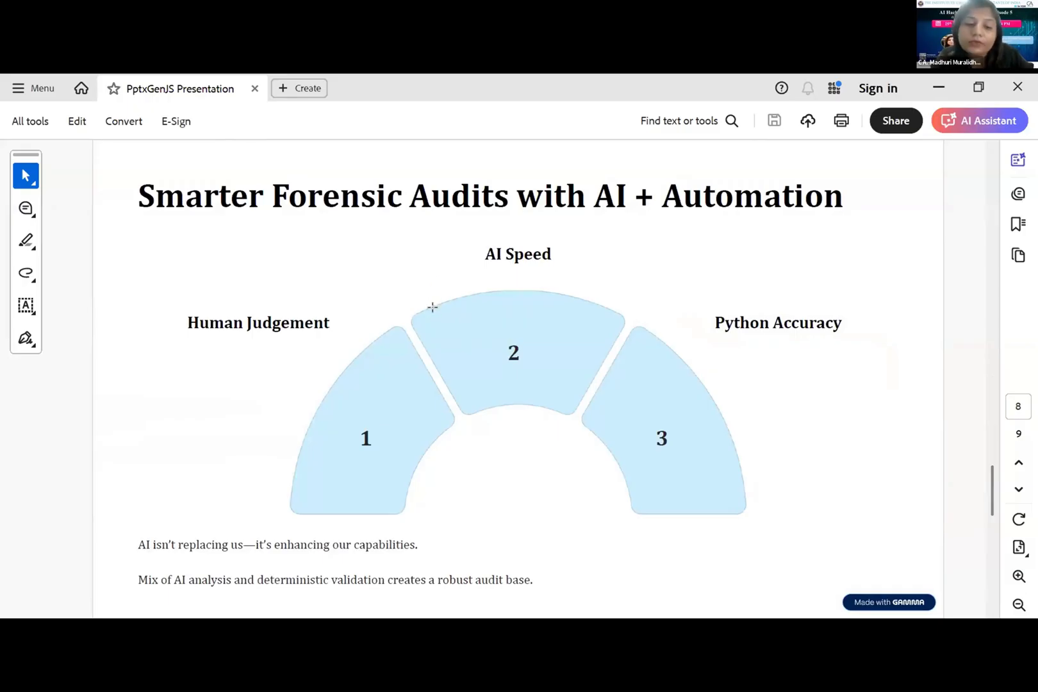
pyautogui.moveTo(380, 321)
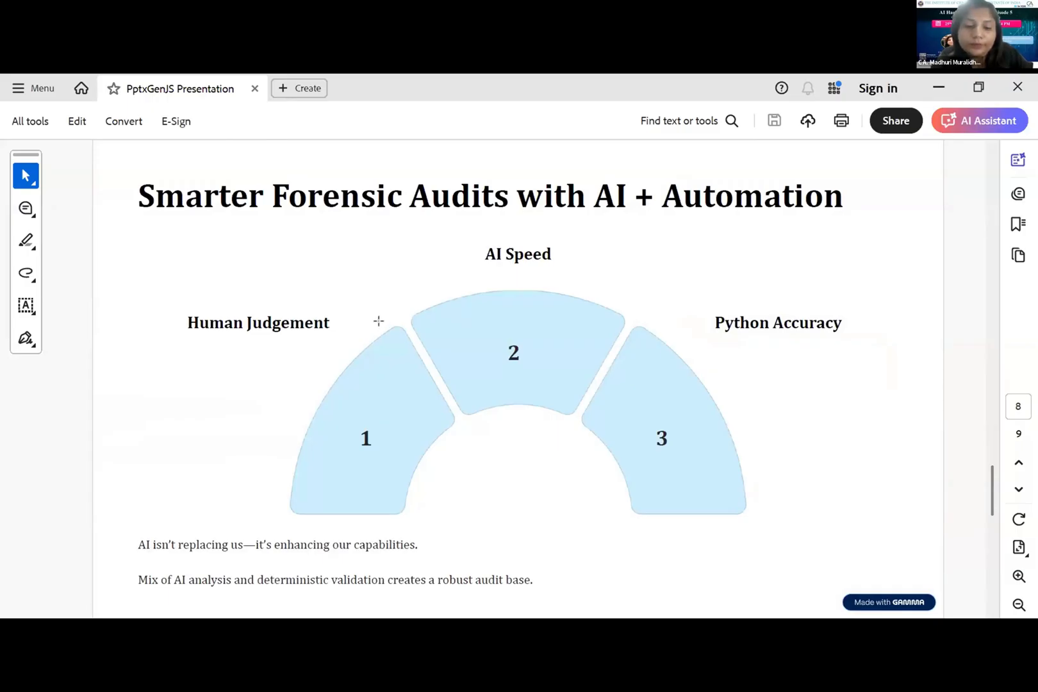
pyautogui.moveTo(674, 386)
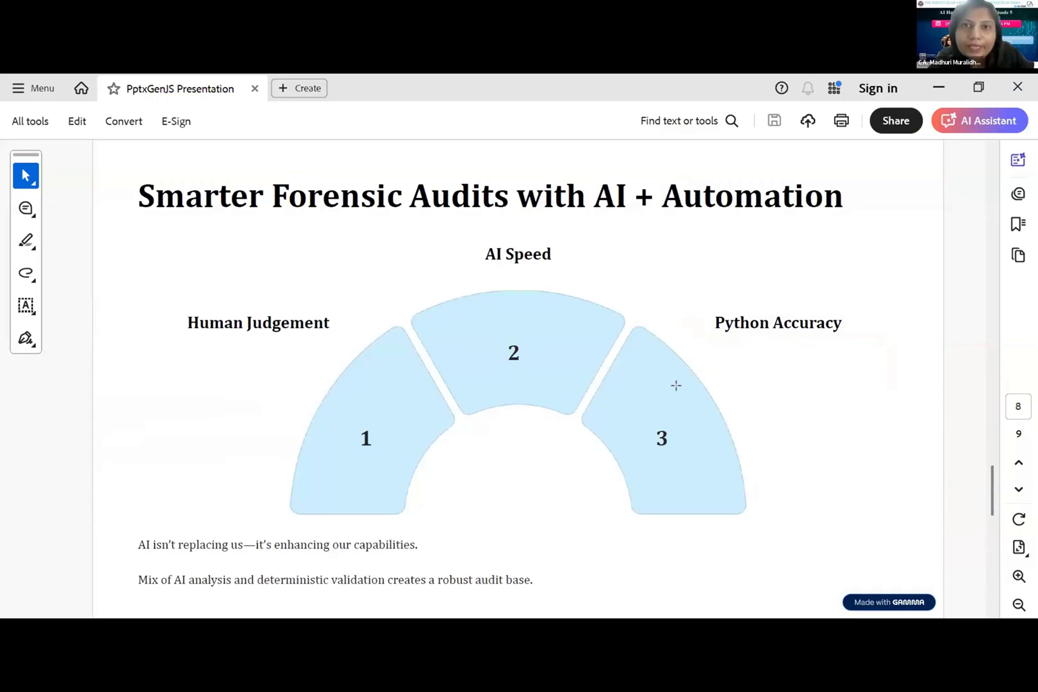
pyautogui.moveTo(627, 77)
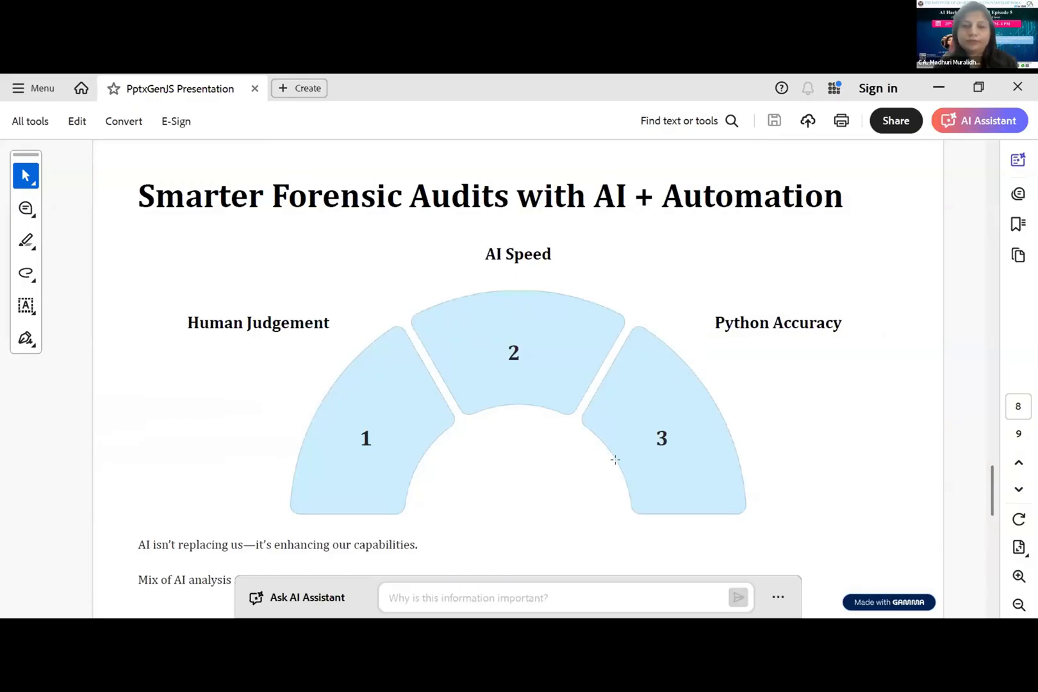
pyautogui.moveTo(643, 349)
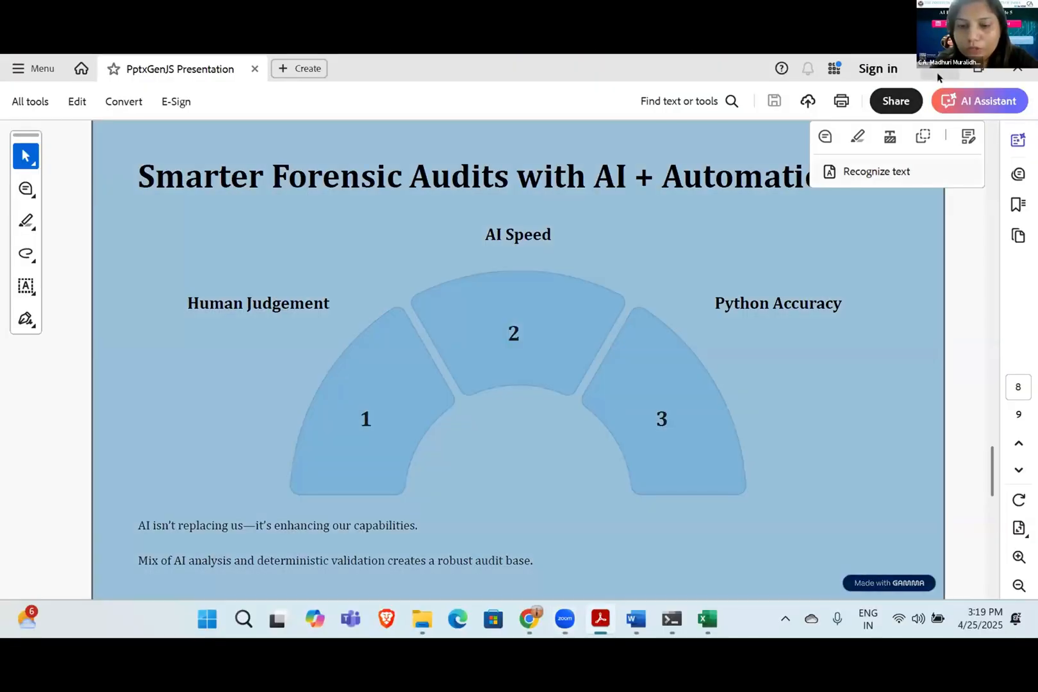
# Minimize Acrobat and open Beneish Input.xlsx with its 2014–2023 figures
pyautogui.click(527, 619)
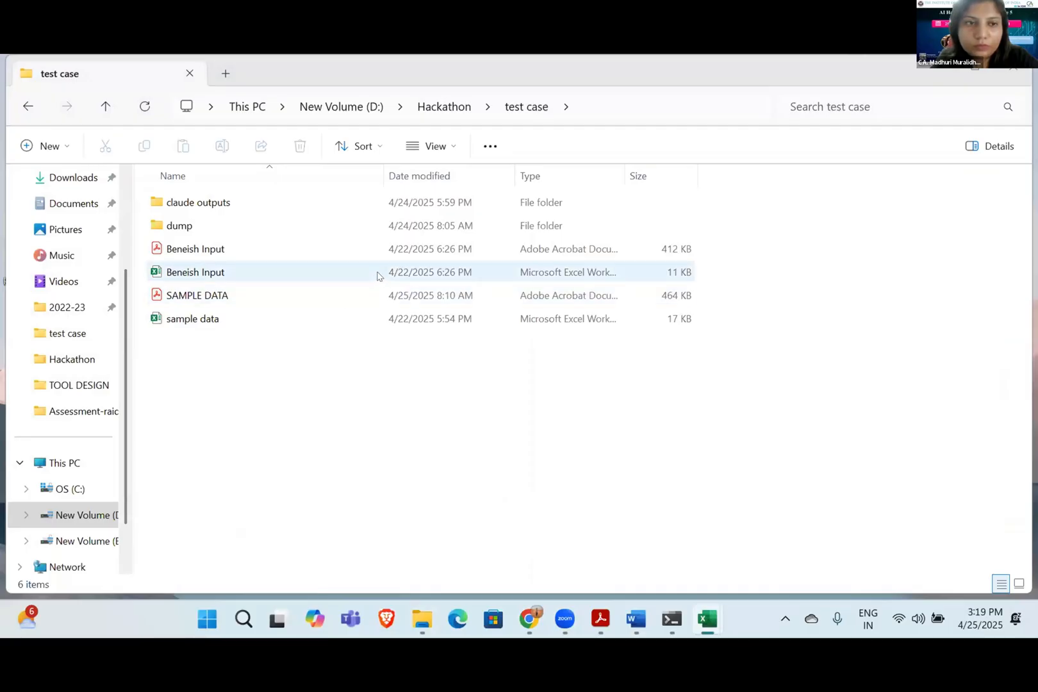
pyautogui.doubleClick(195, 272)
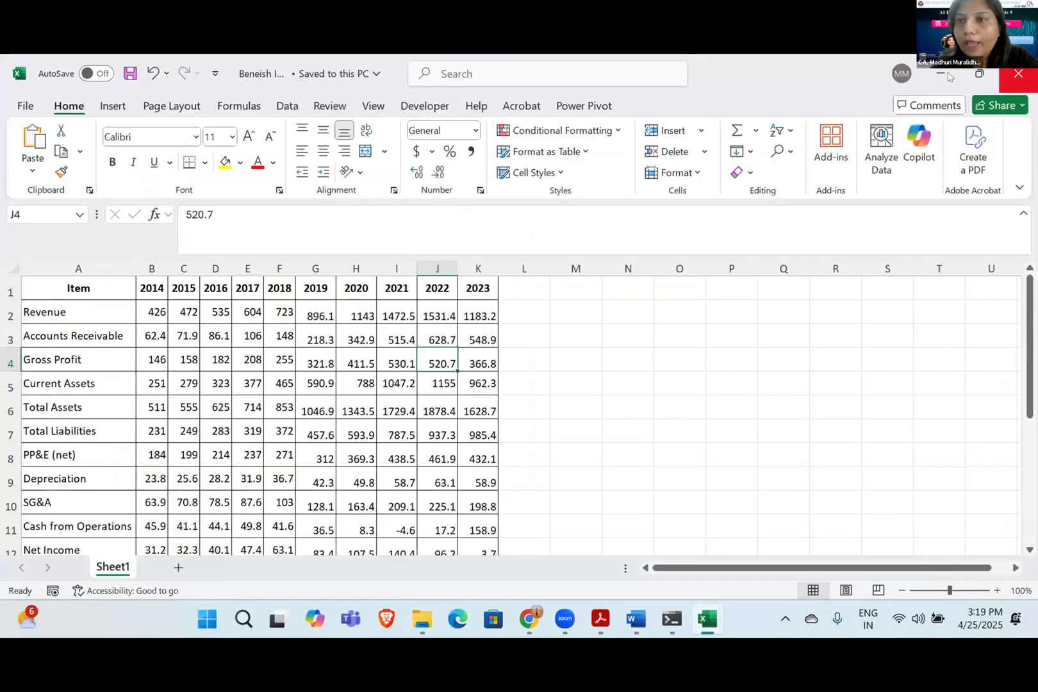
pyautogui.moveTo(749, 68)
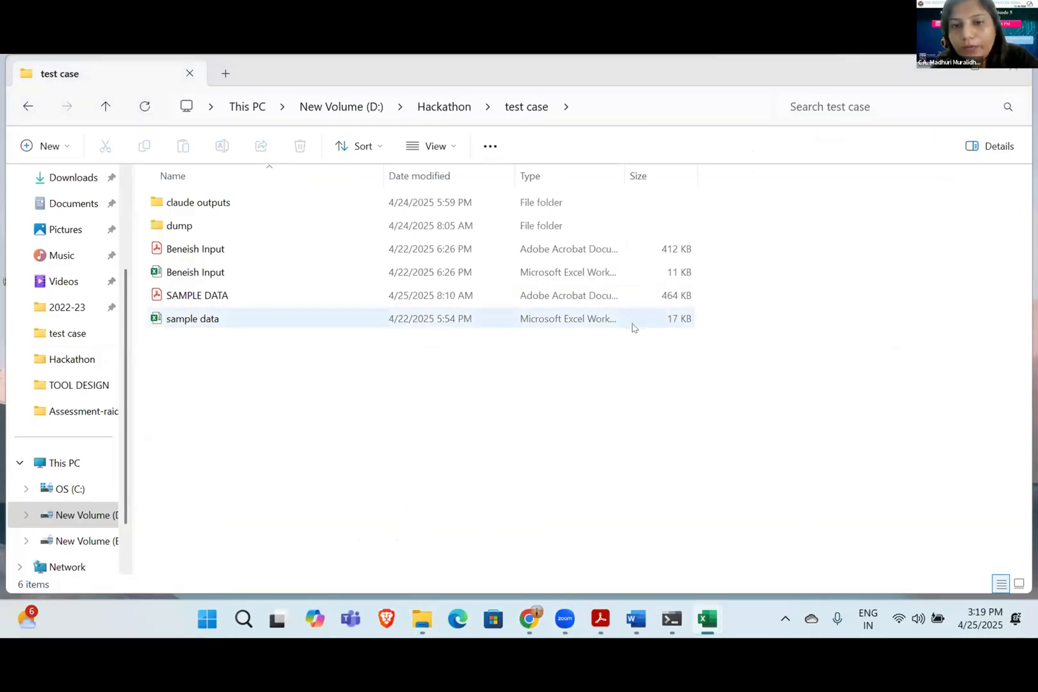
# Open sample data.xlsx and select the Revenue label and statement title cells
pyautogui.doubleClick(192, 318)
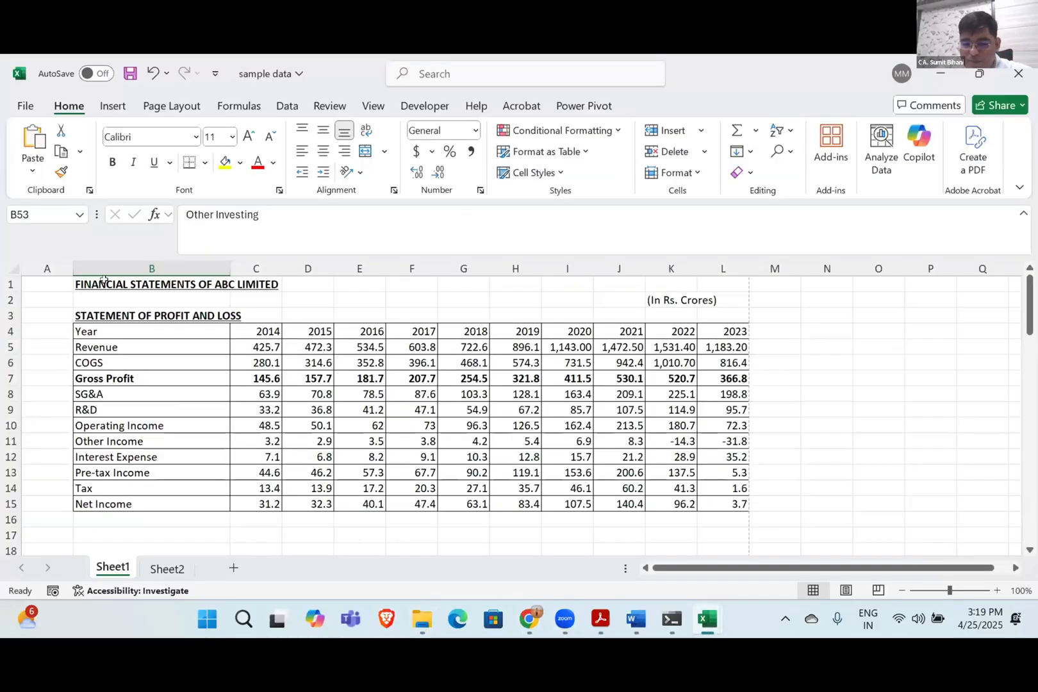
pyautogui.click(152, 315)
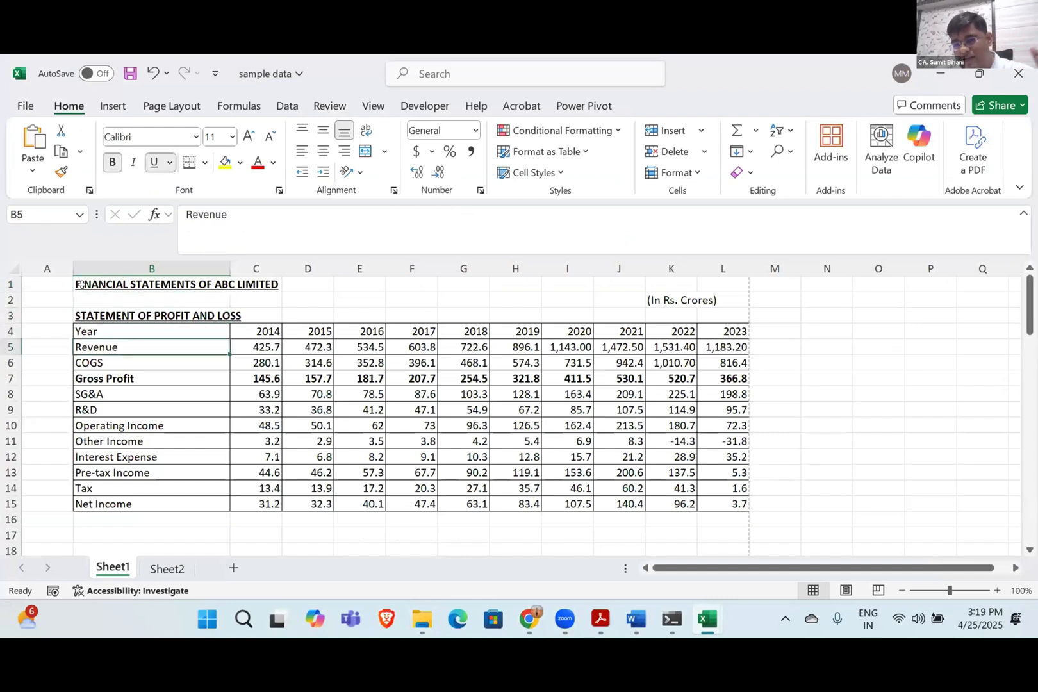
pyautogui.click(152, 285)
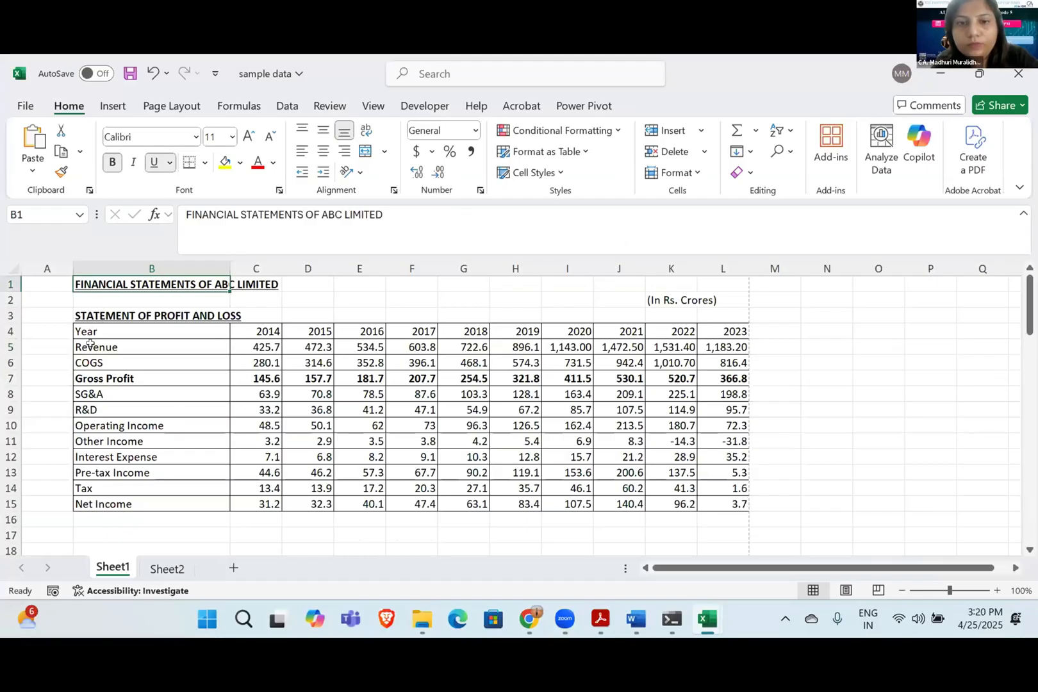
pyautogui.scroll(-3)
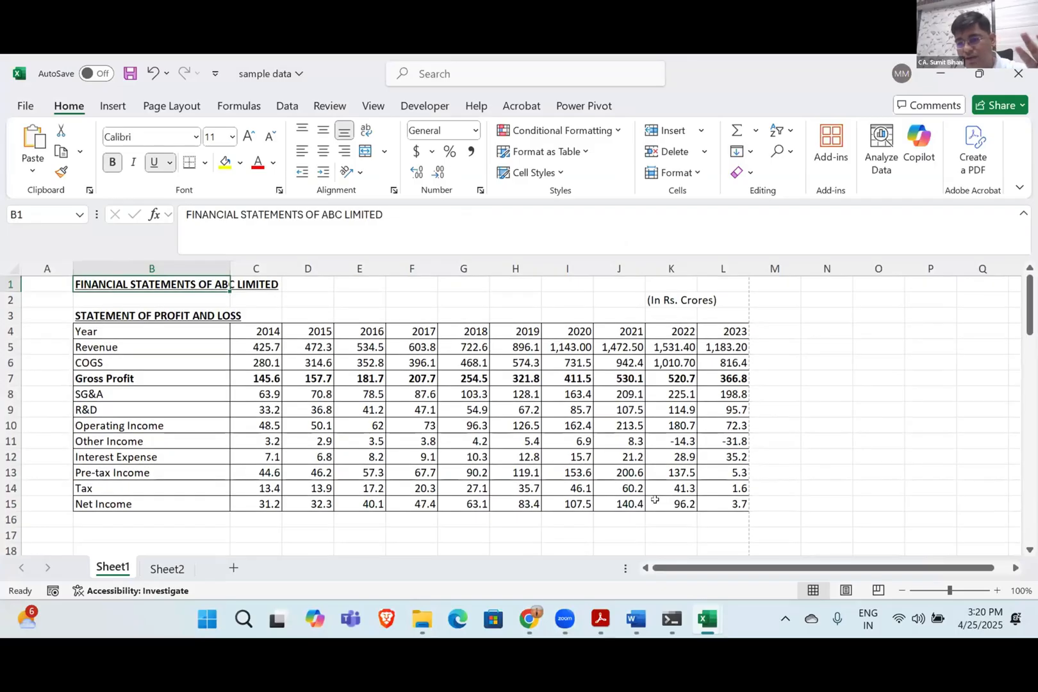
pyautogui.moveTo(591, 507)
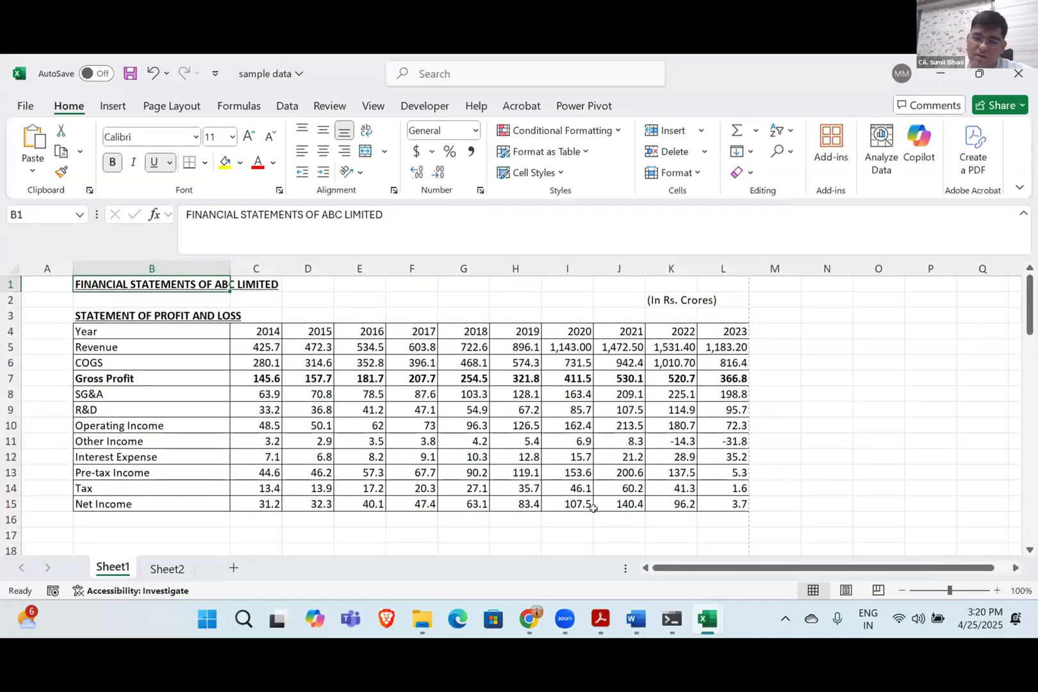